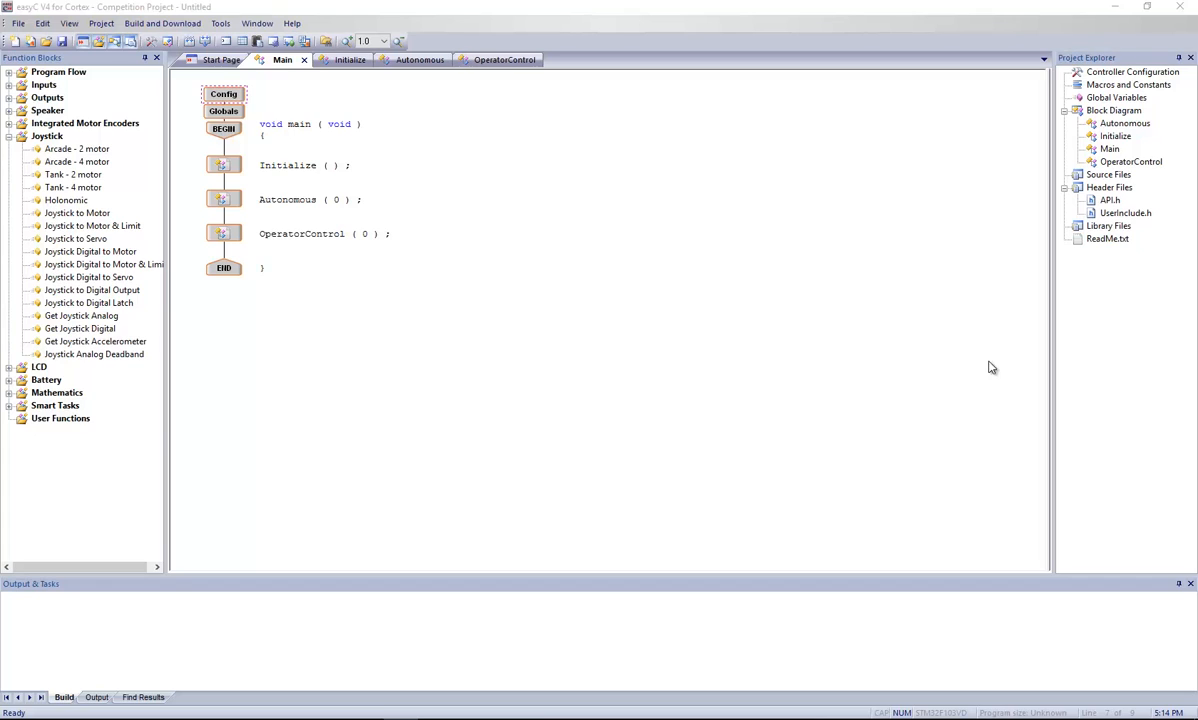
mouse_move(957, 411)
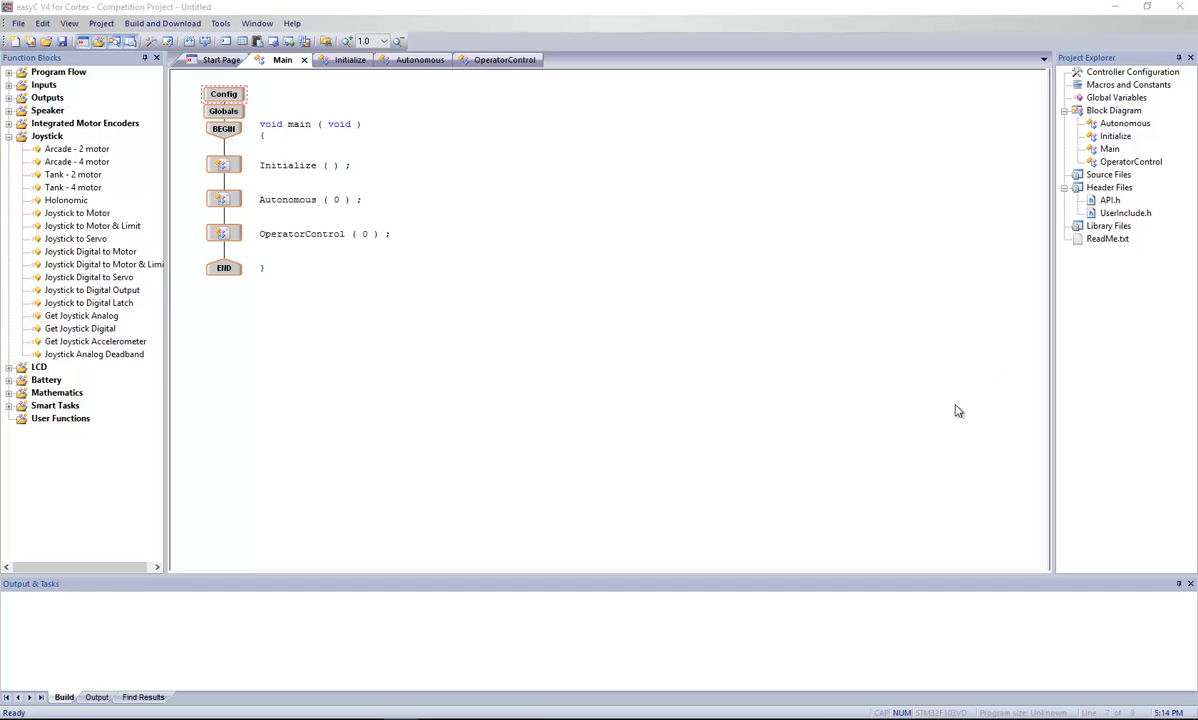
mouse_move(858, 410)
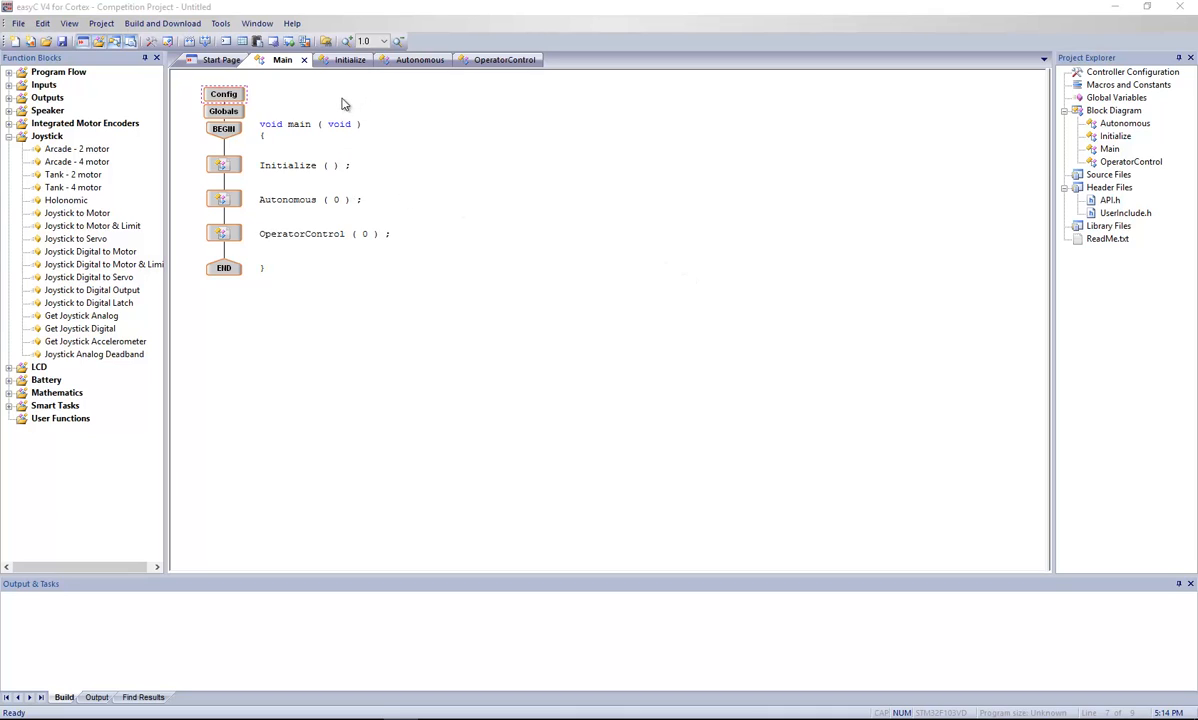
mouse_move(178, 180)
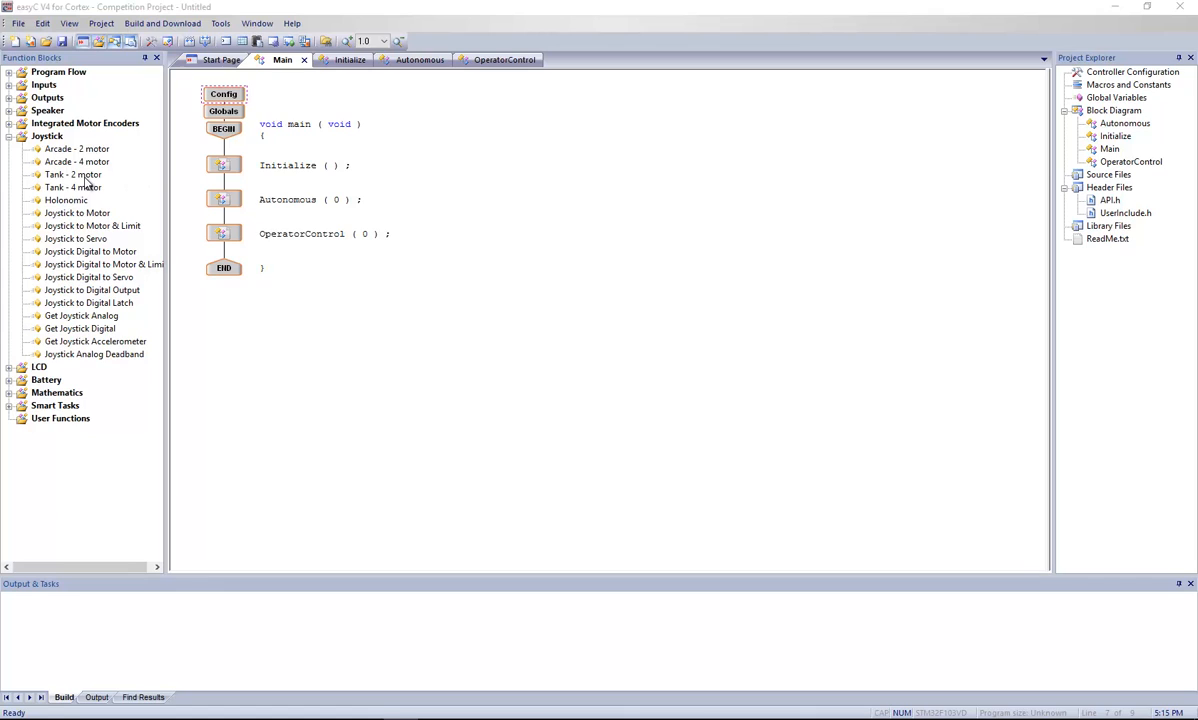
Step: Review the Tank block and OperatorControl code, then bring up Program Globals from Main
click(72, 174)
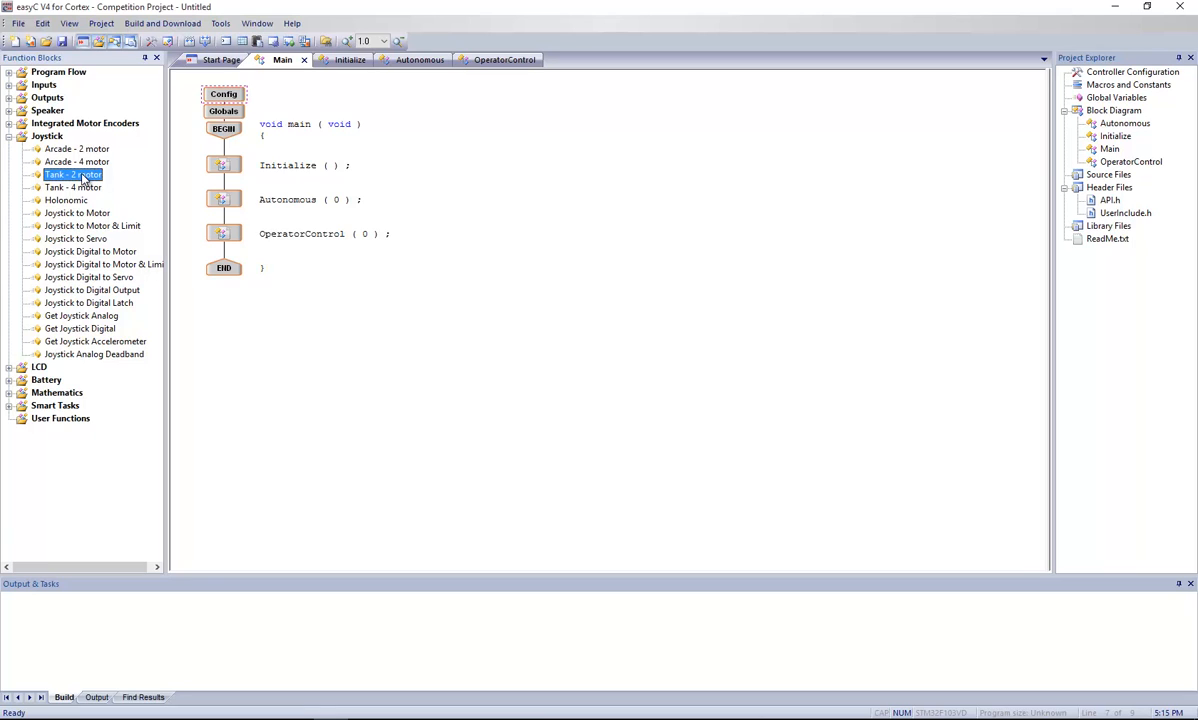
mouse_move(390, 74)
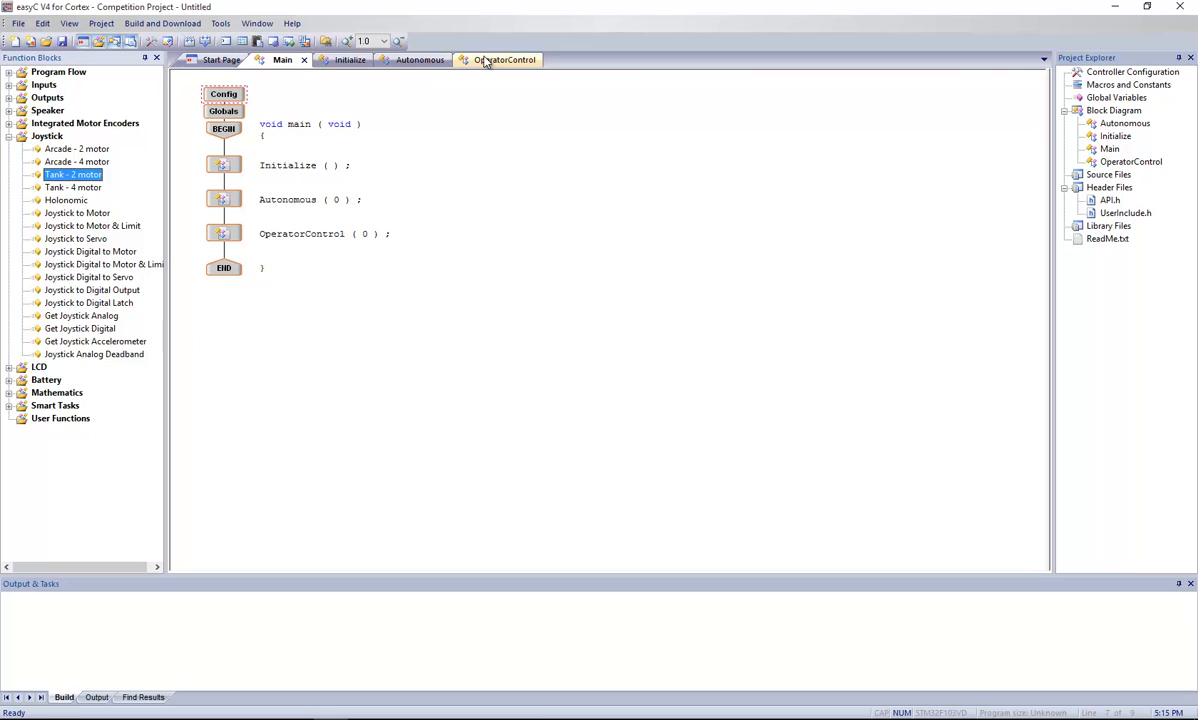
mouse_move(485, 62)
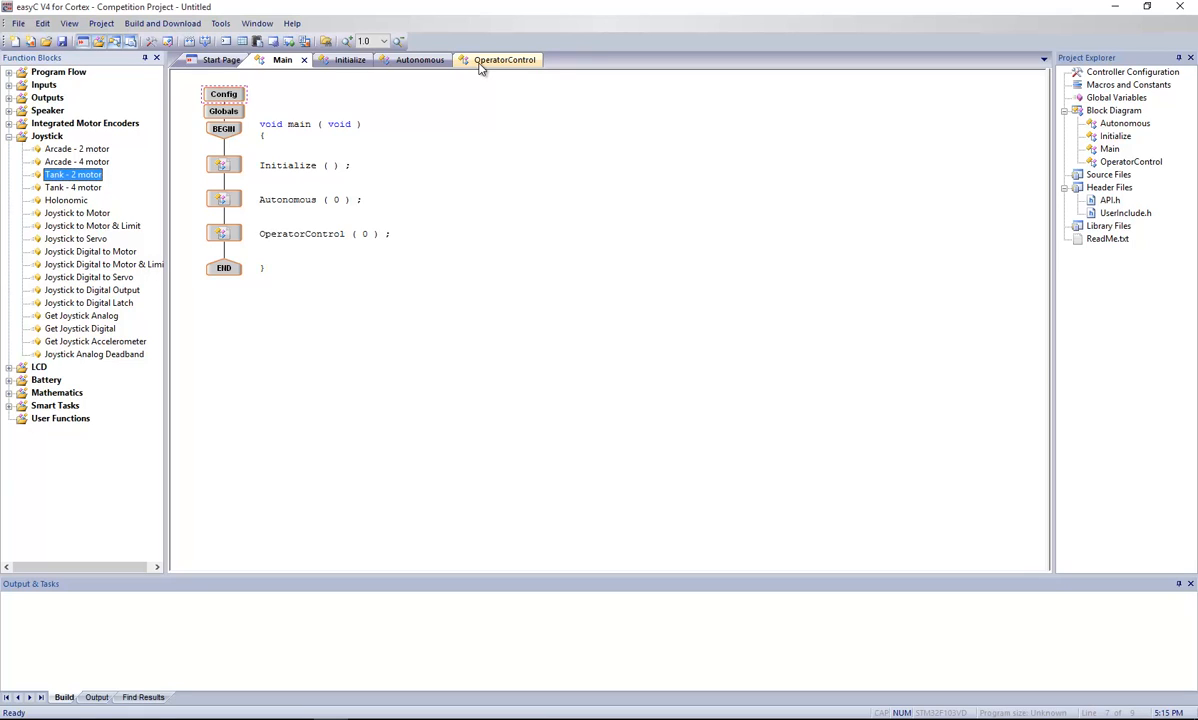
click(504, 59)
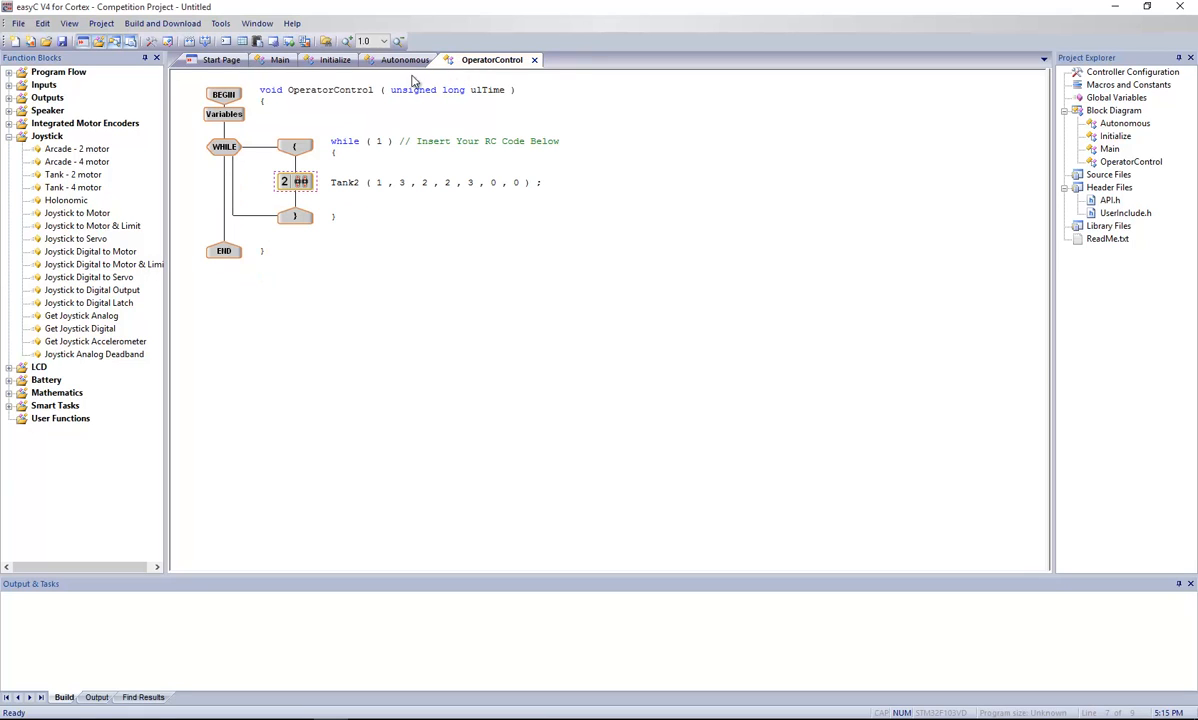
click(282, 60)
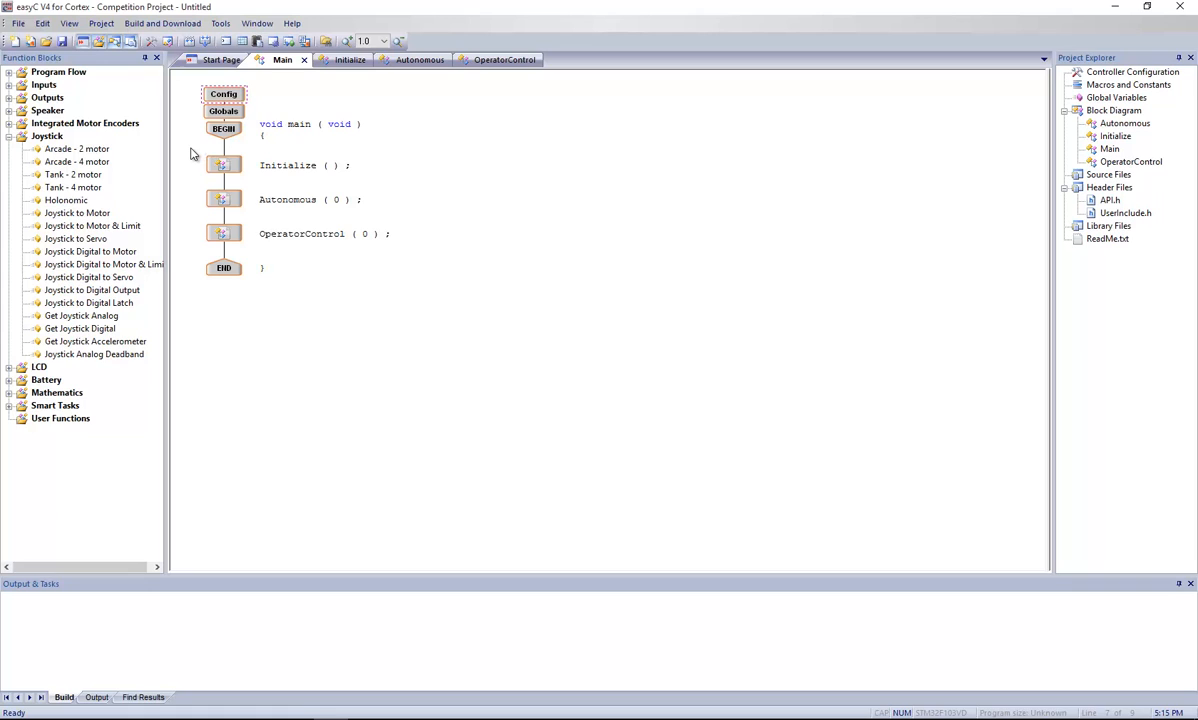
mouse_move(193, 119)
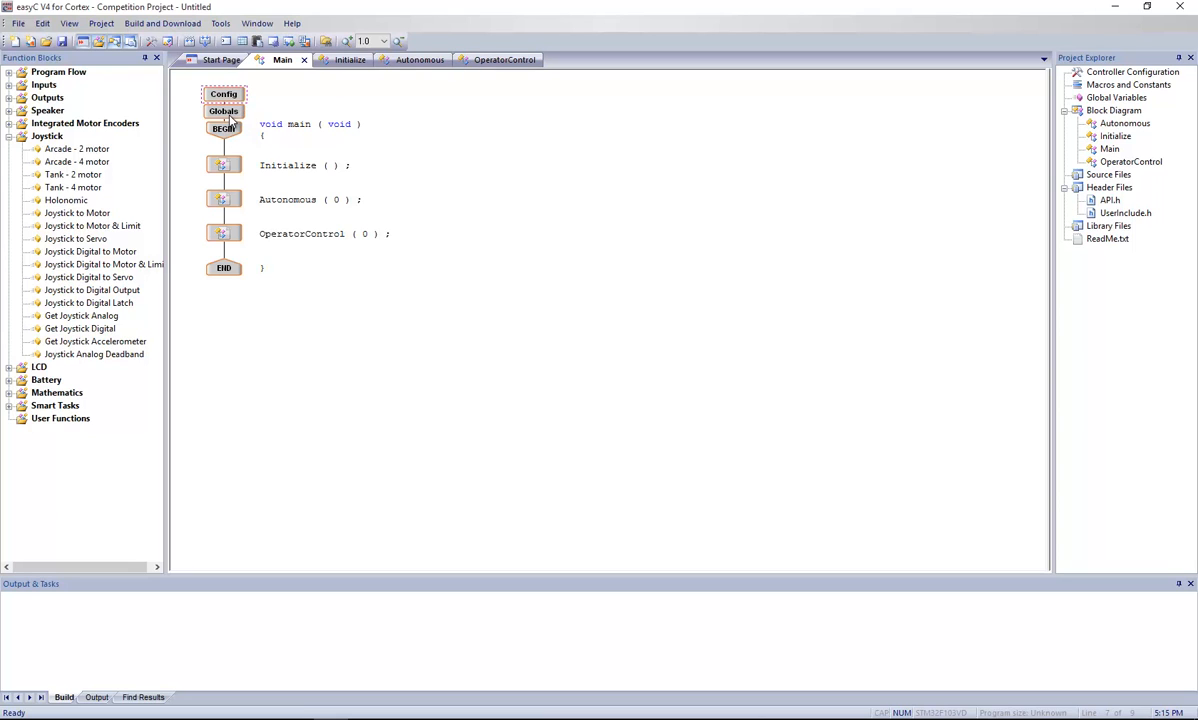
click(491, 59)
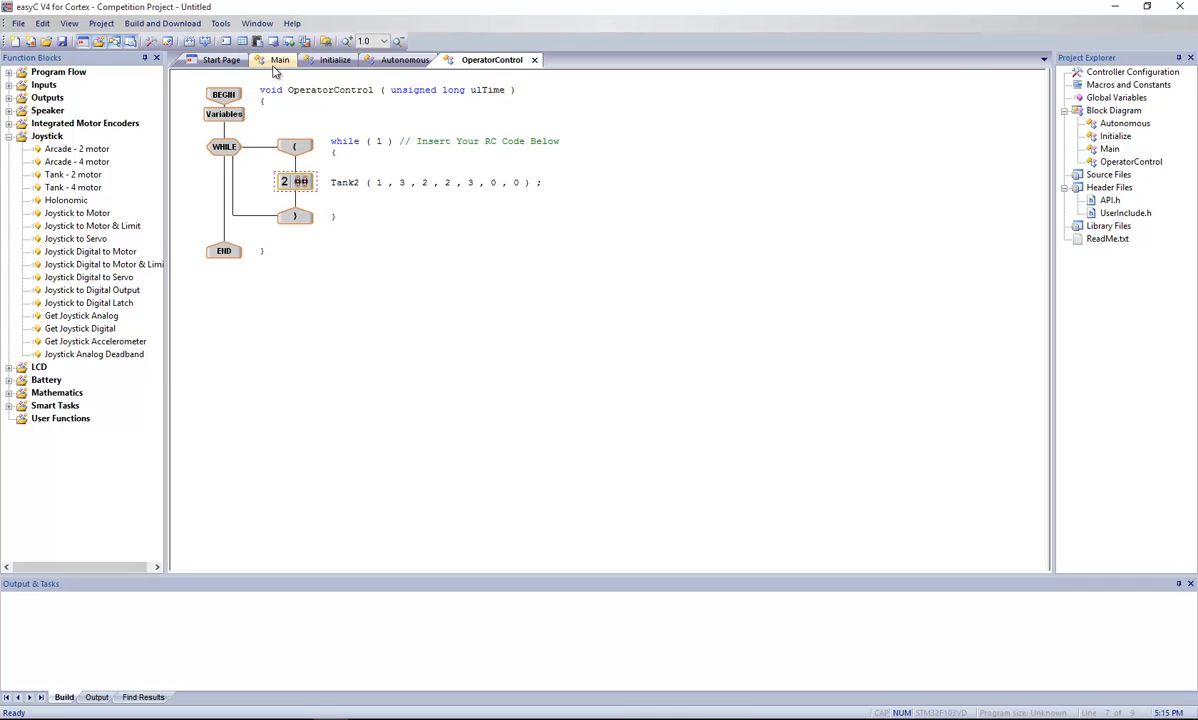
mouse_move(230, 122)
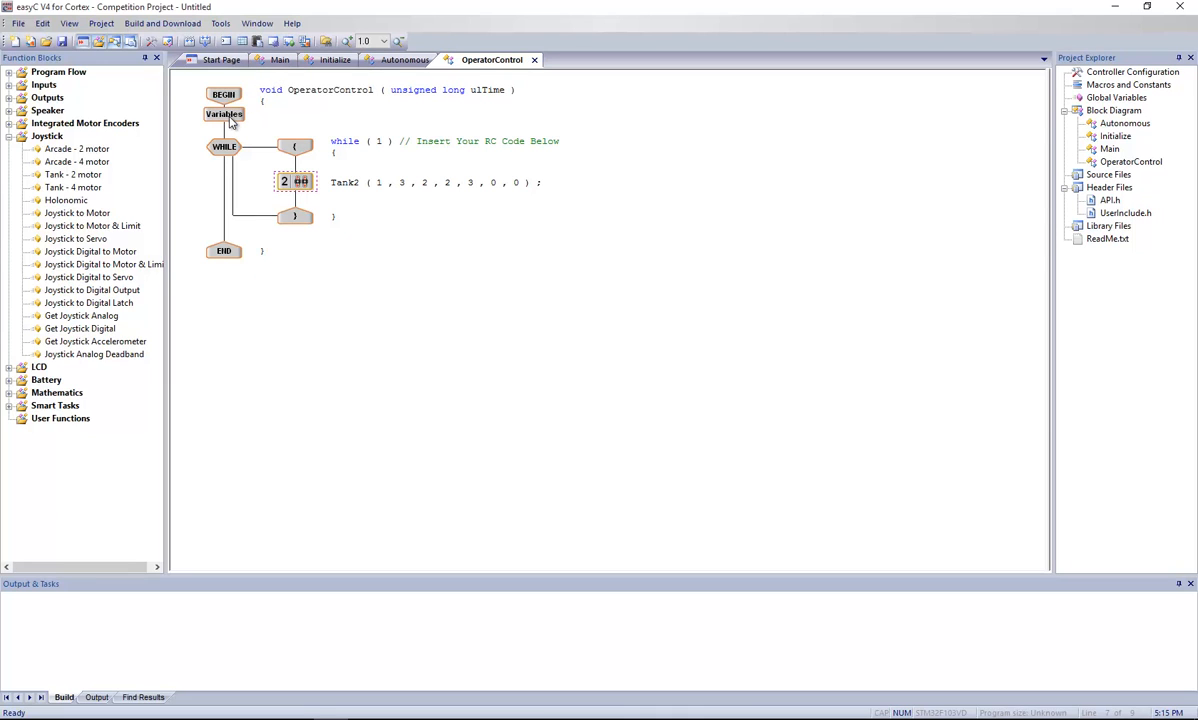
mouse_move(240, 115)
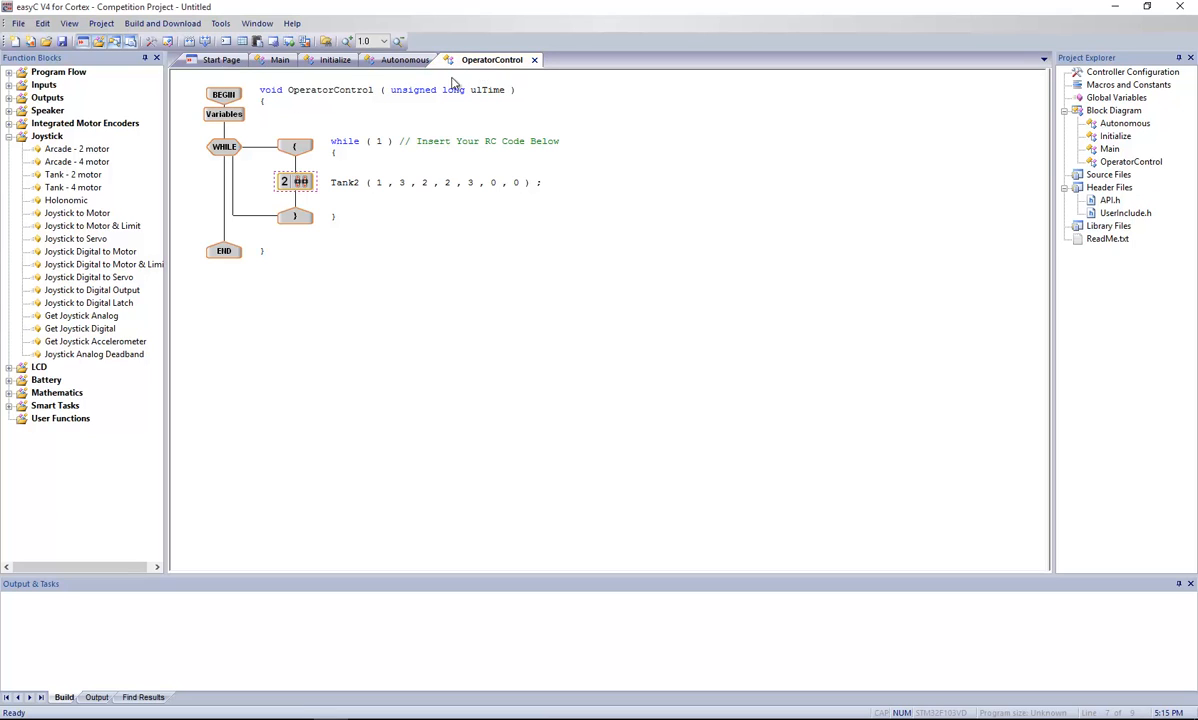
mouse_move(278, 111)
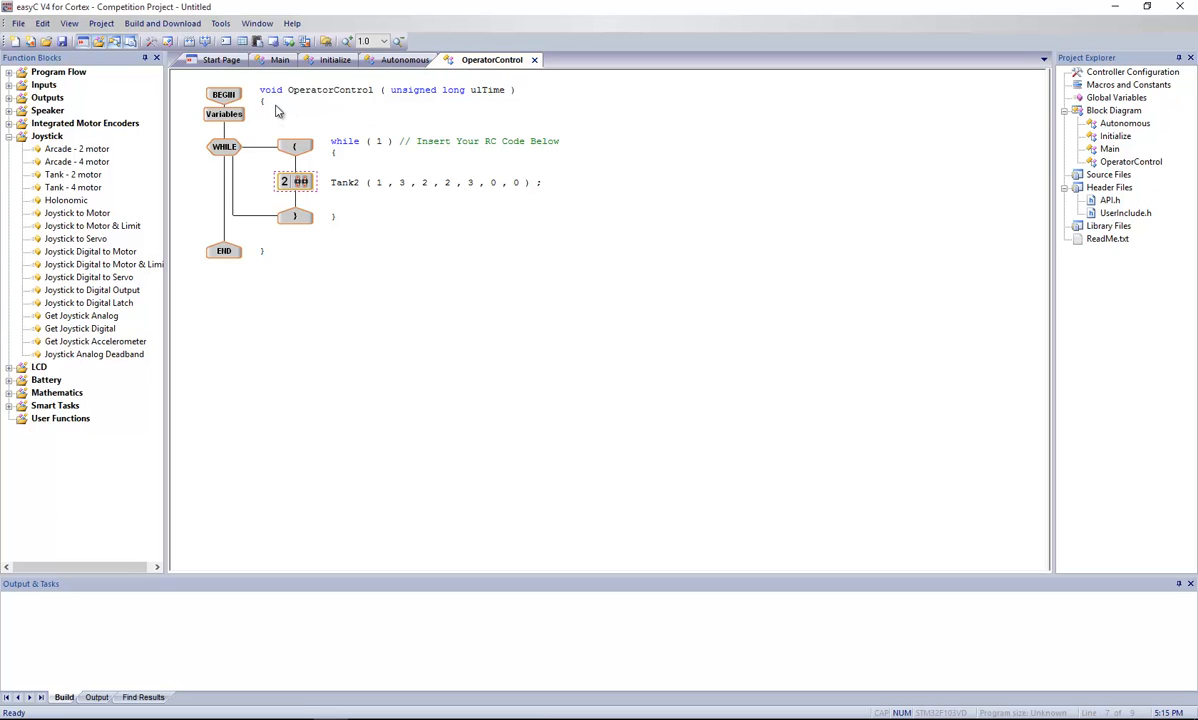
click(282, 59)
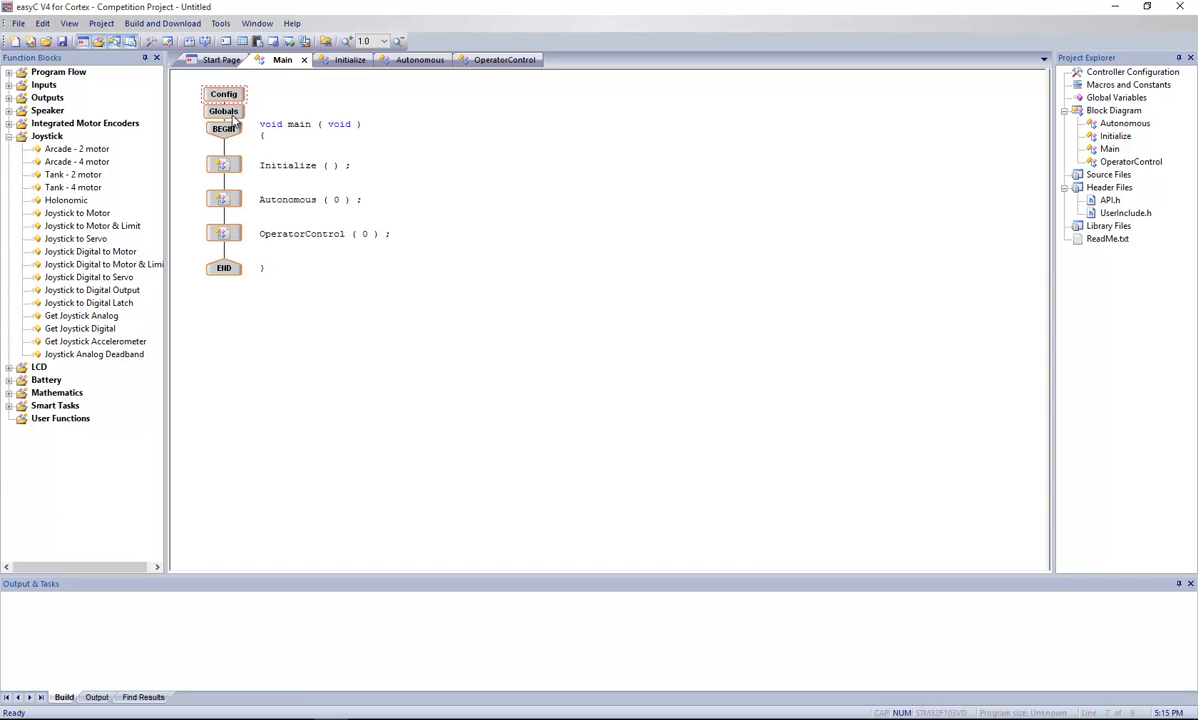
click(224, 110)
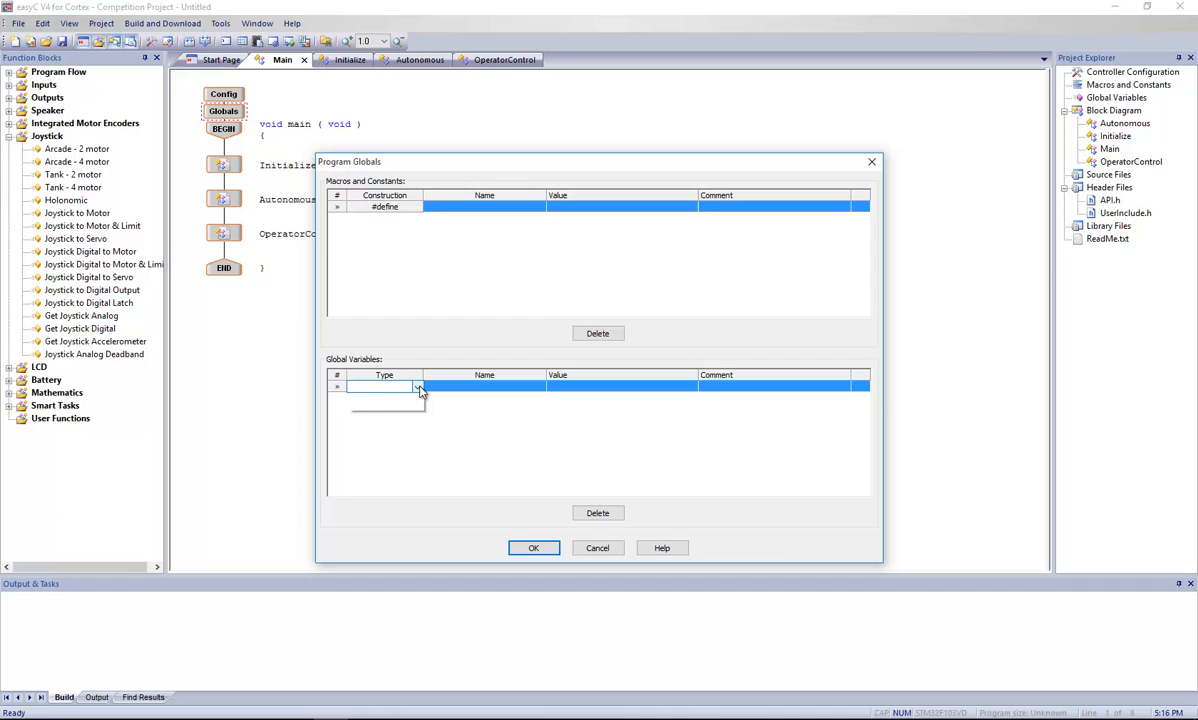
Step: Show the data type list for a new Global Variables row
click(416, 387)
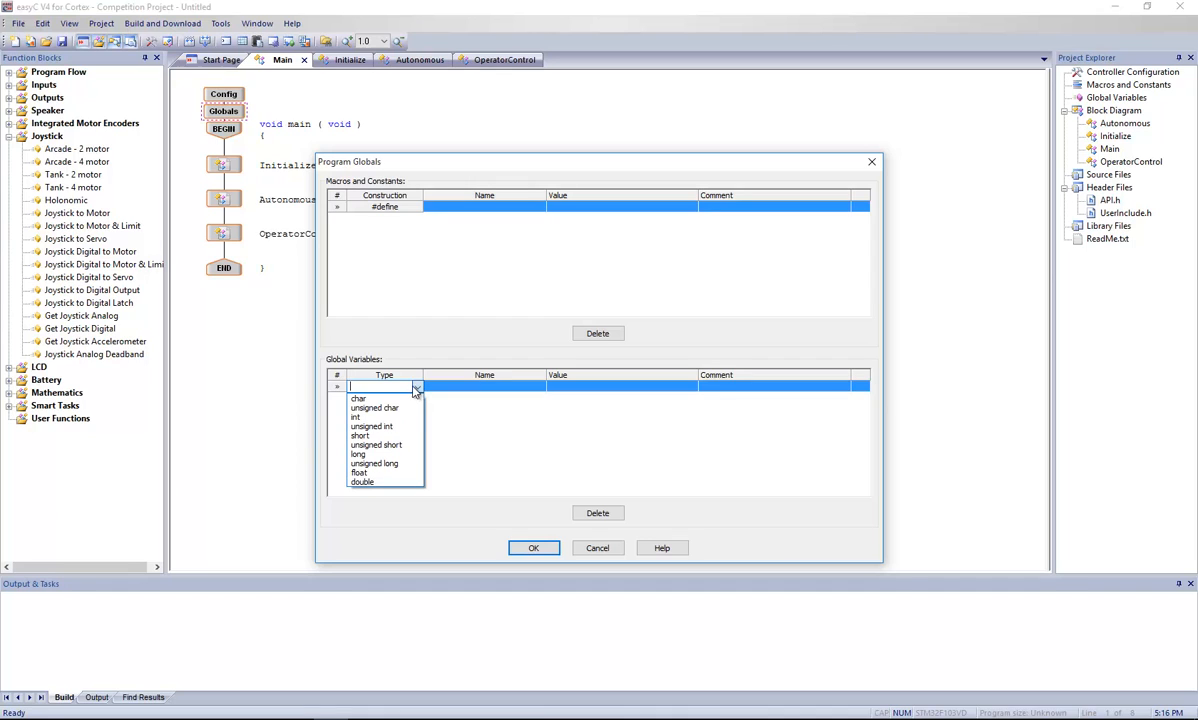
mouse_move(338, 365)
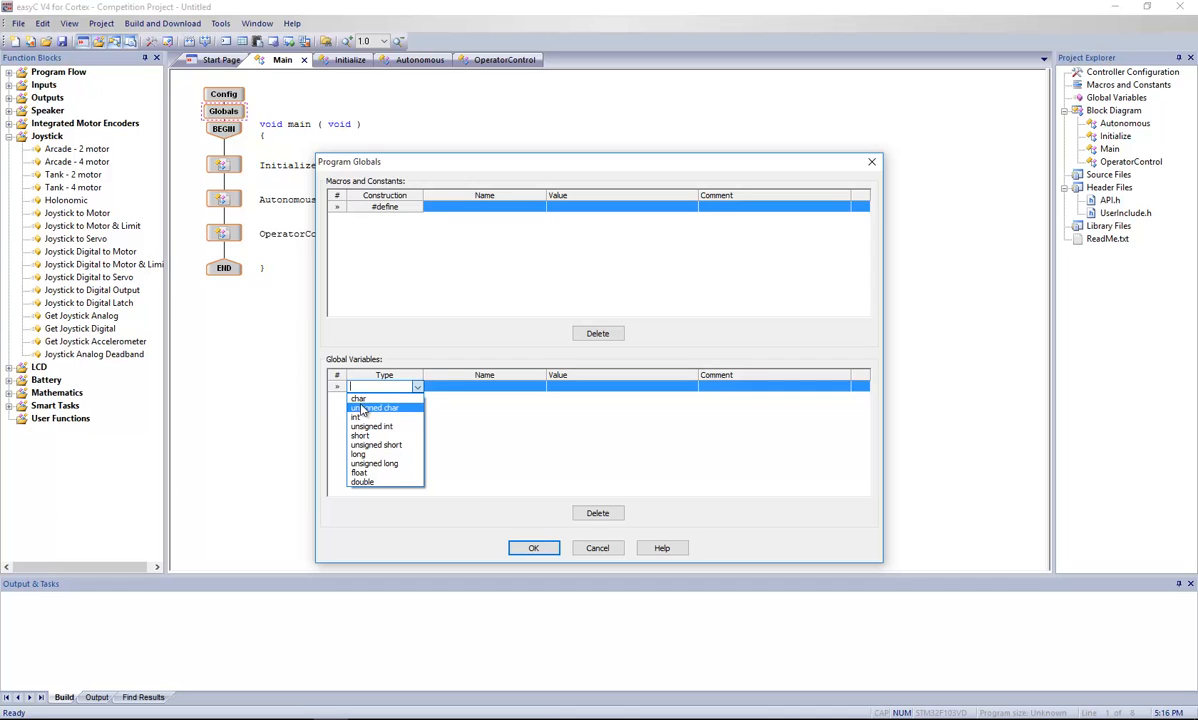
mouse_move(358, 399)
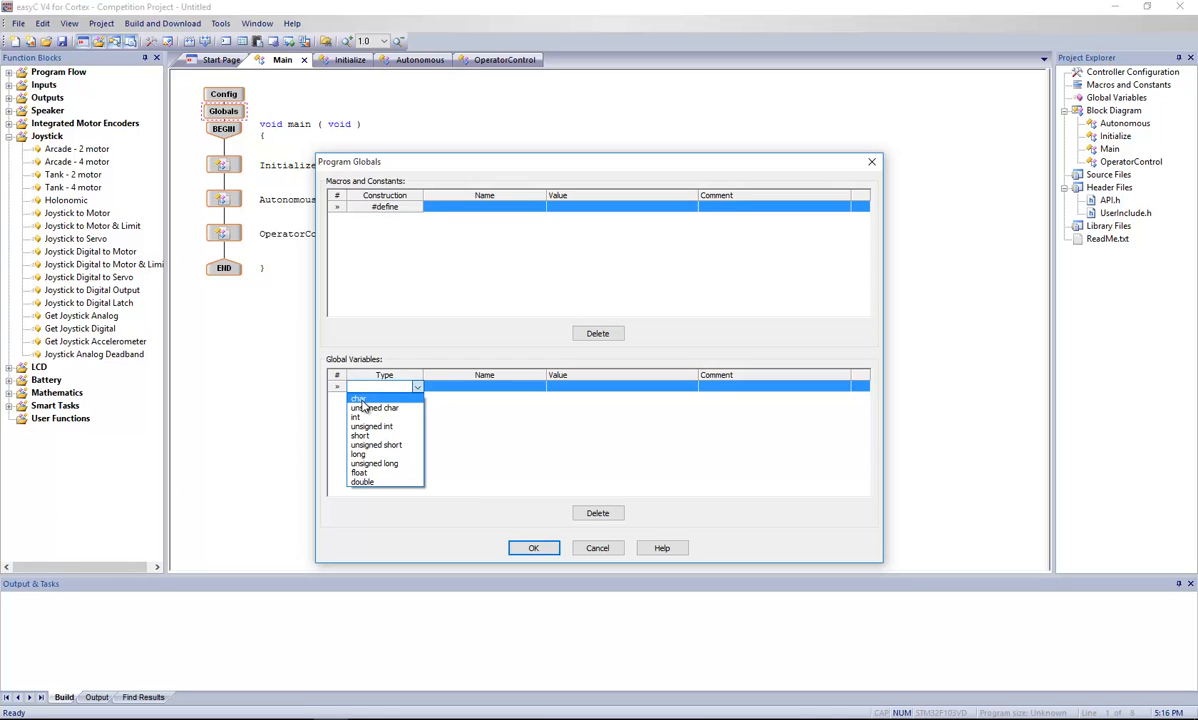
mouse_move(375, 407)
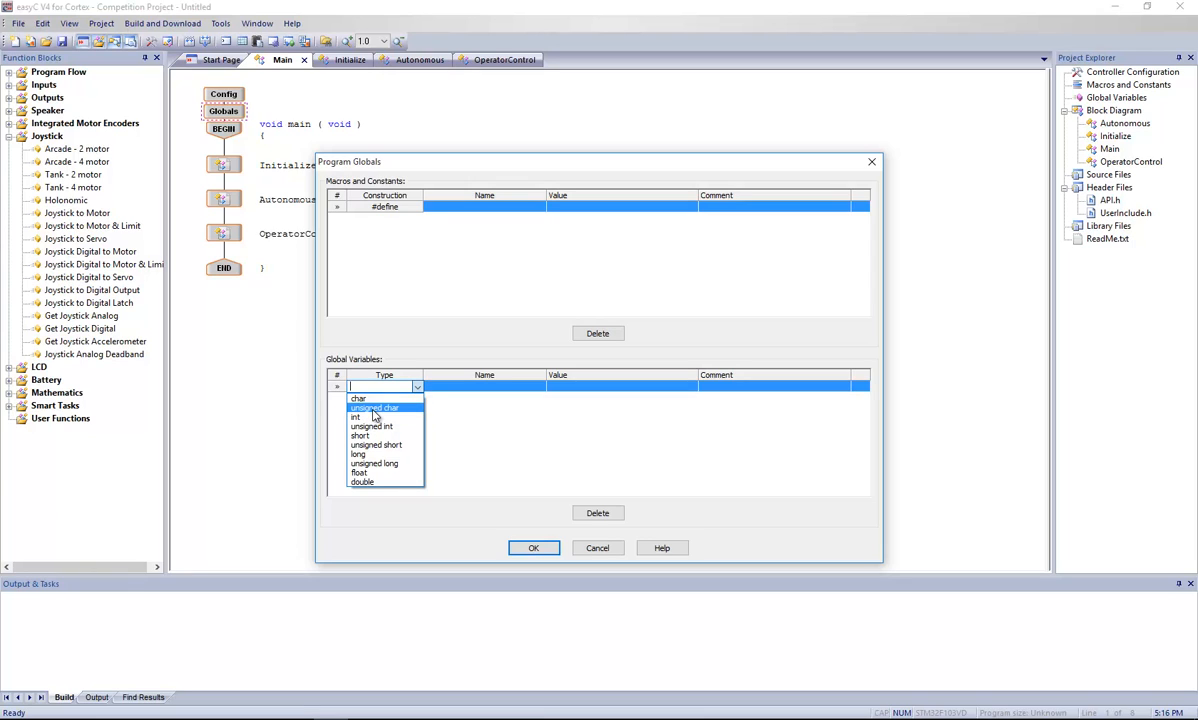
mouse_move(360, 399)
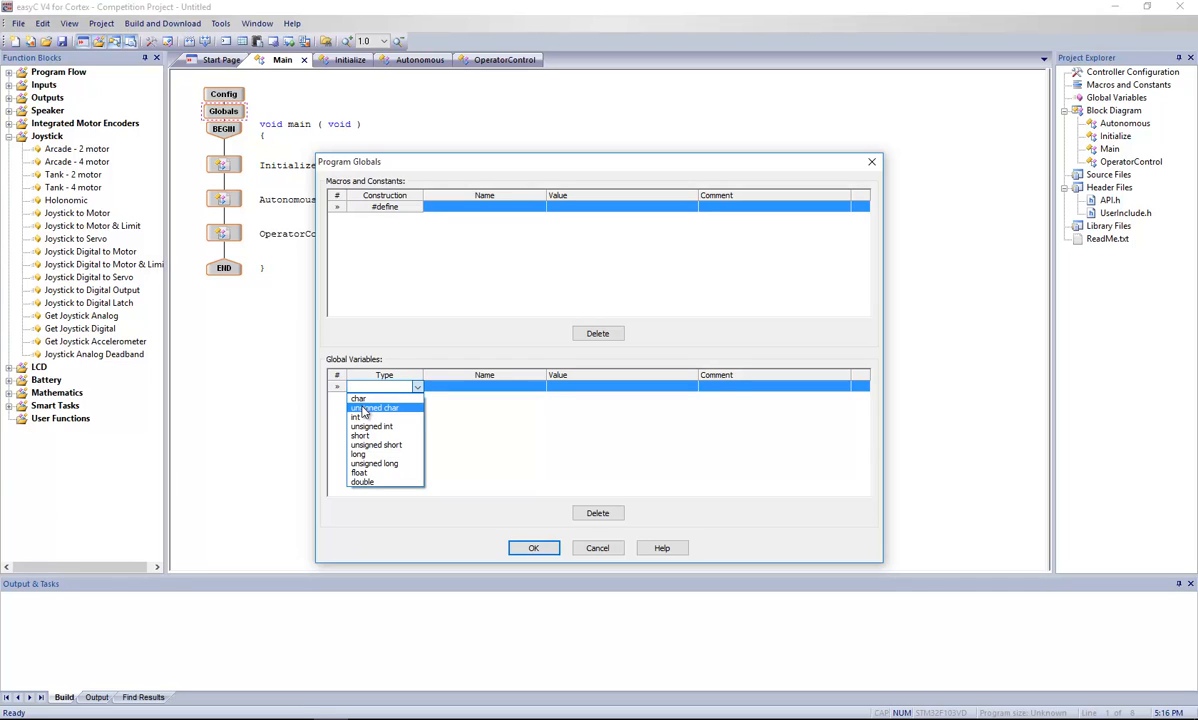
mouse_move(387, 414)
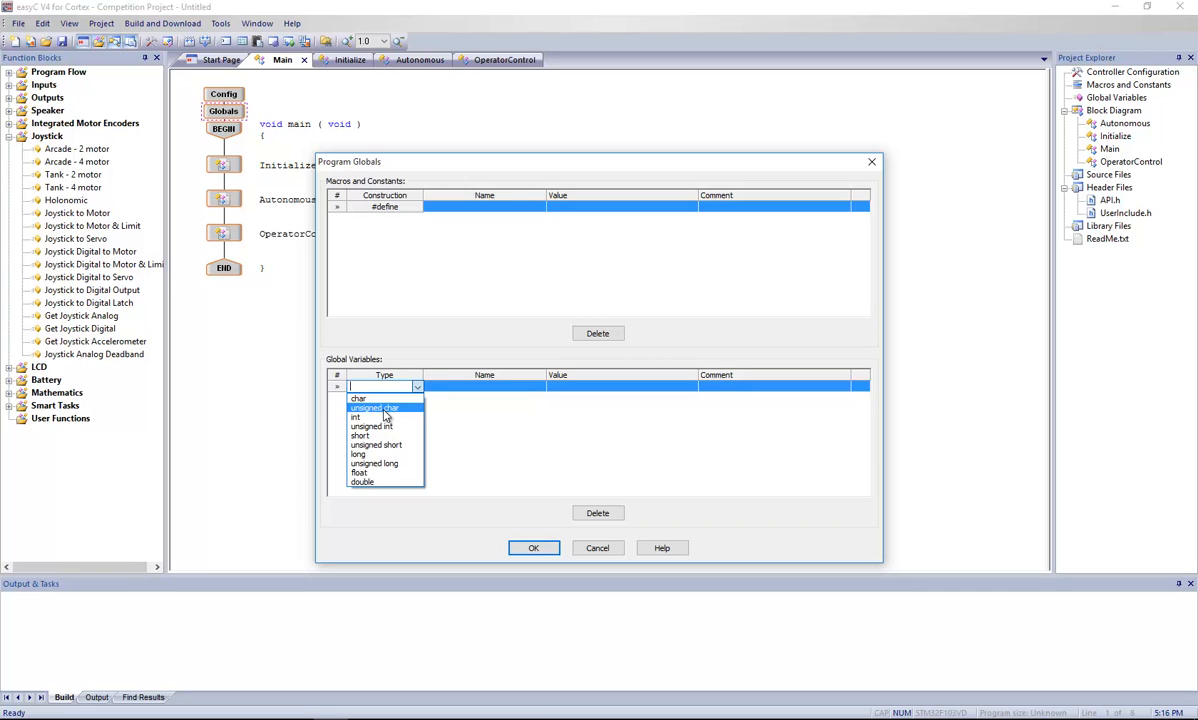
mouse_move(358, 399)
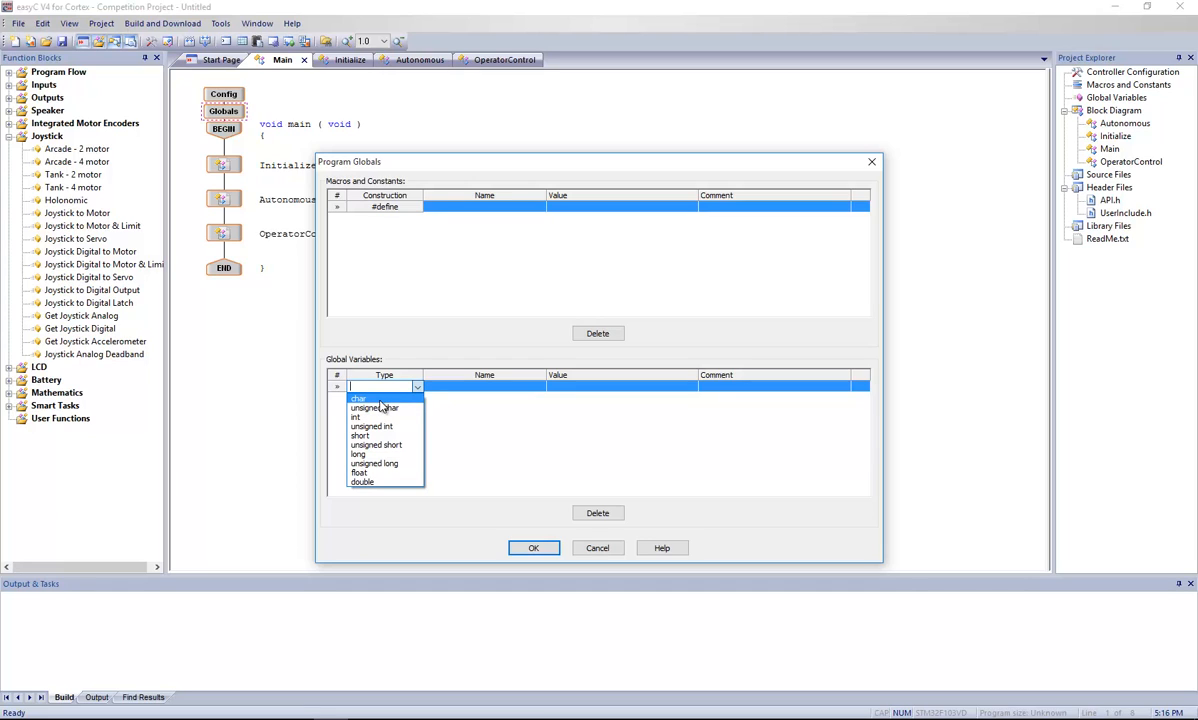
mouse_move(375, 417)
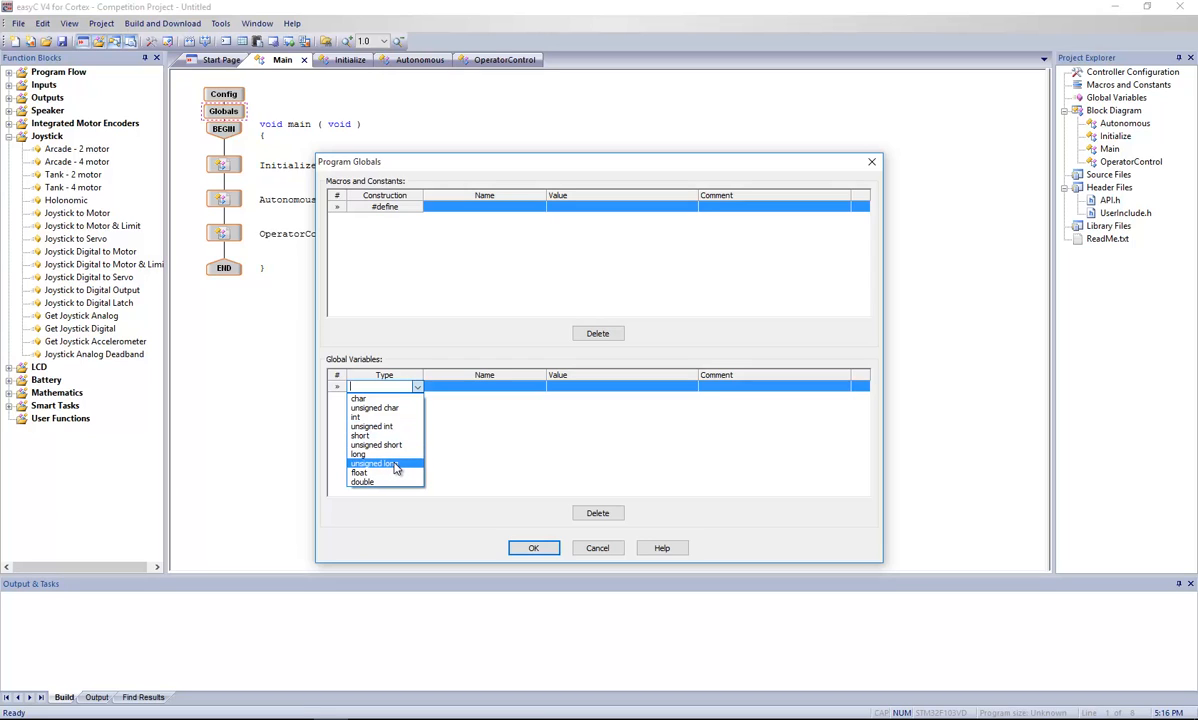
mouse_move(385, 472)
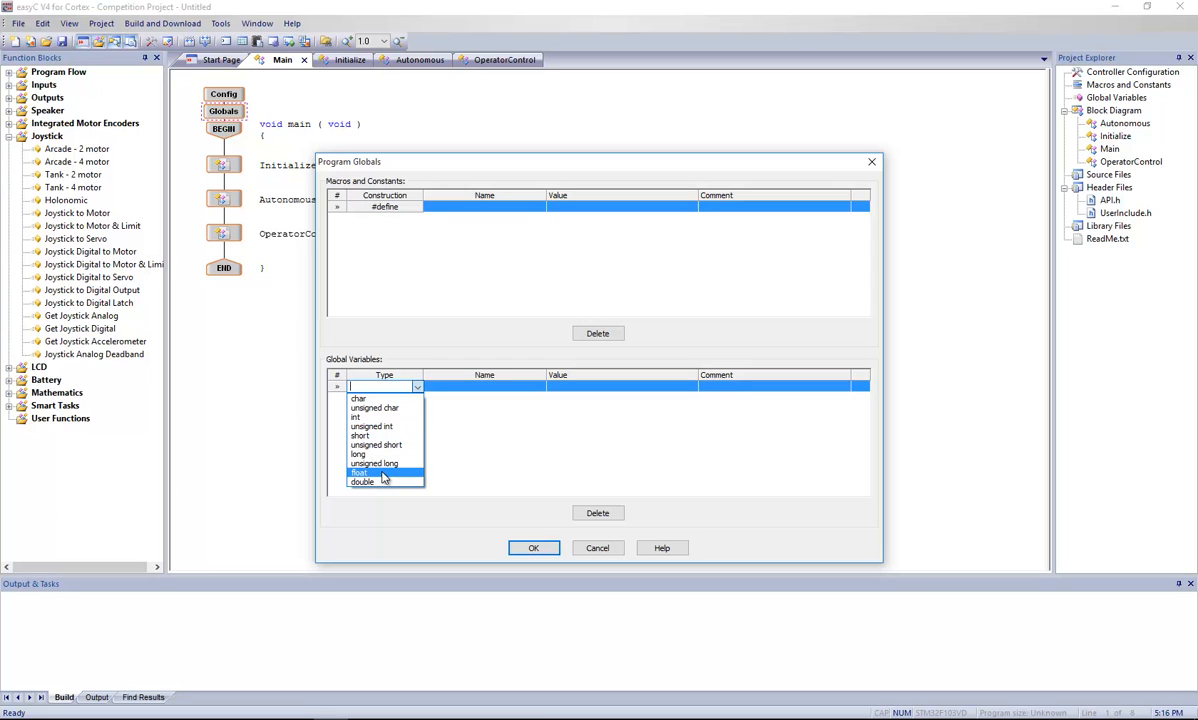
mouse_move(388, 475)
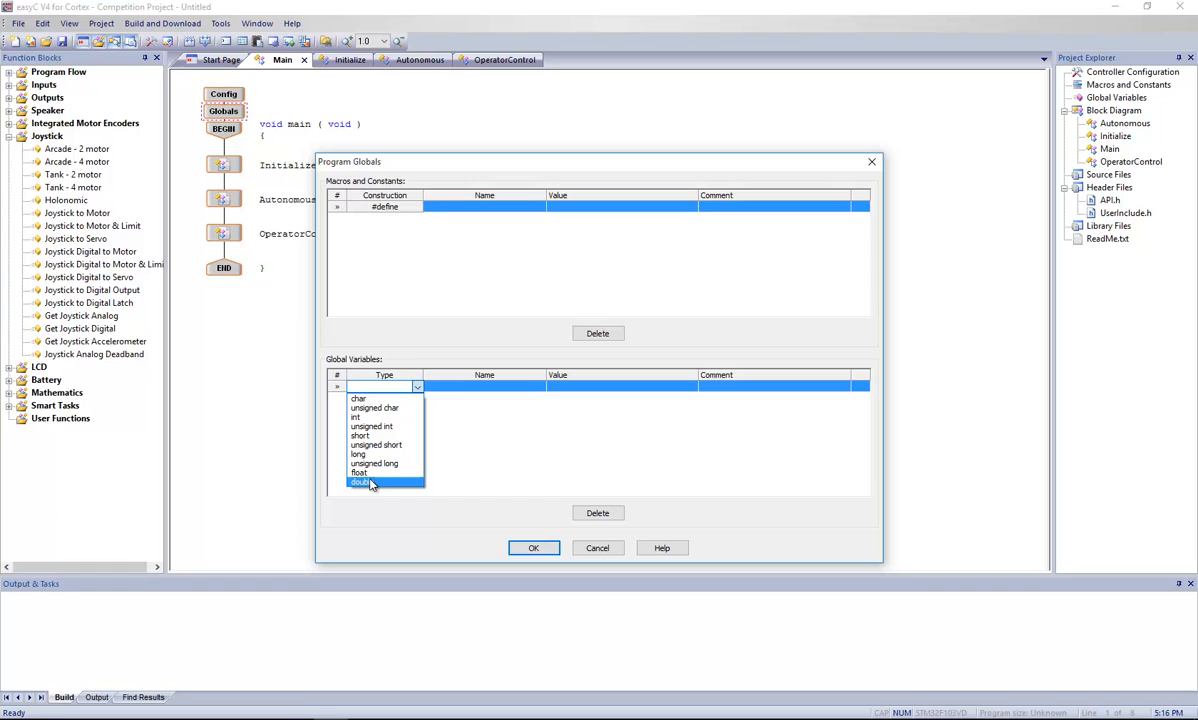
mouse_move(375, 472)
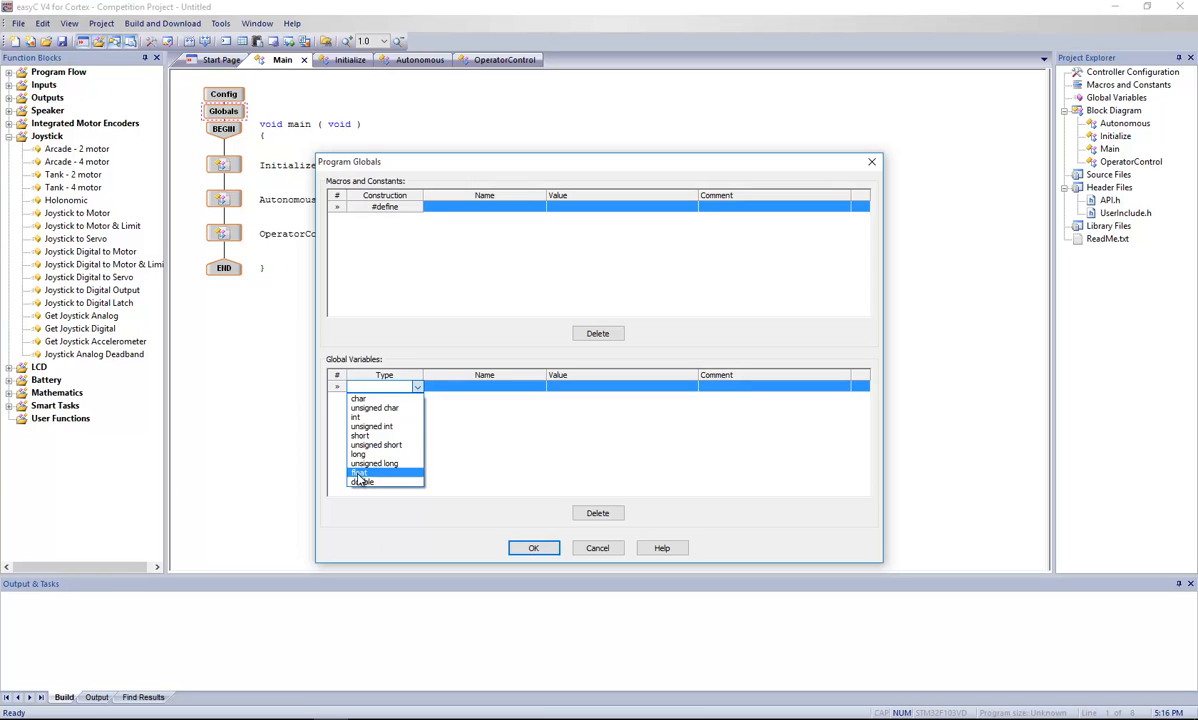
mouse_move(375, 482)
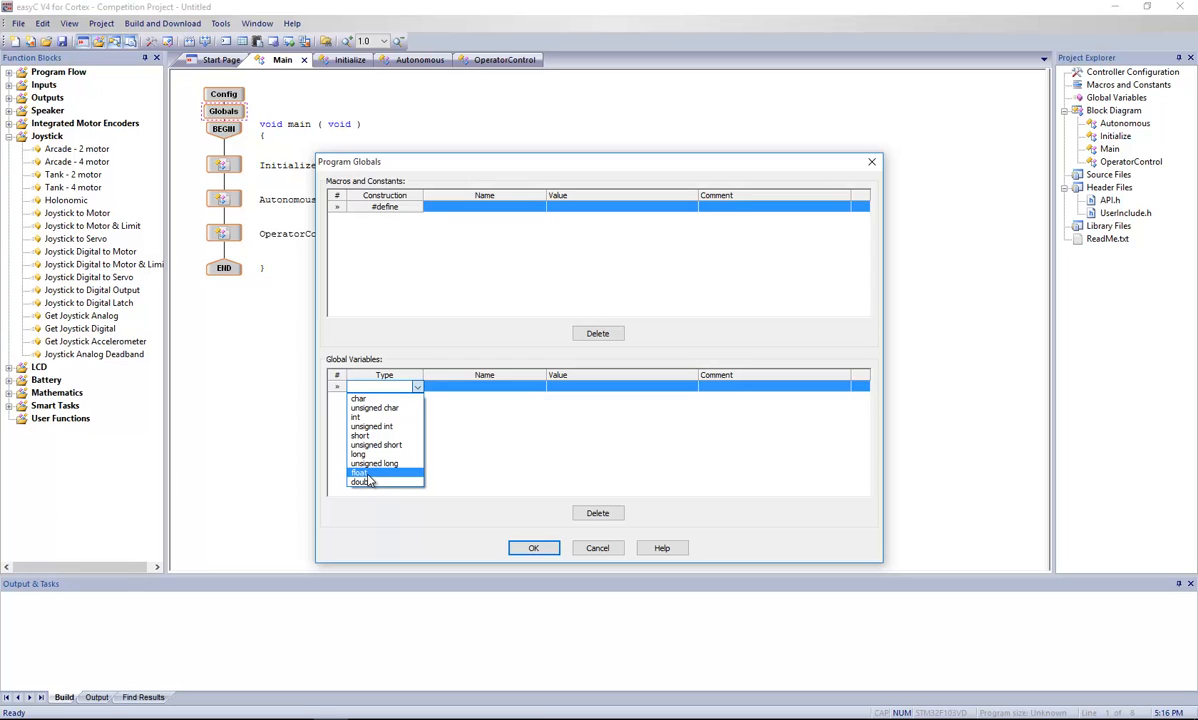
Step: Define float global Rate with value .5 and comment 'Percentage of the full power'
click(360, 472)
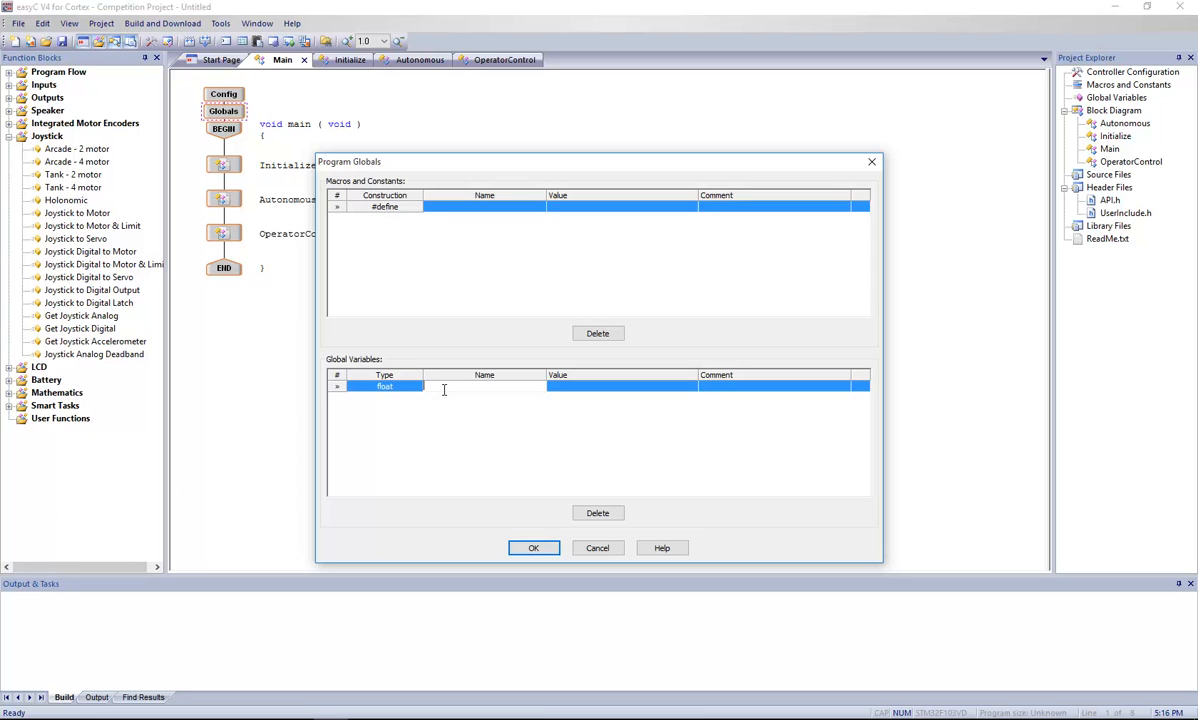
text(Rate)
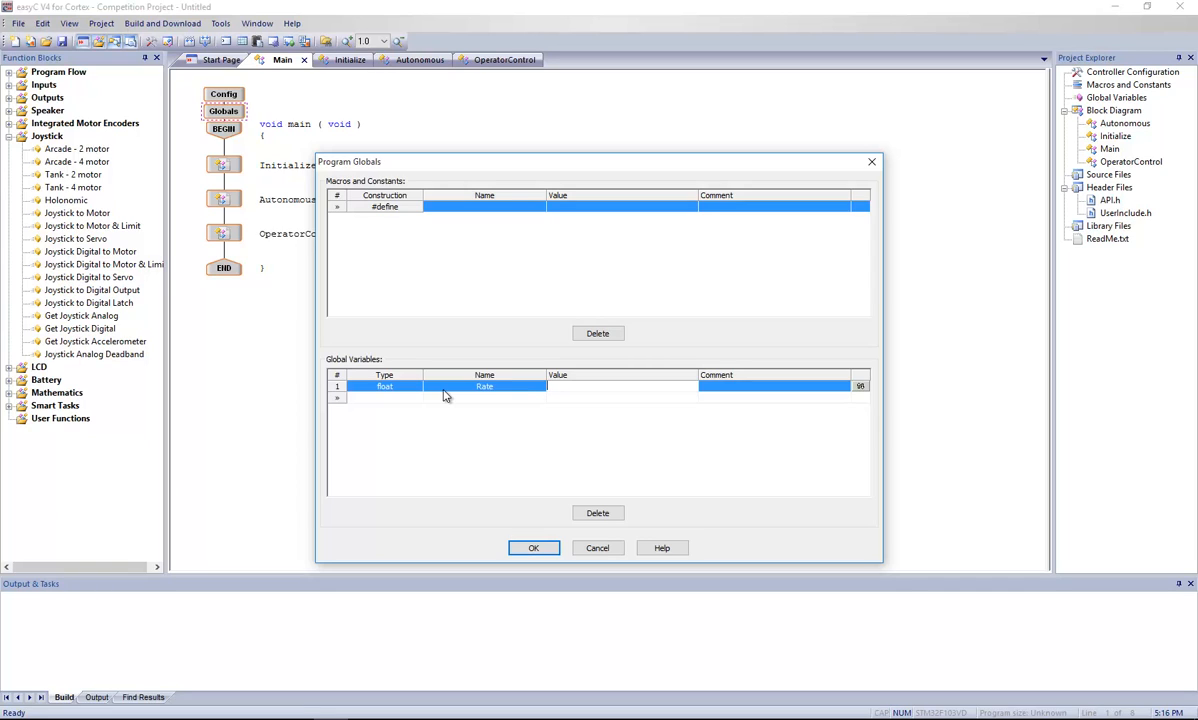
text(0.5)
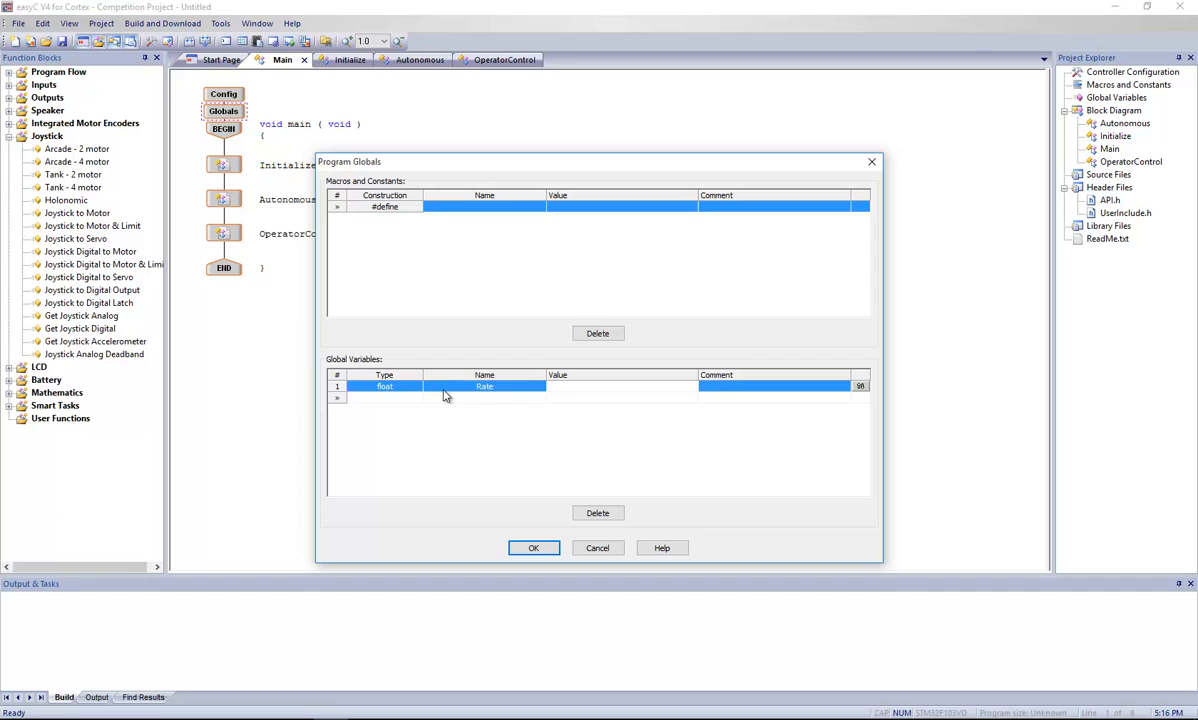
text(1)
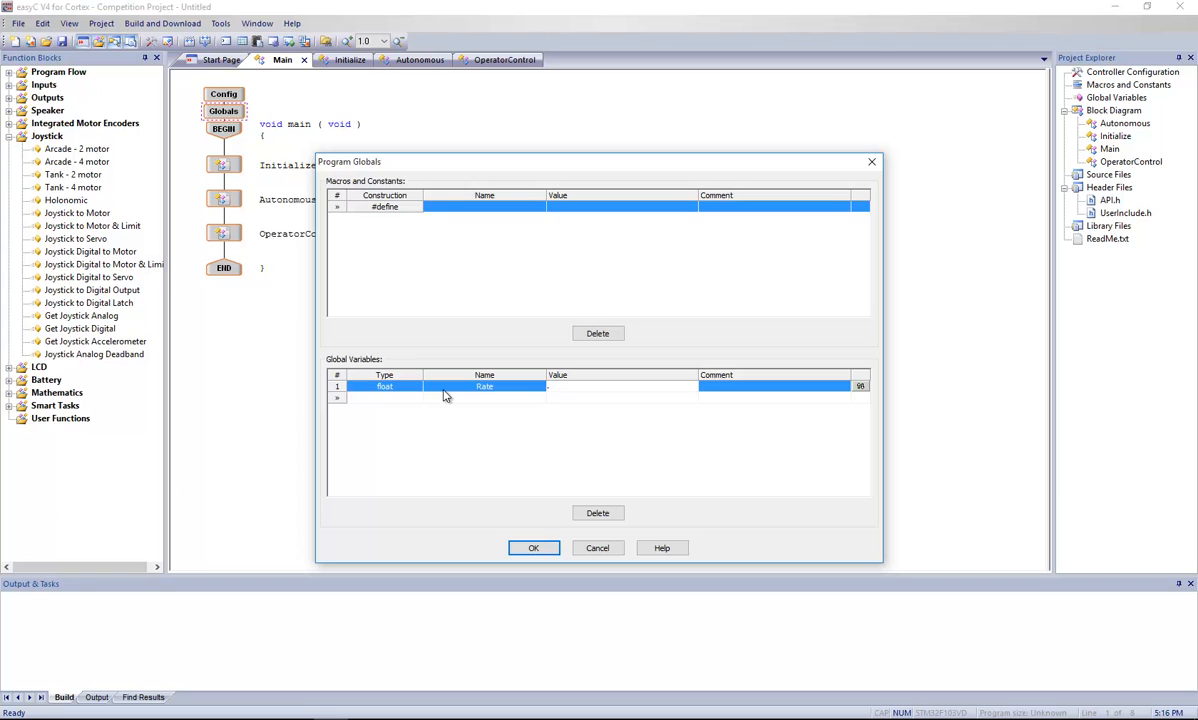
text(75)
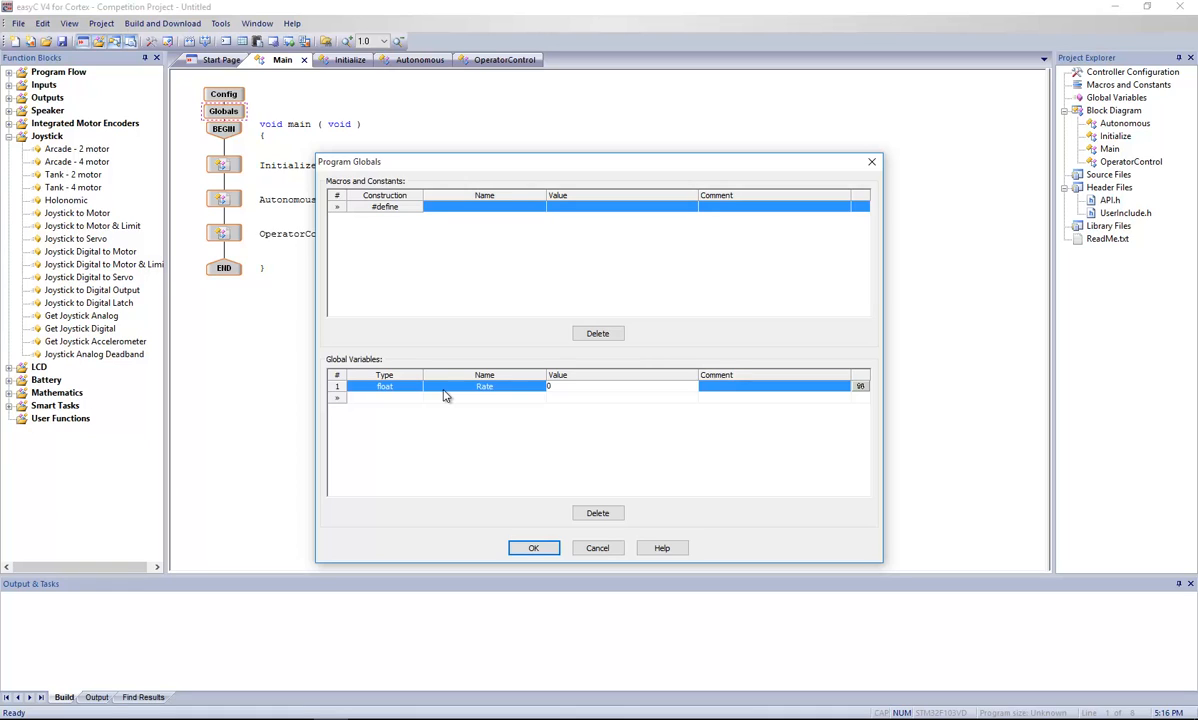
text(.5)
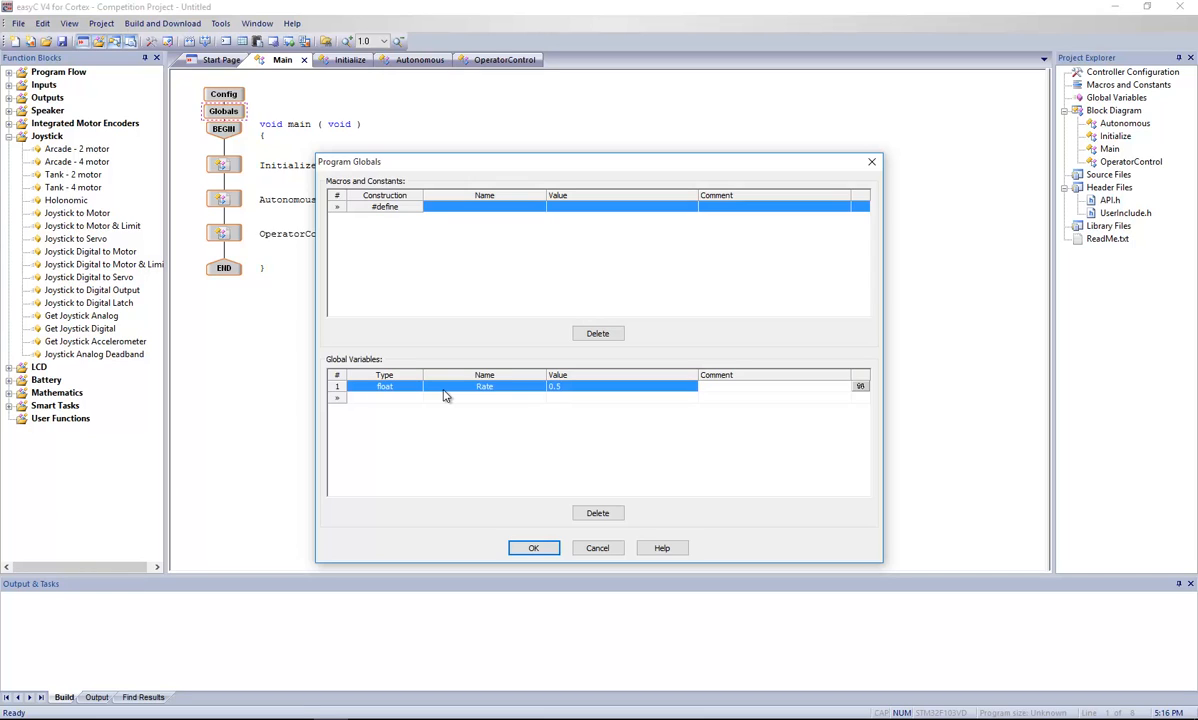
text(Percentage of the full power)
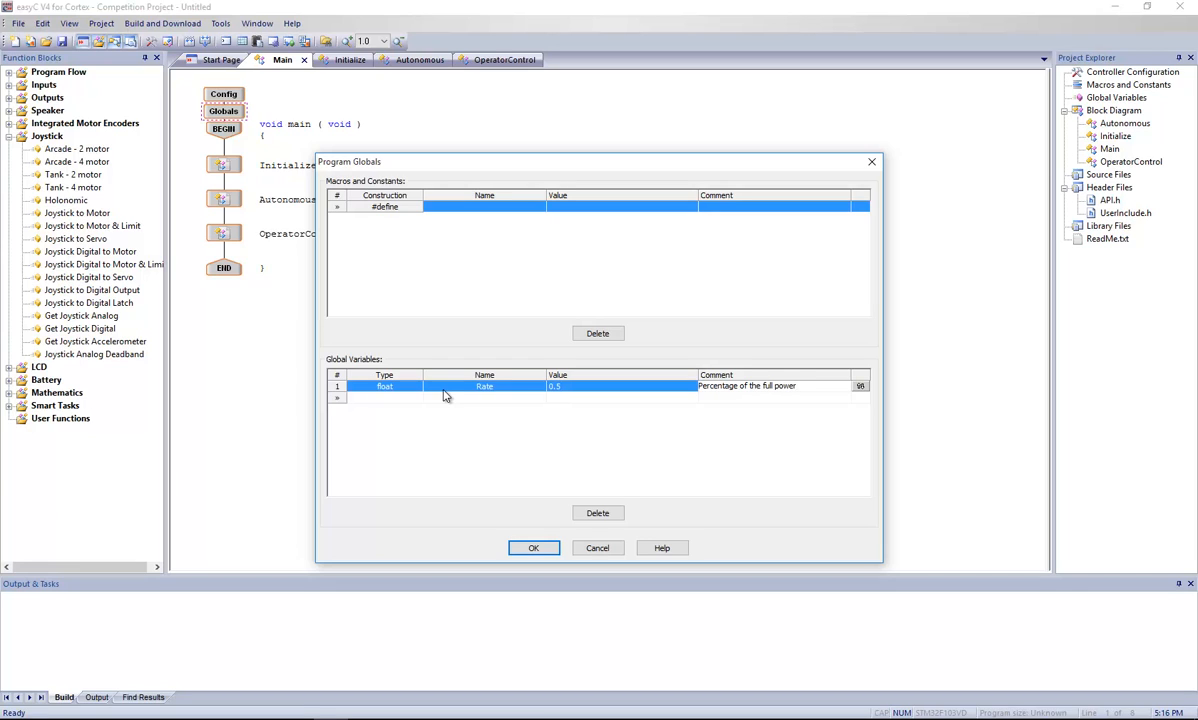
click(384, 398)
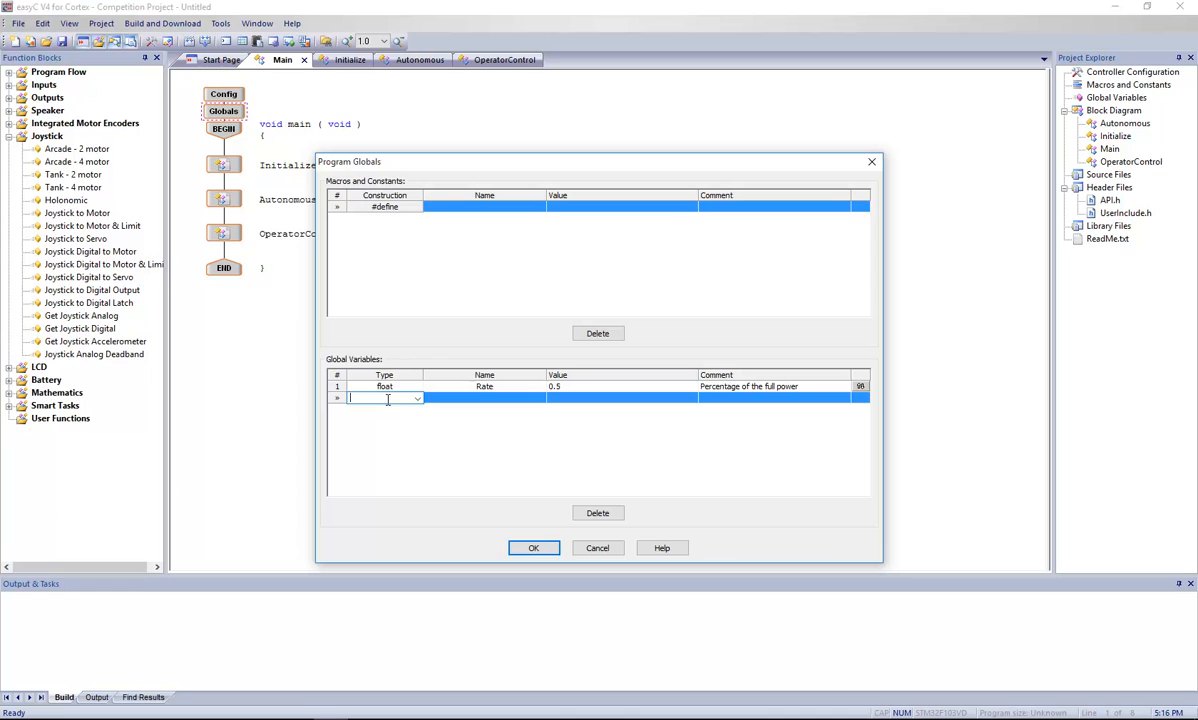
Step: Add char globals ch2 and ch3 and confirm Program Globals with OK
click(416, 398)
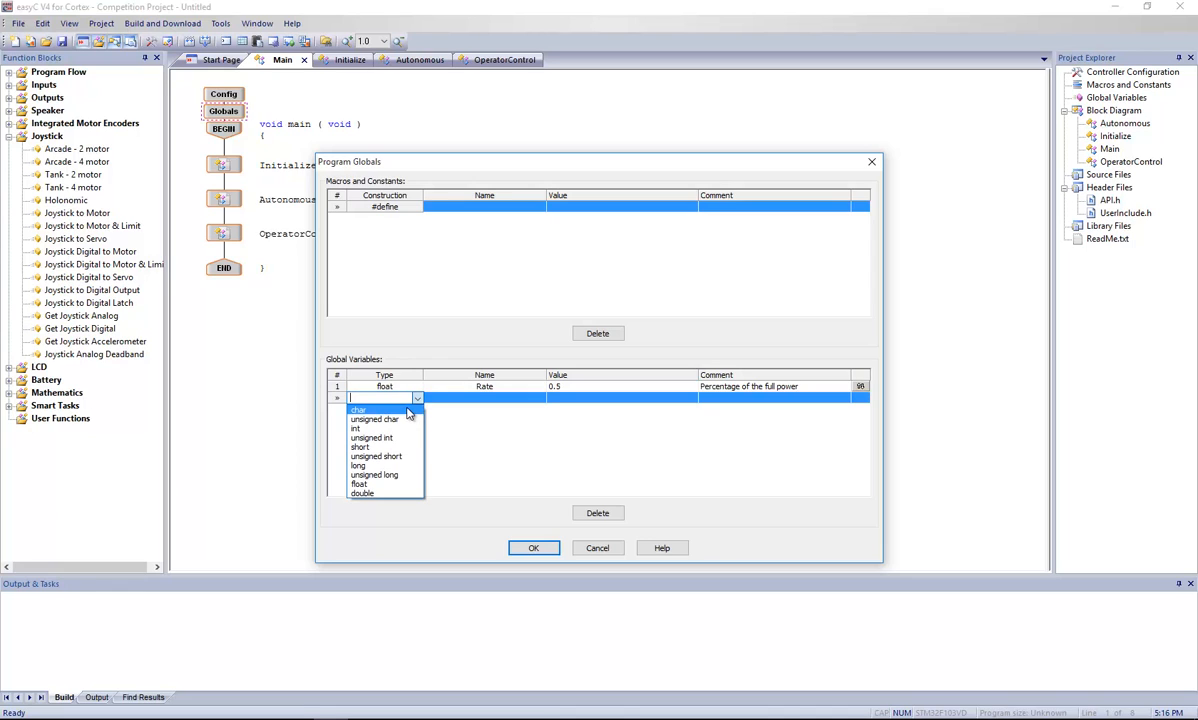
click(358, 409)
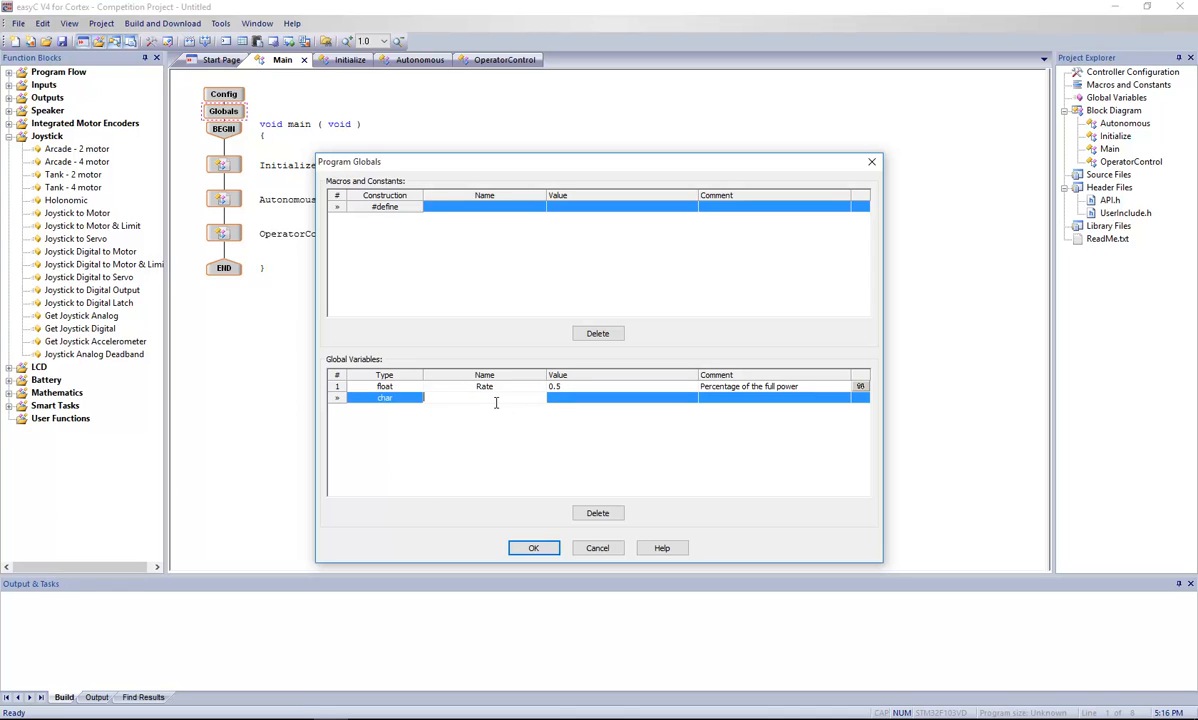
text(ch2)
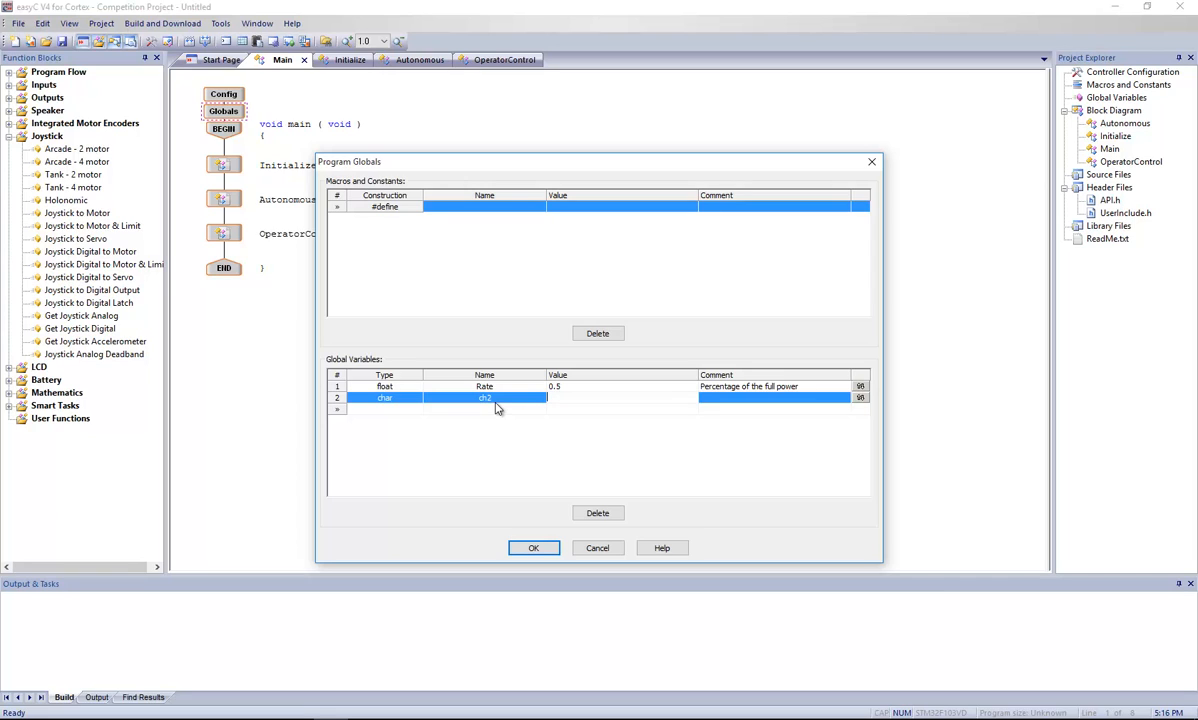
click(620, 397)
text(ch3)
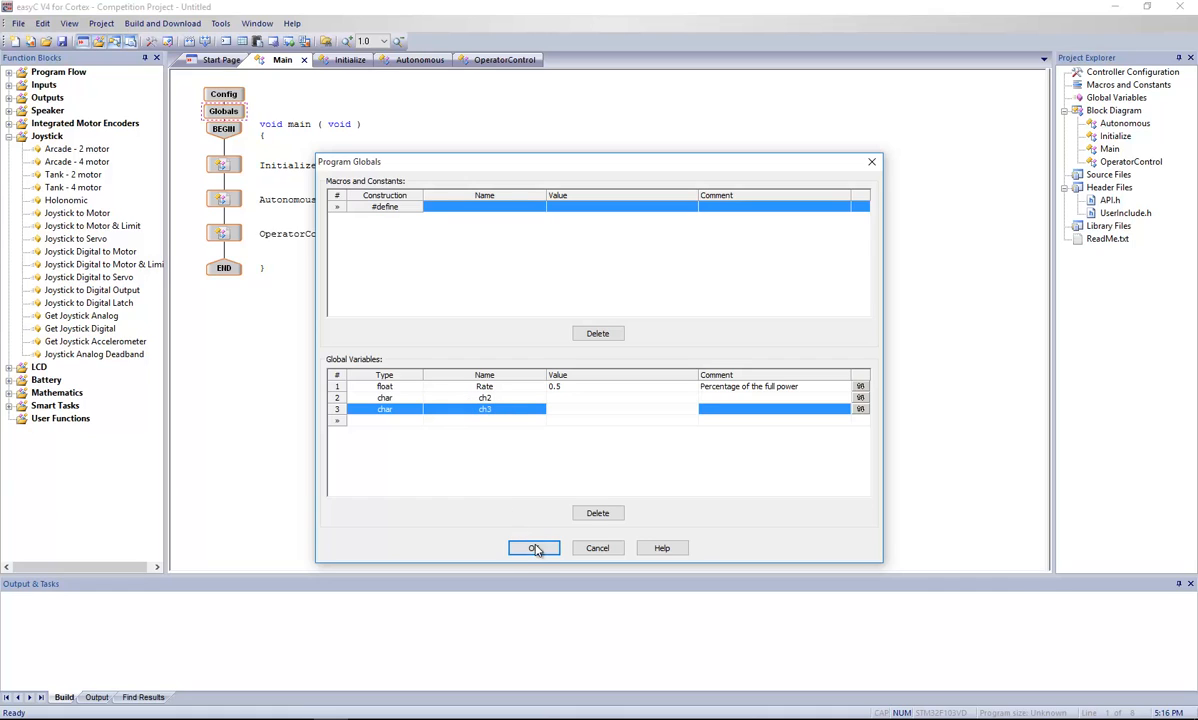
click(533, 548)
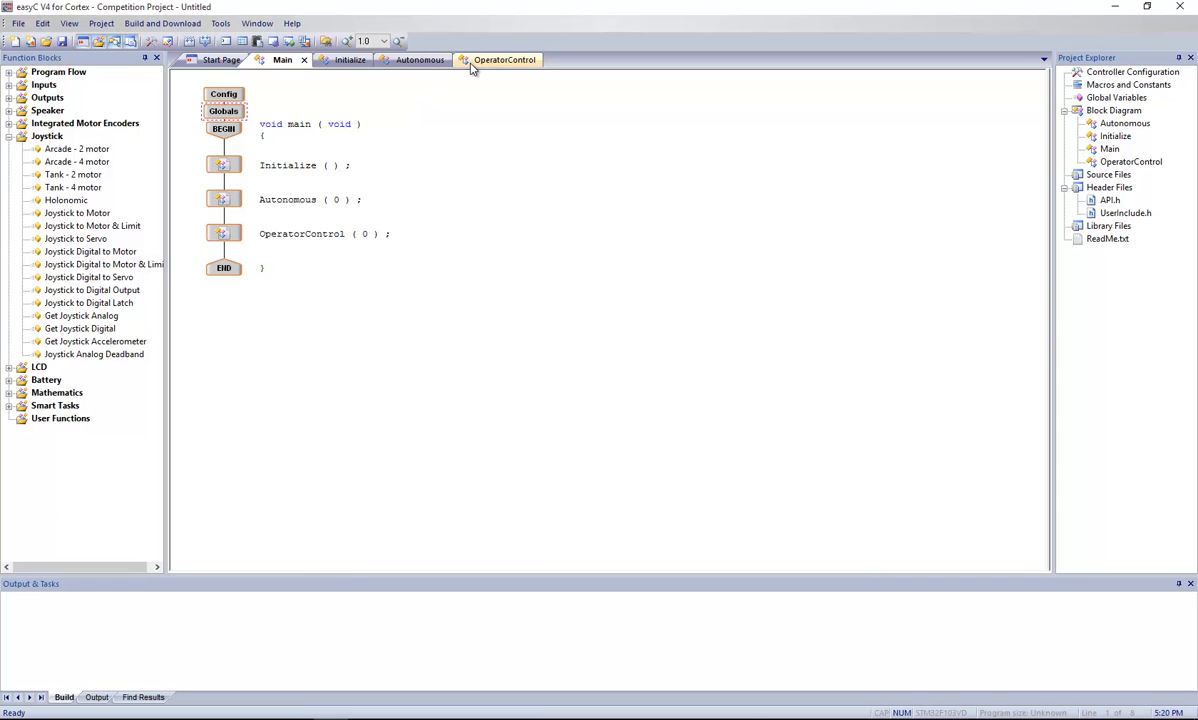
Step: Delete the Tank - 2 motor block from OperatorControl's while loop
click(504, 59)
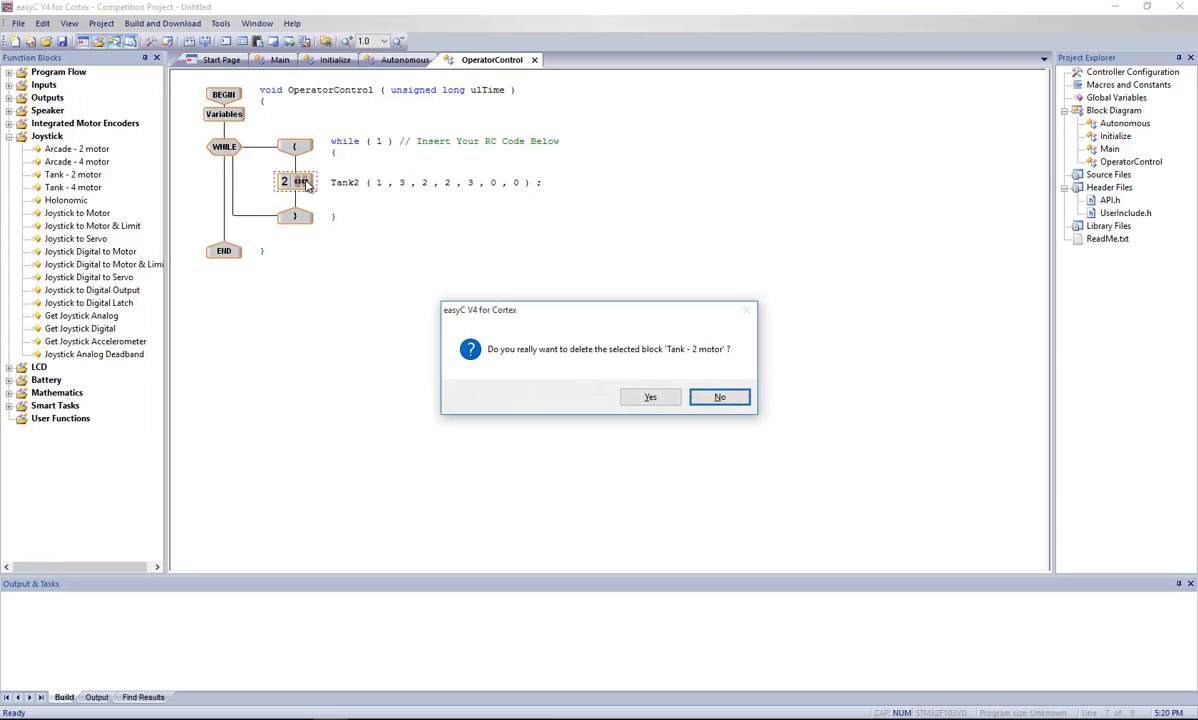
click(650, 397)
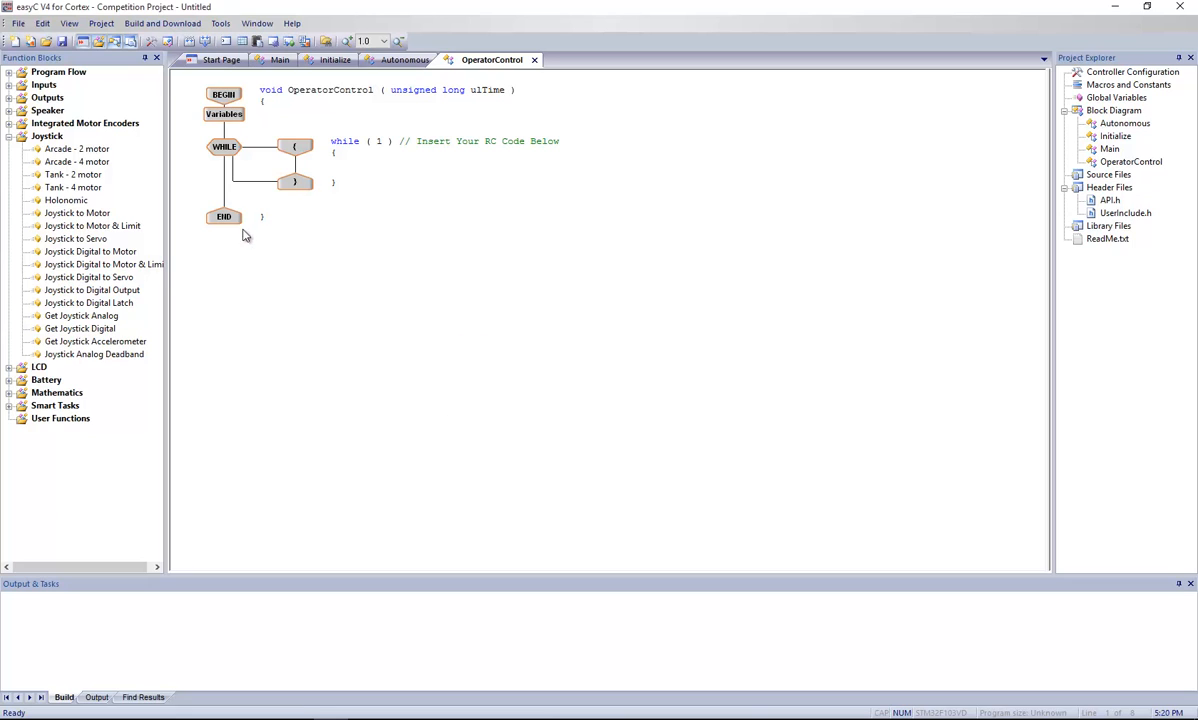
mouse_move(85, 320)
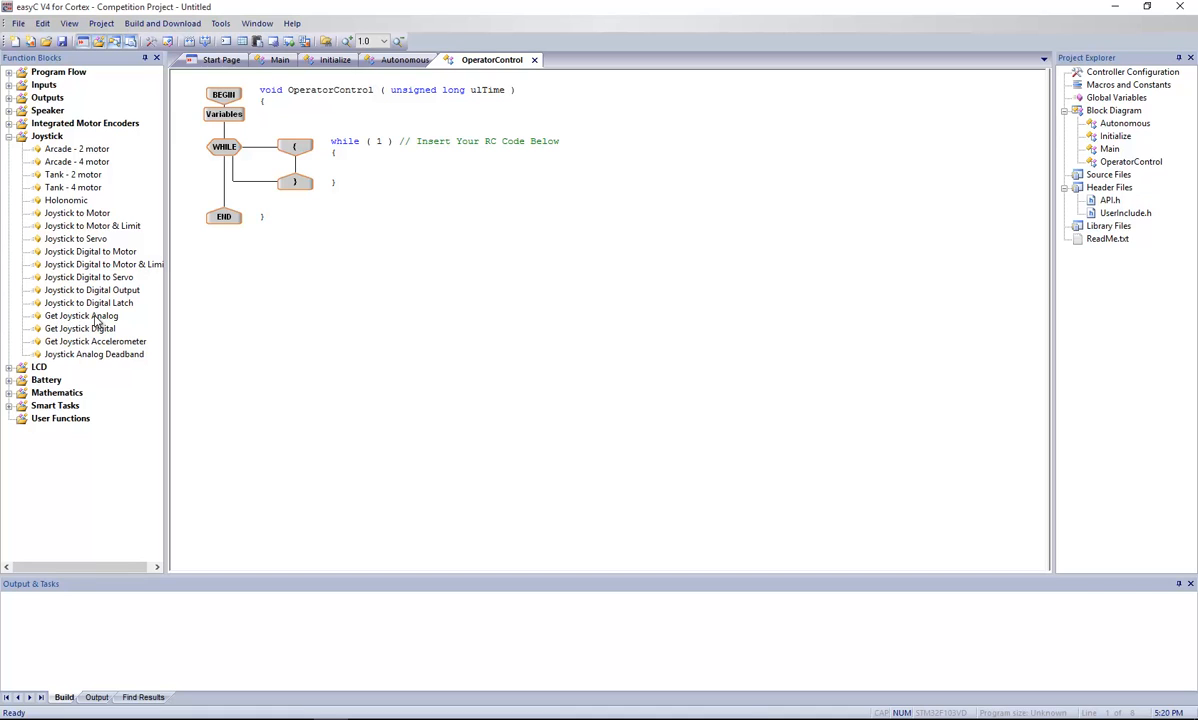
mouse_move(57, 347)
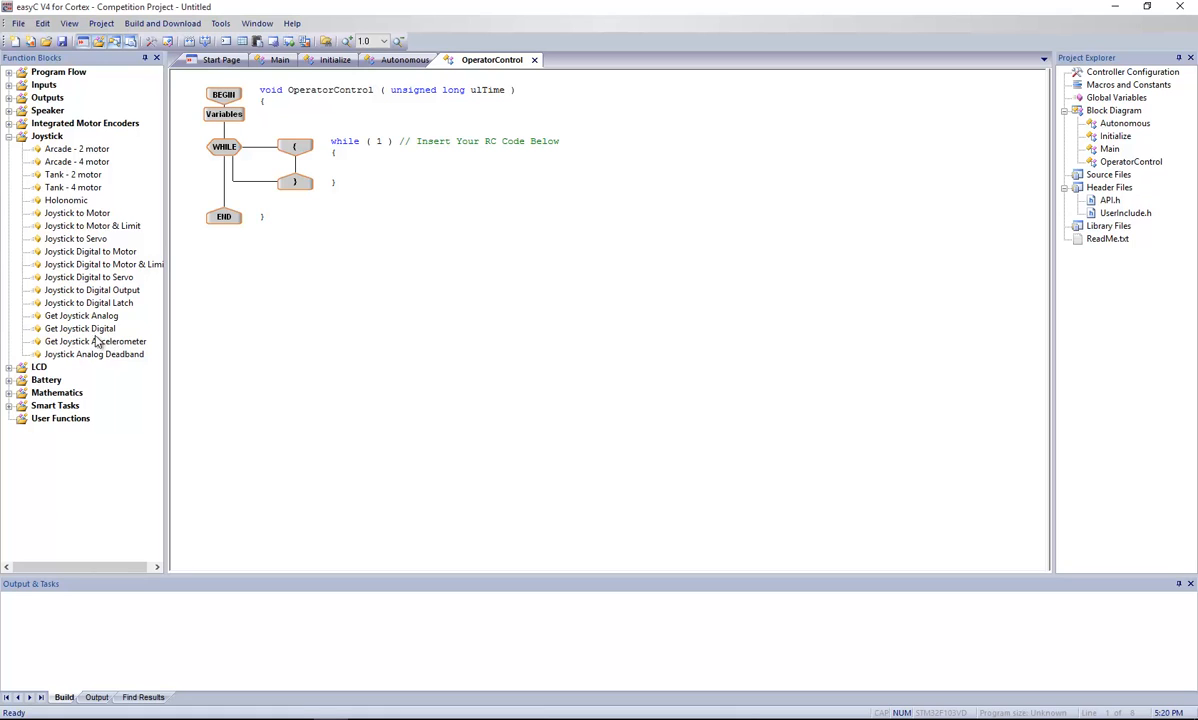
mouse_move(91, 322)
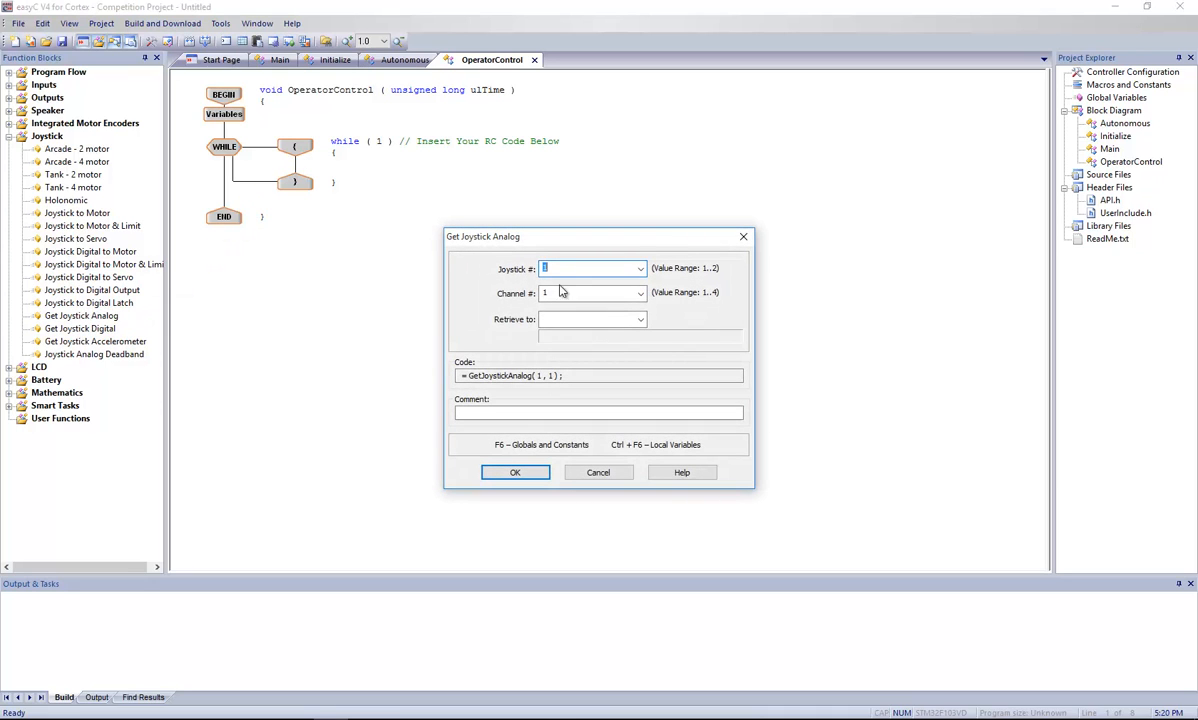
Step: Set Get Joystick Analog to channel 2, retrieving into ch2
click(588, 292)
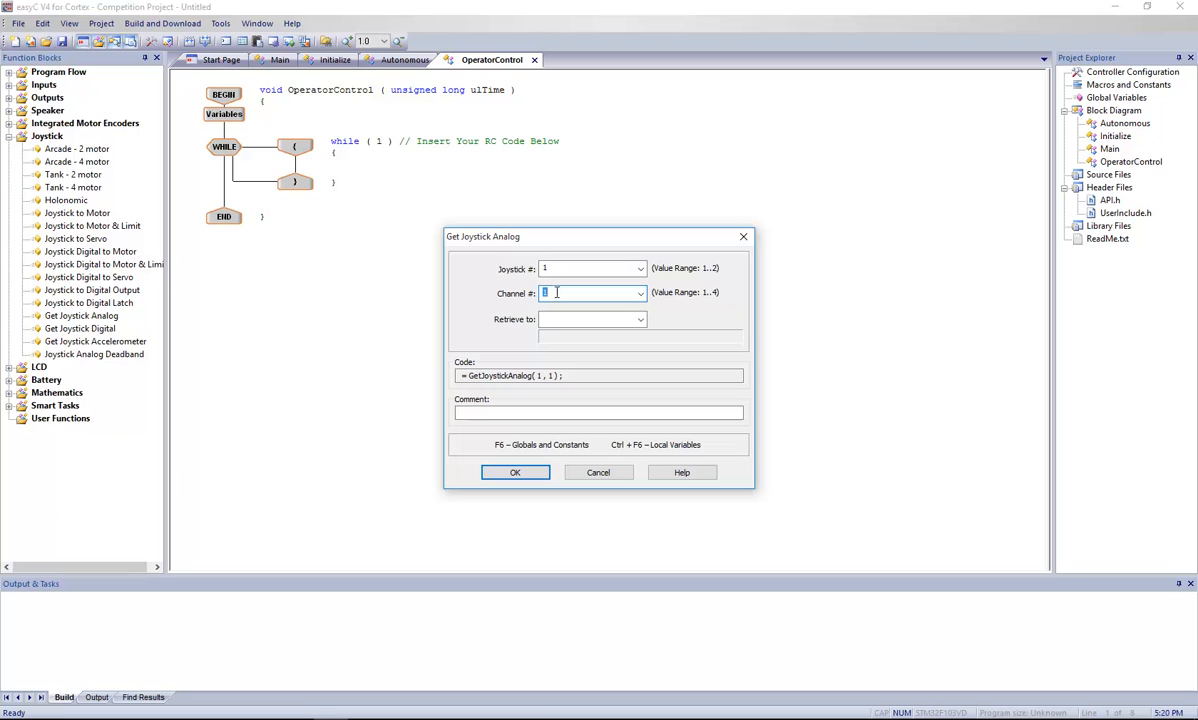
mouse_move(535, 289)
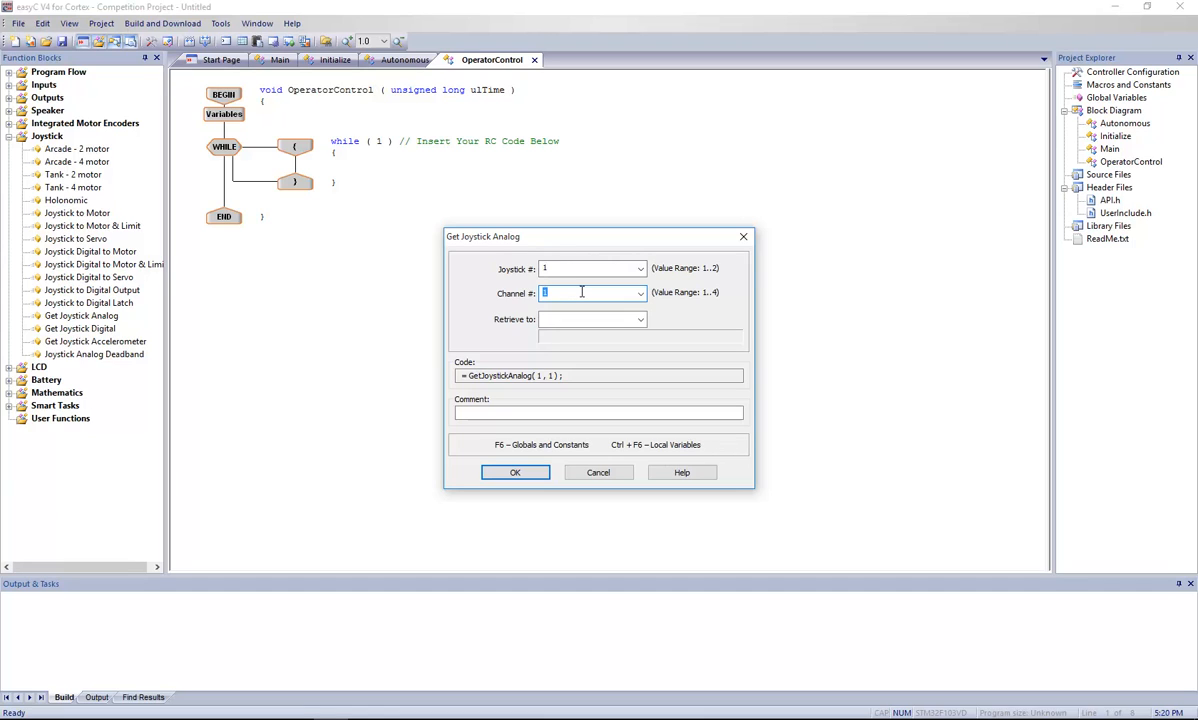
text(2)
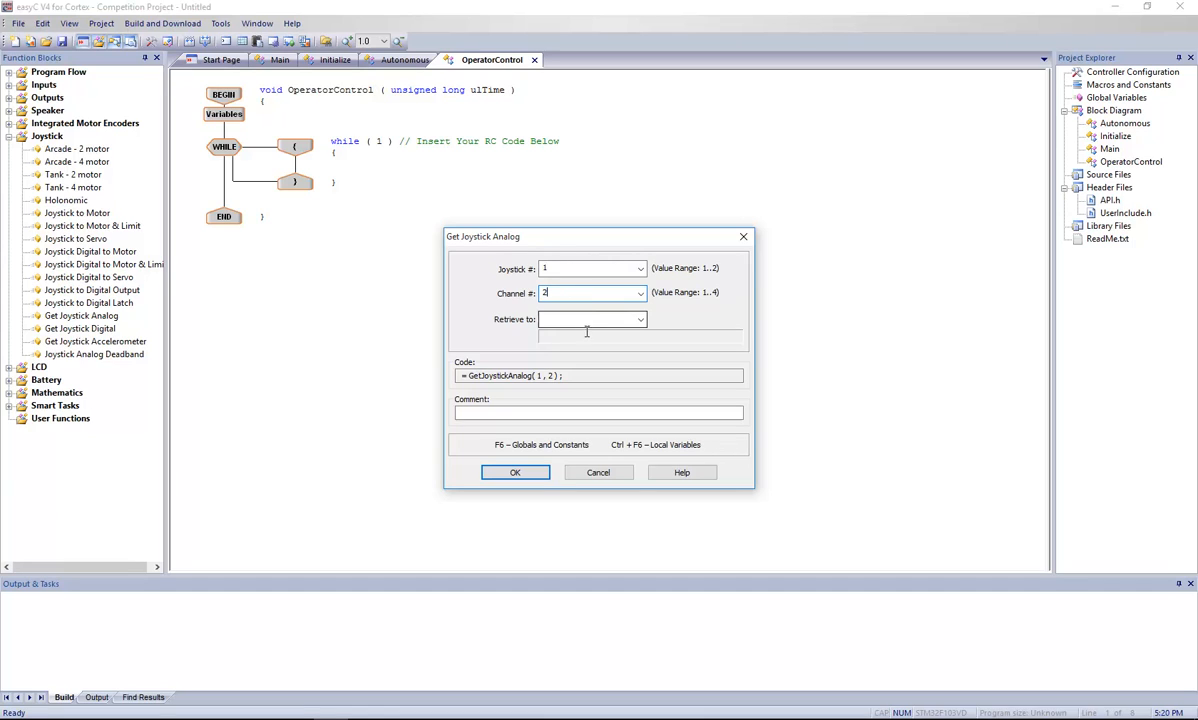
click(640, 319)
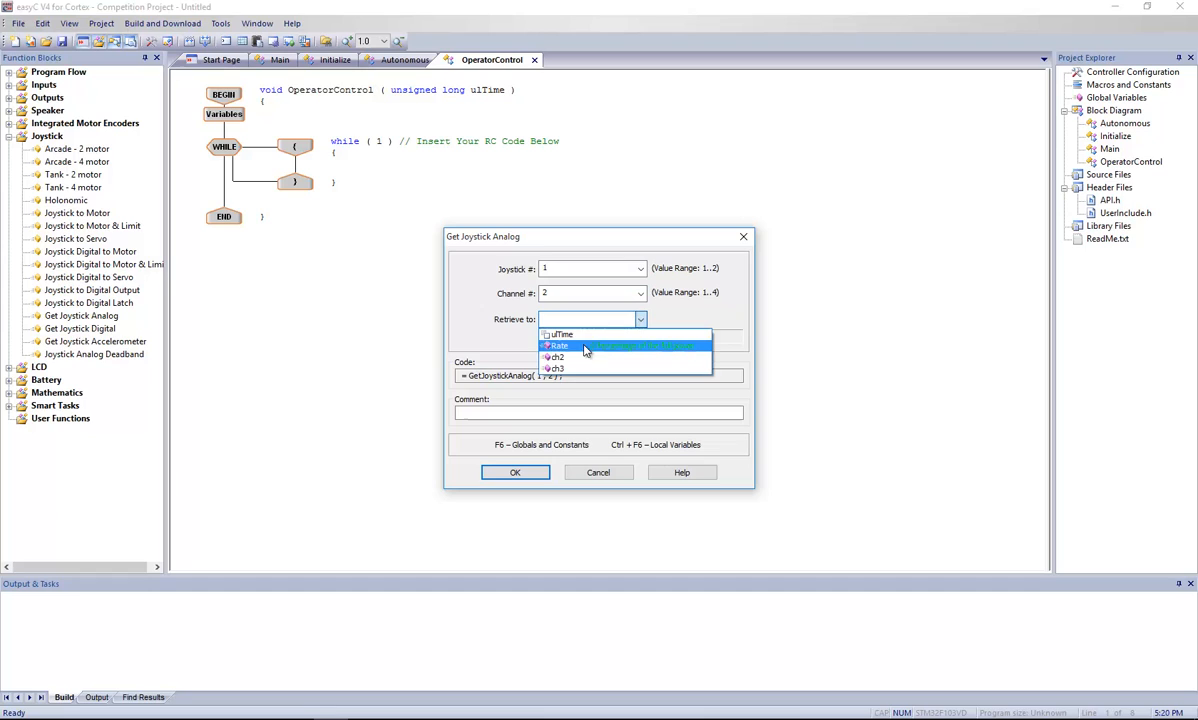
click(556, 357)
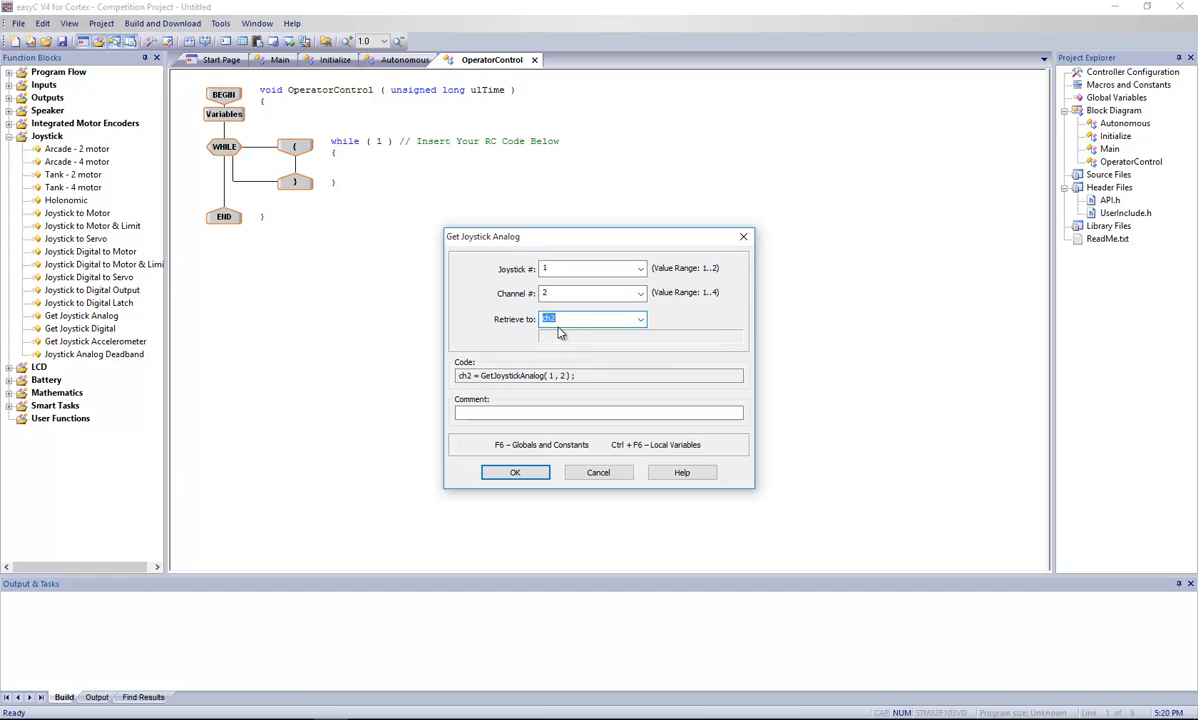
click(590, 318)
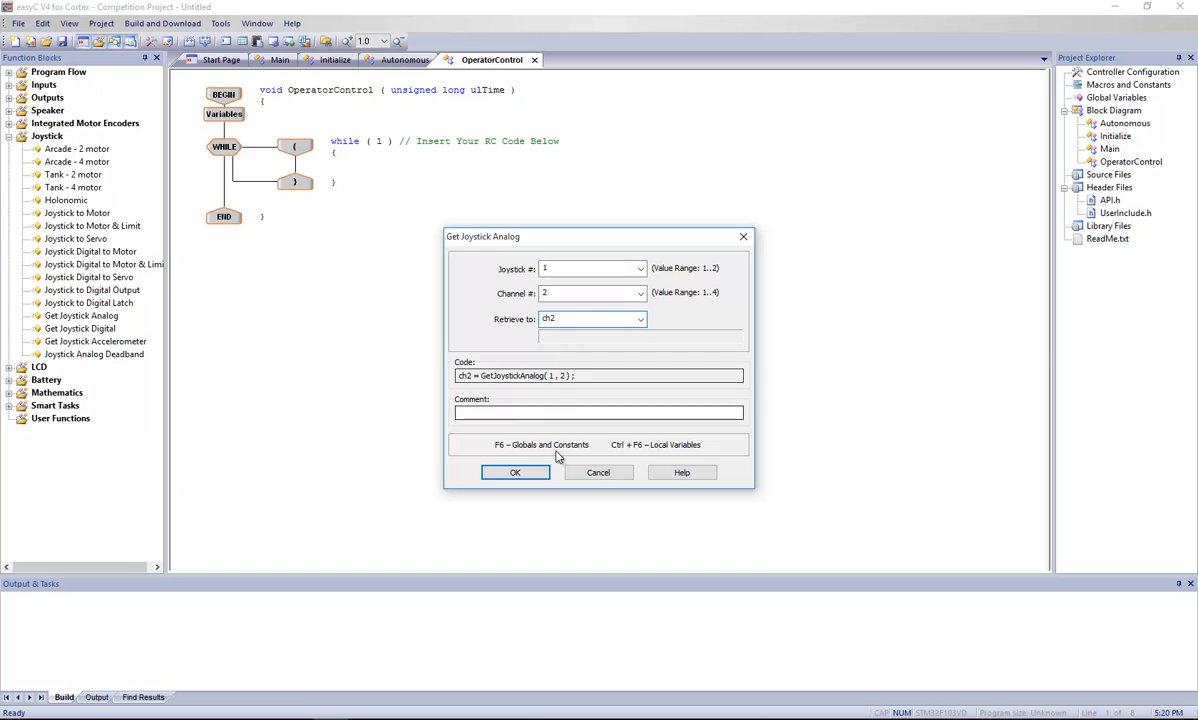
click(515, 472)
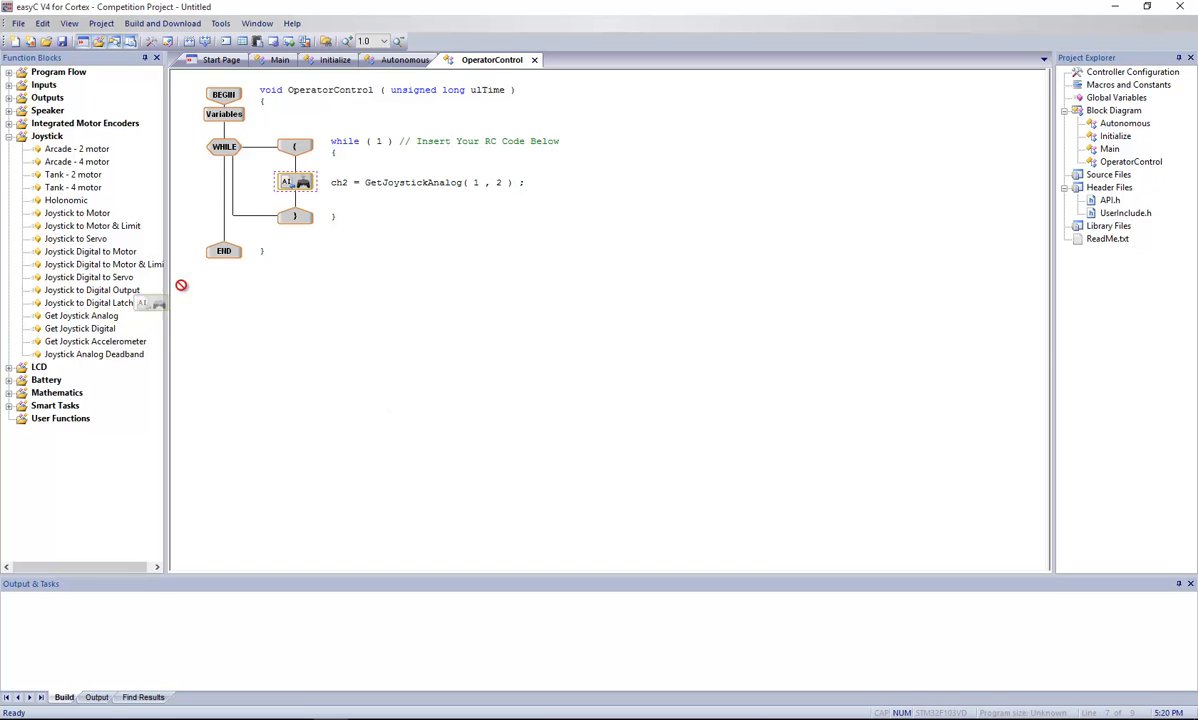
Step: Add a Get Joystick Analog read of channel 3 into ch3 below the ch2 read
double_click(295, 182)
text(3)
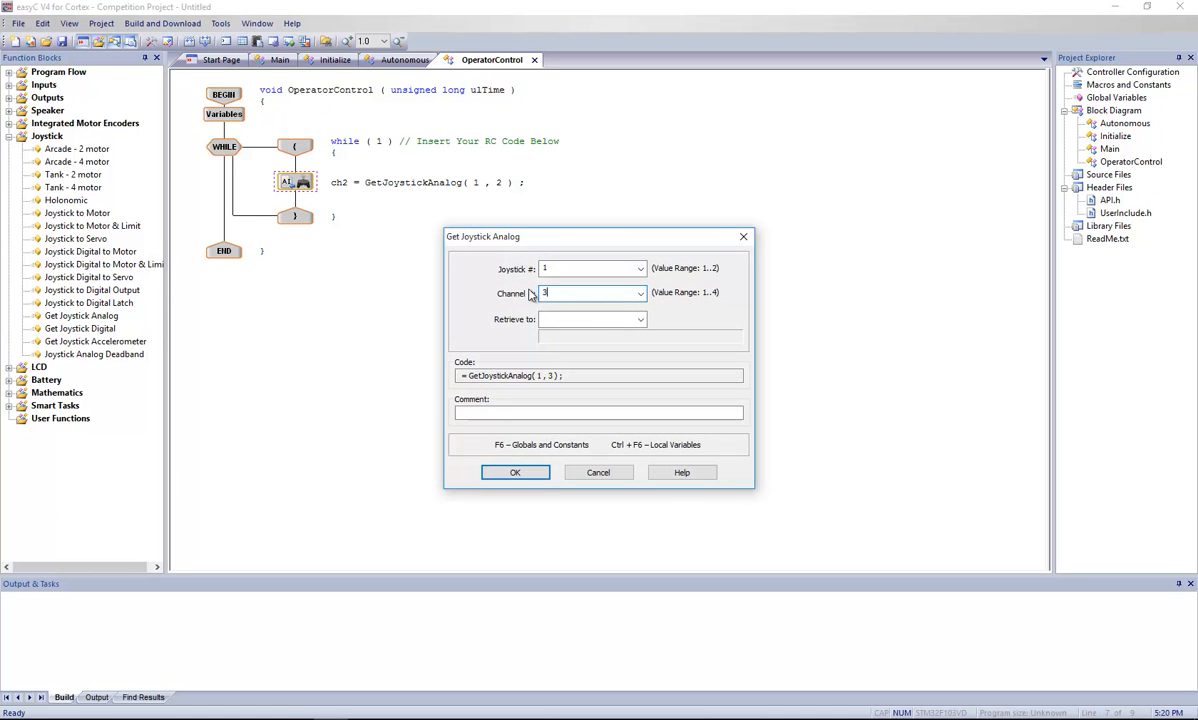
click(640, 319)
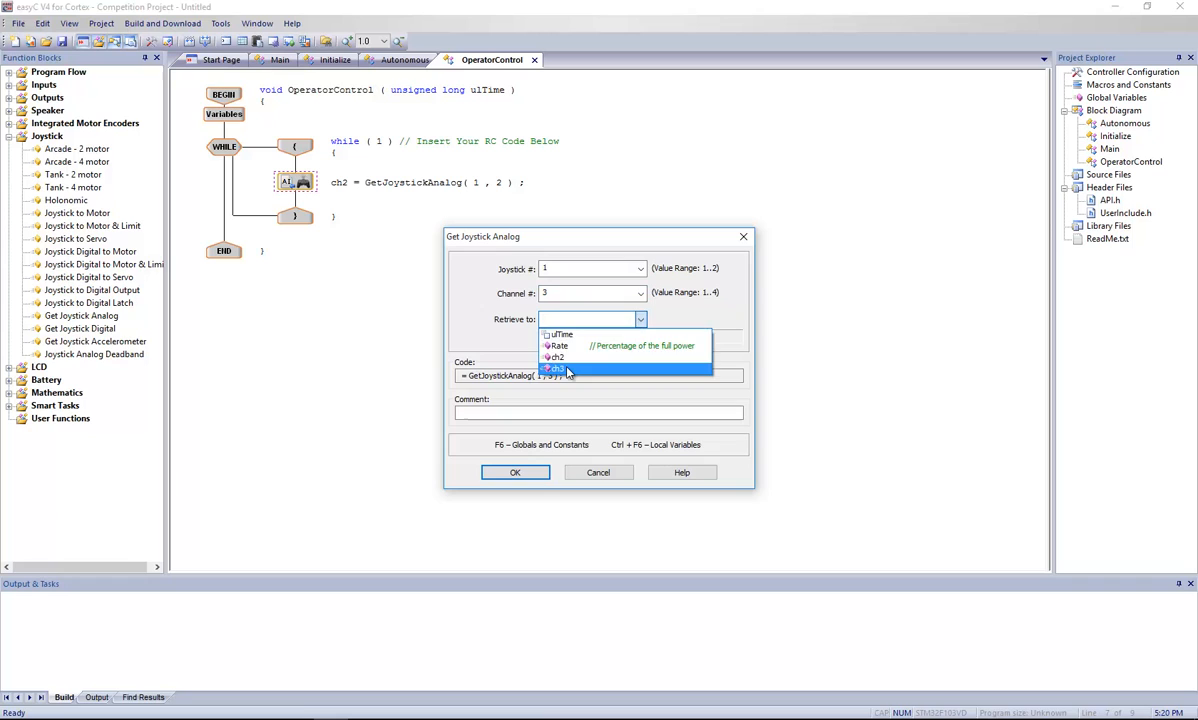
click(515, 472)
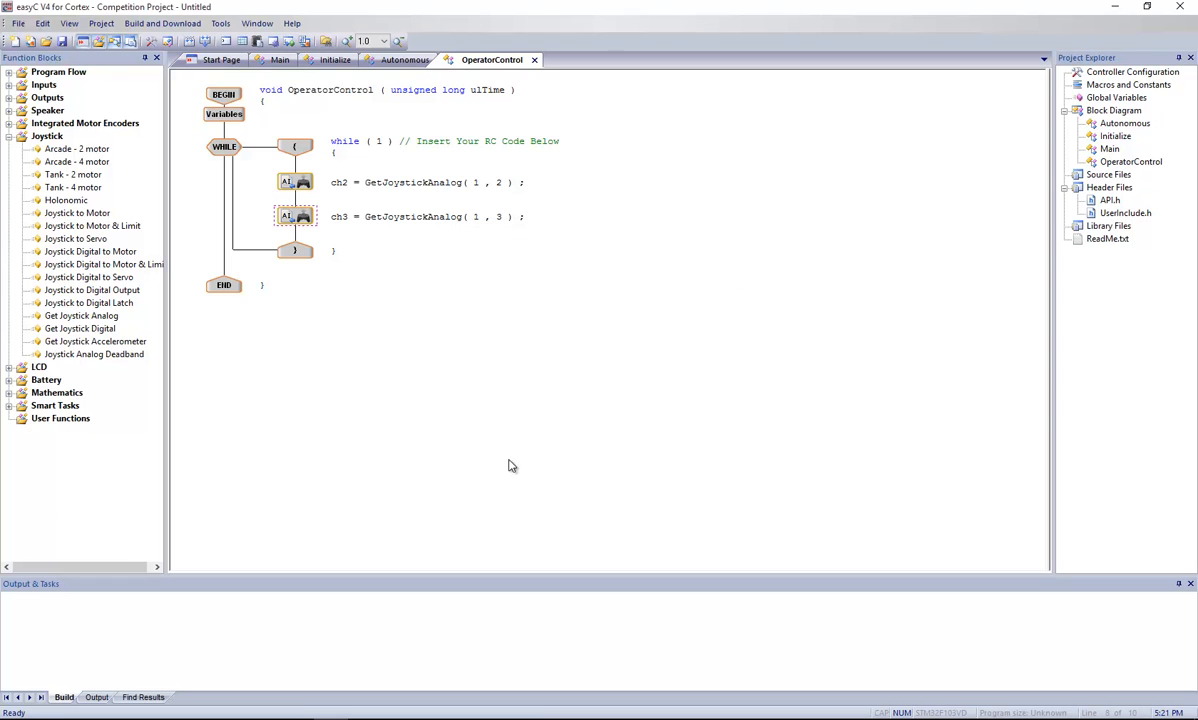
mouse_move(151, 275)
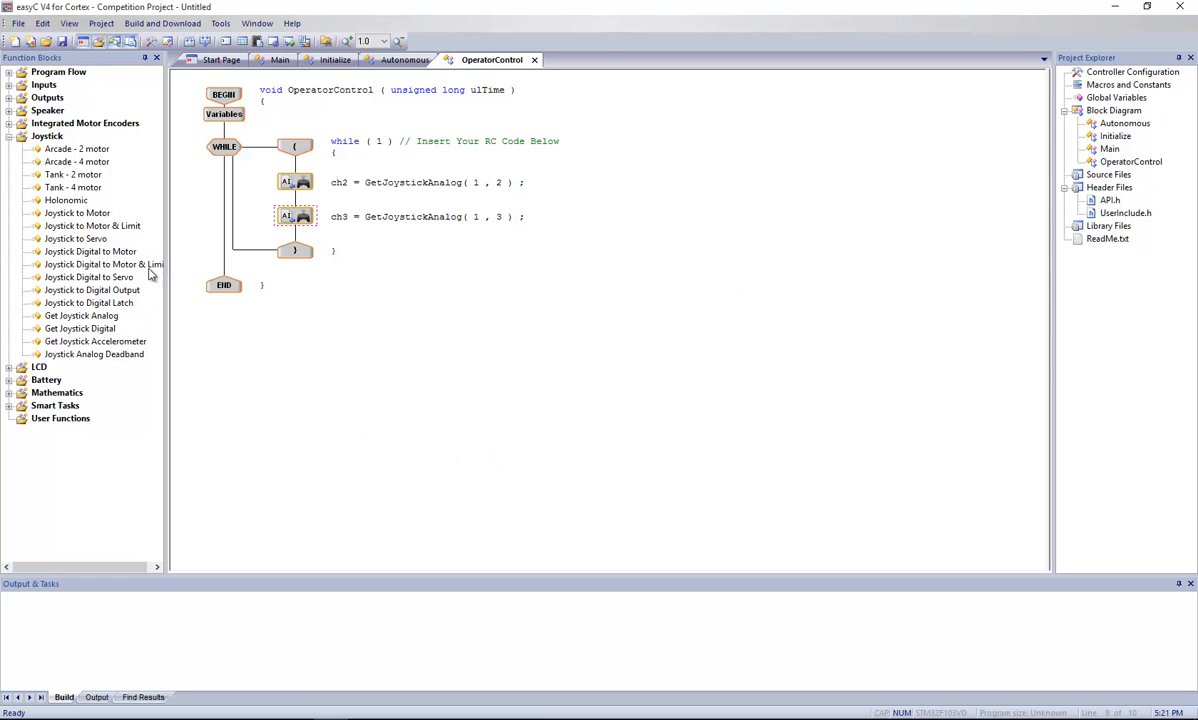
mouse_move(130, 240)
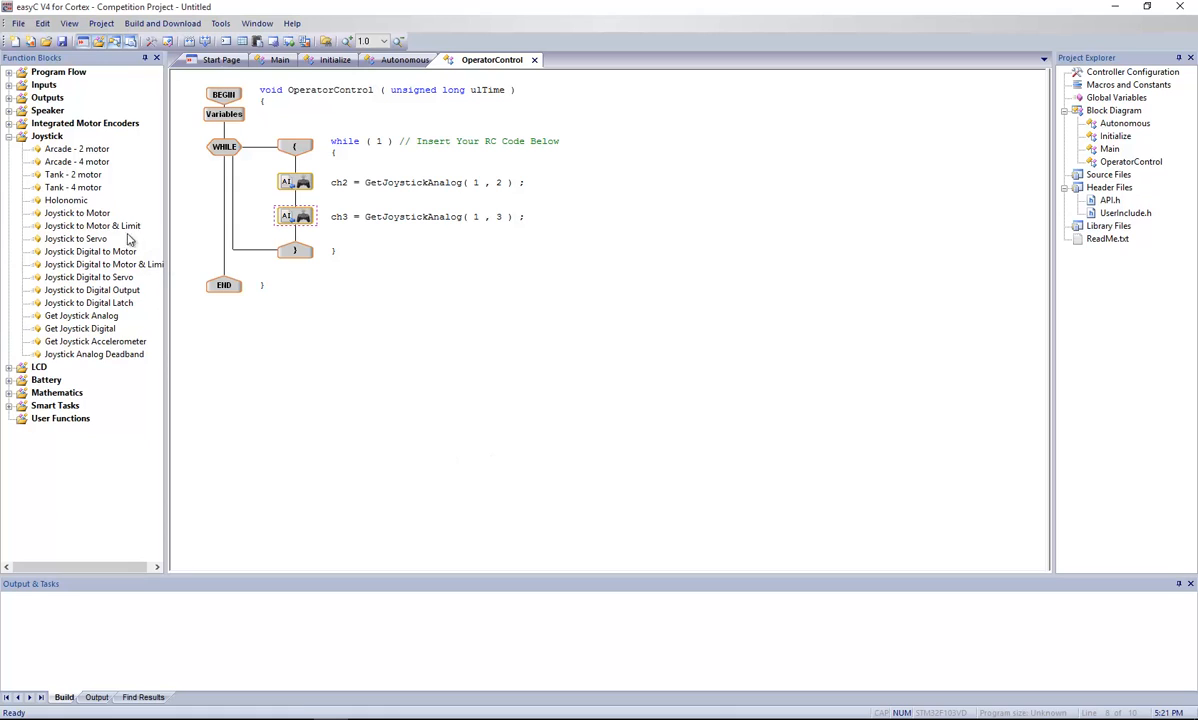
mouse_move(89, 195)
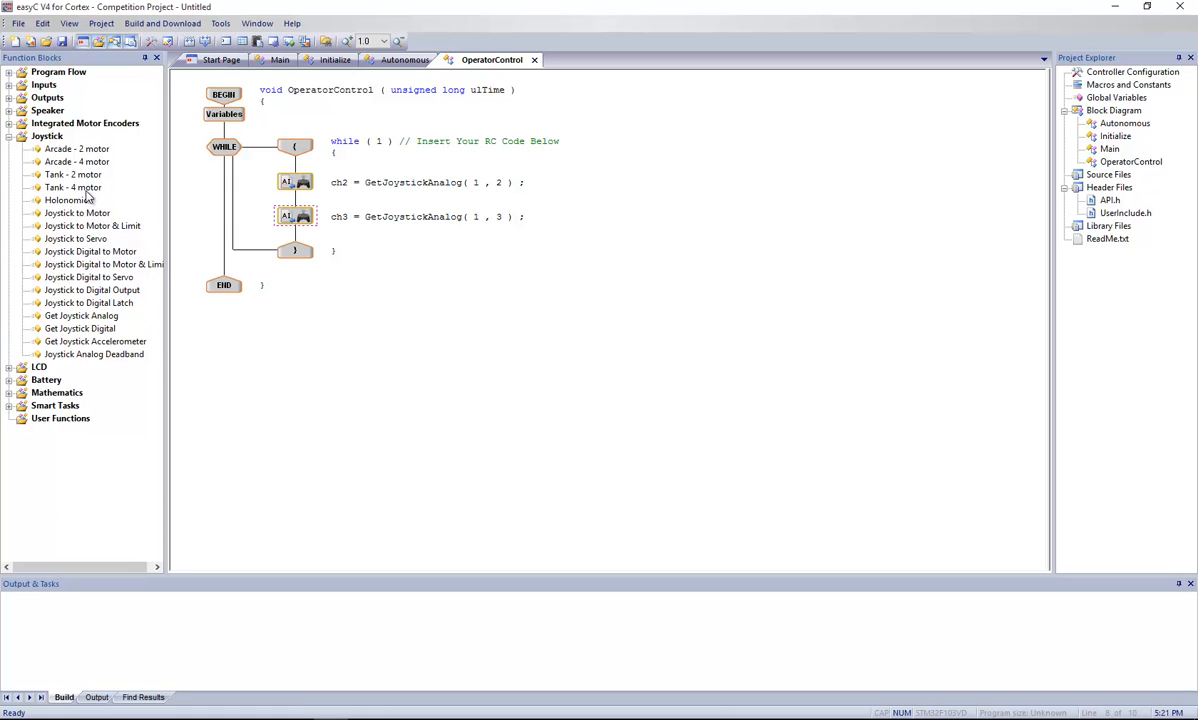
mouse_move(40, 190)
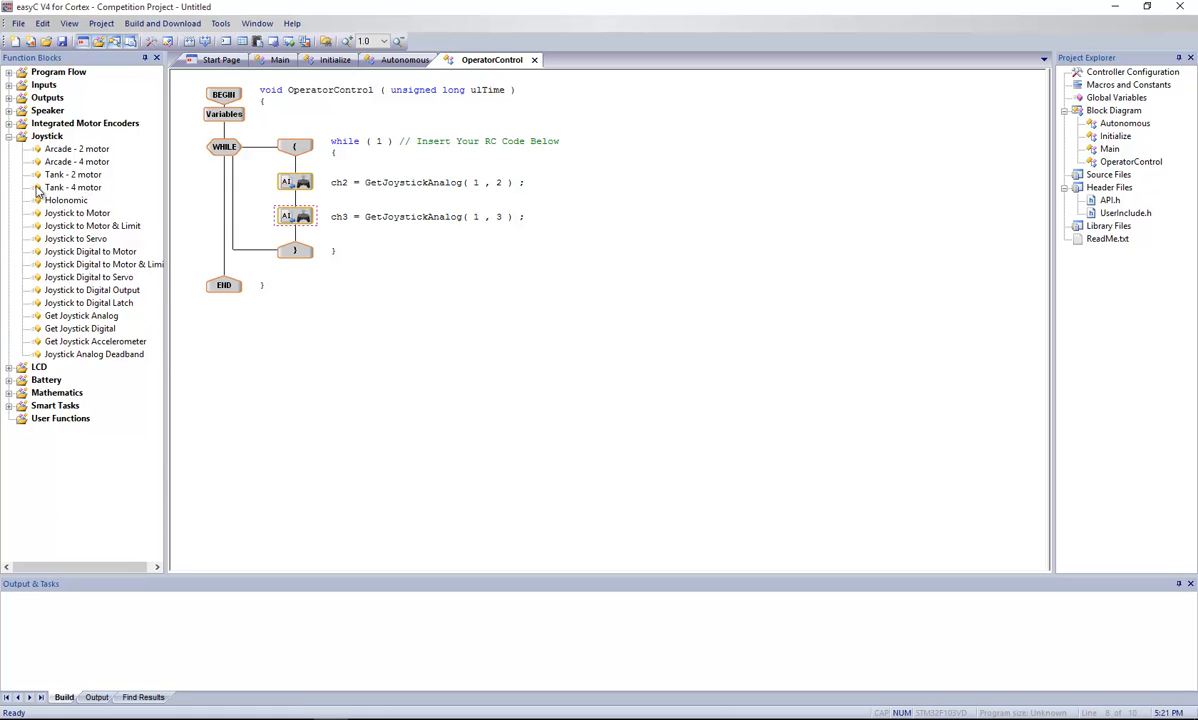
Step: Expand Program Flow and reopen Program Globals to start a fourth char row
click(10, 71)
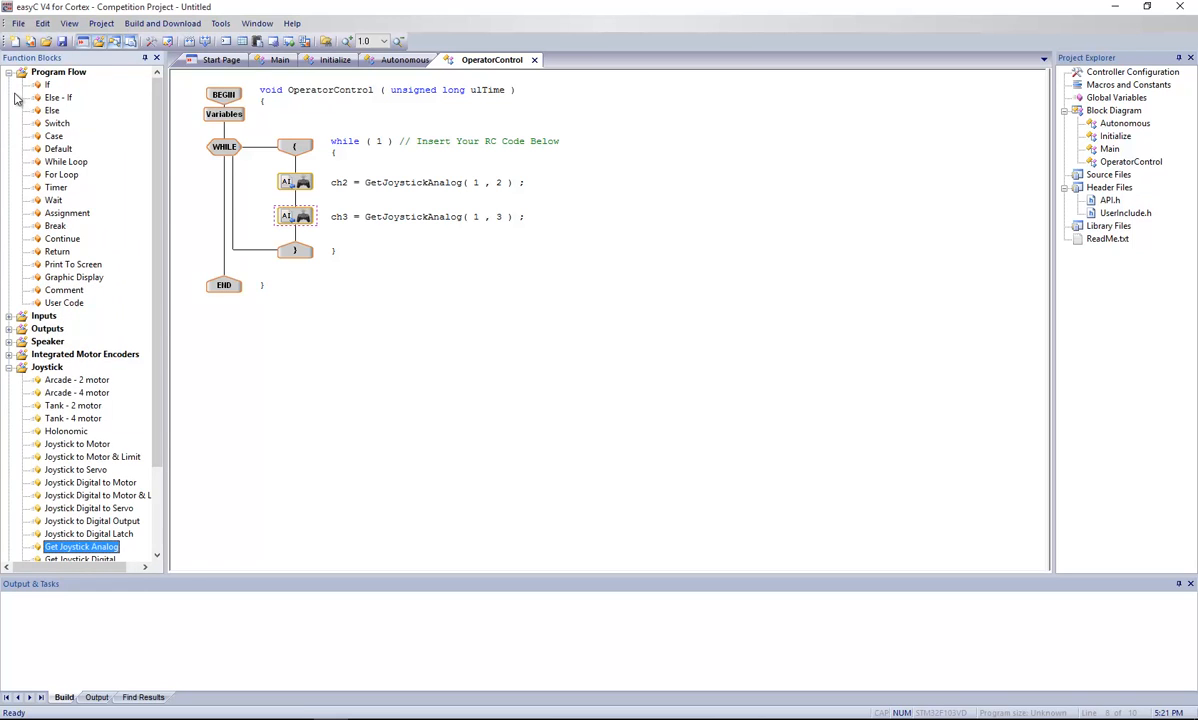
click(67, 213)
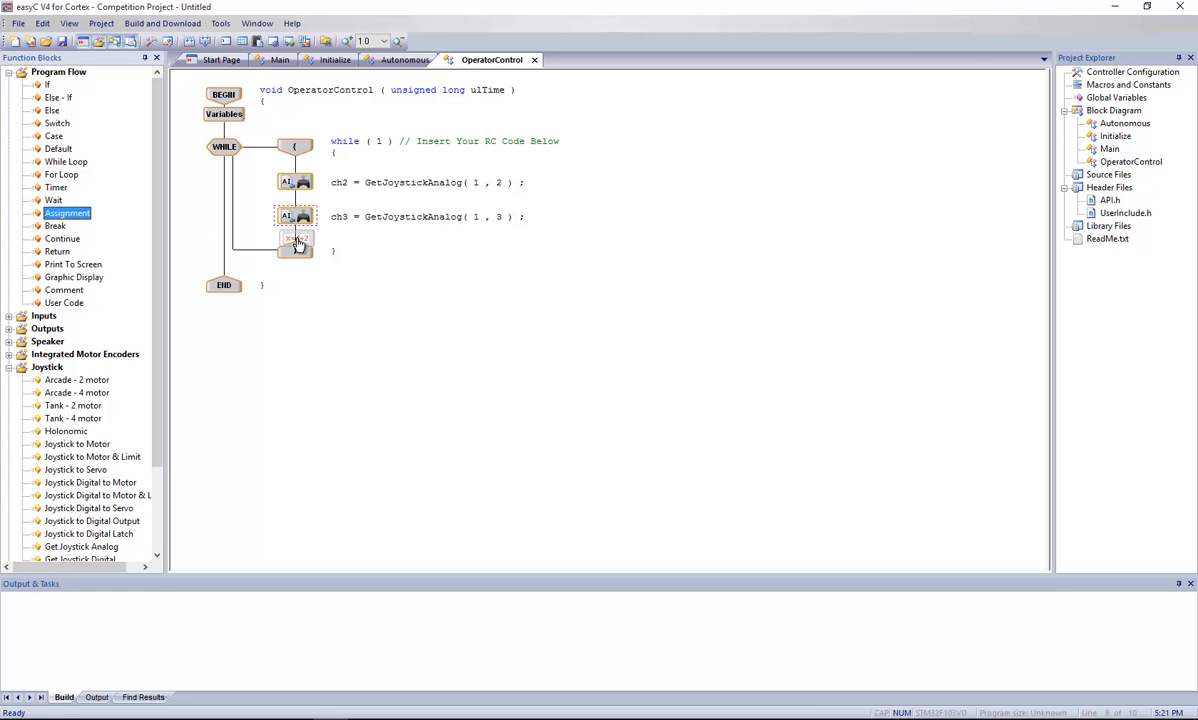
double_click(296, 240)
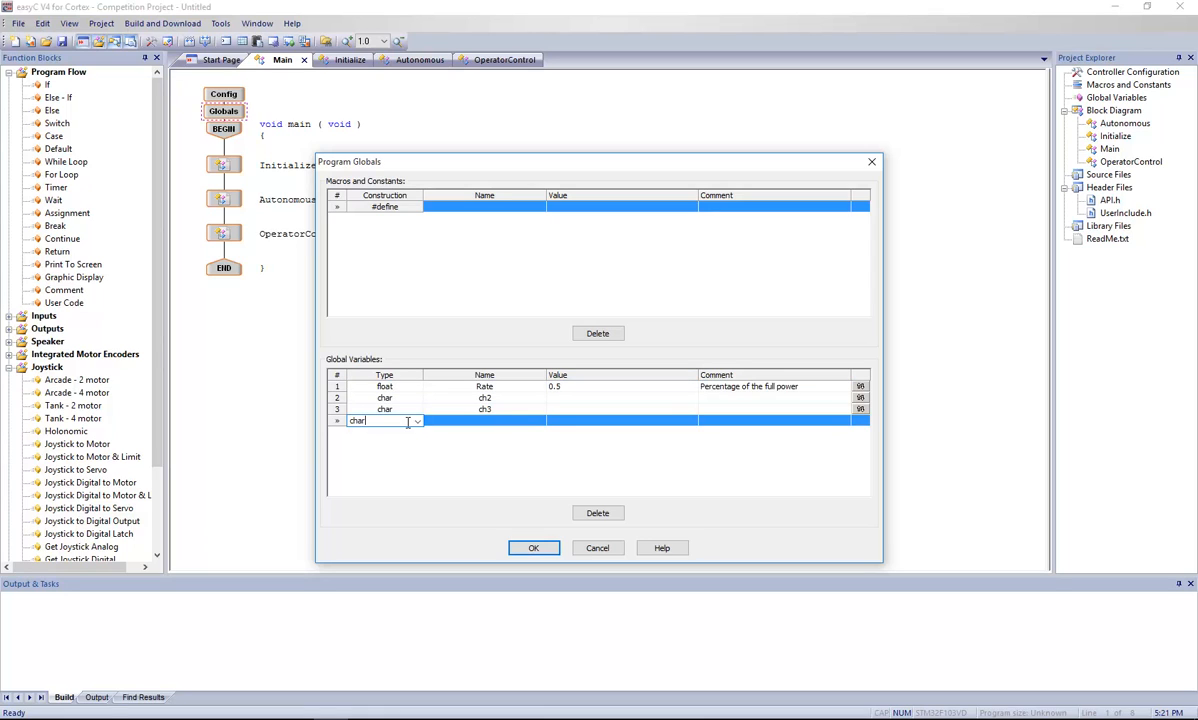
Step: Add char globals LeftMotor and RightMotor and confirm the globals with OK
click(385, 420)
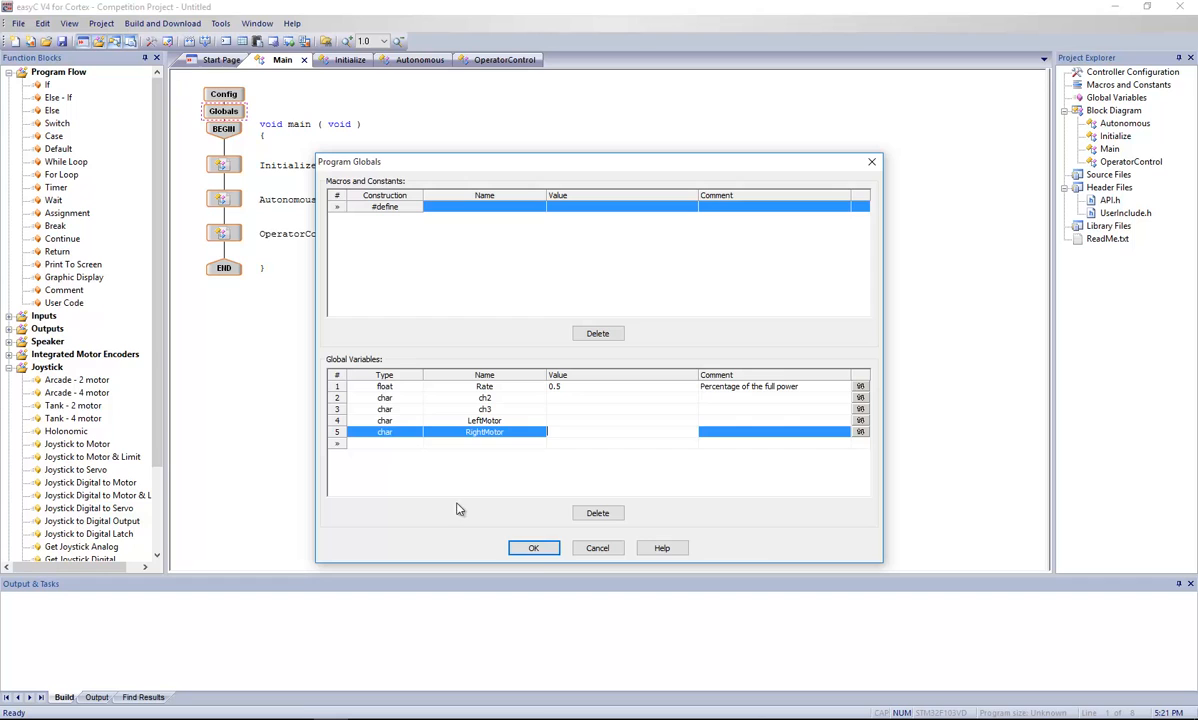
click(533, 547)
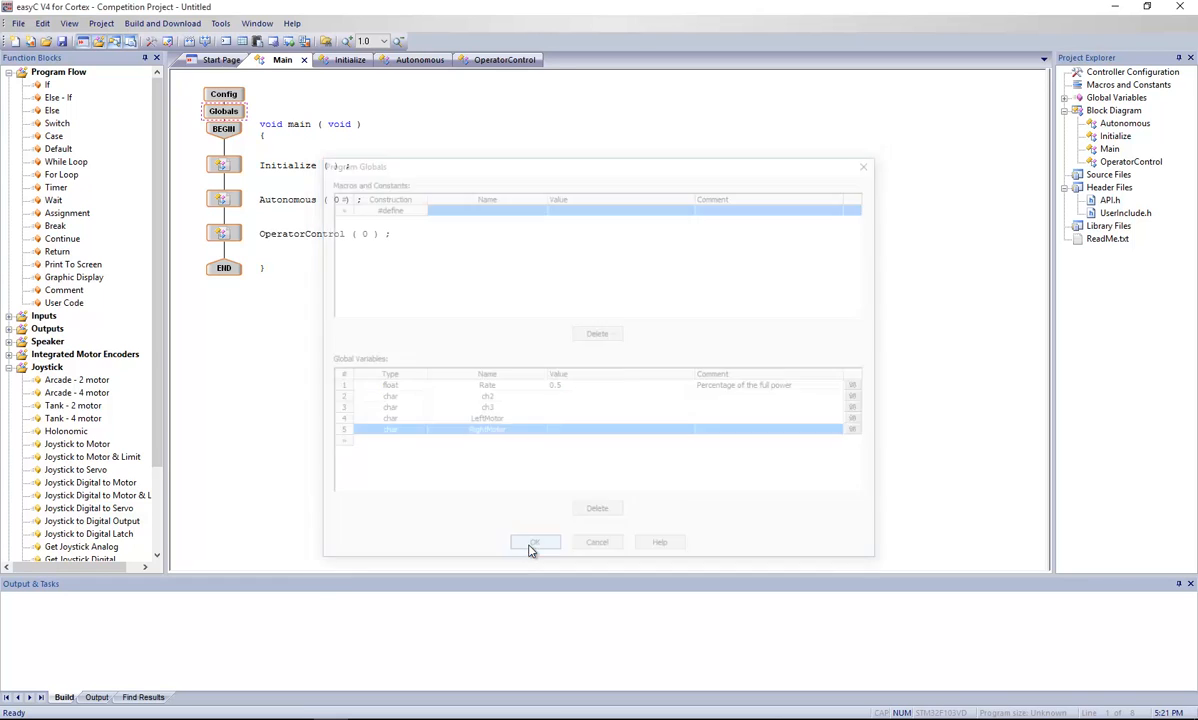
click(534, 542)
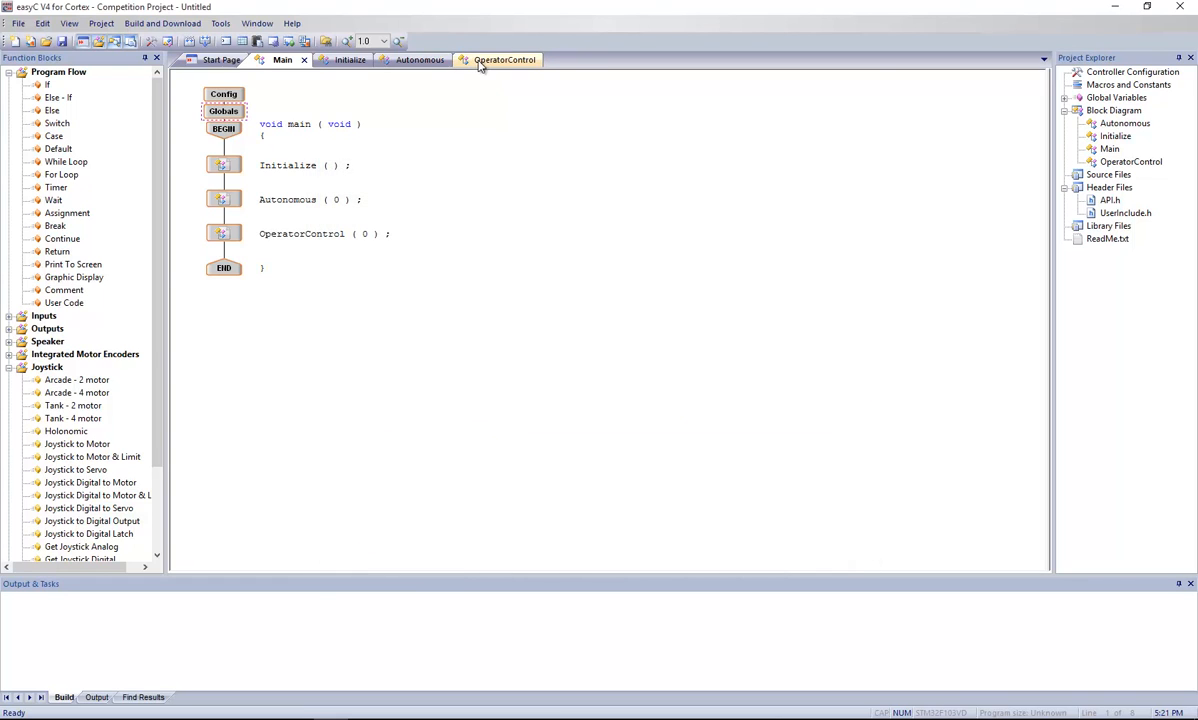
Step: Insert an Assignment block into OperatorControl's loop after the ch3 joystick read
click(504, 59)
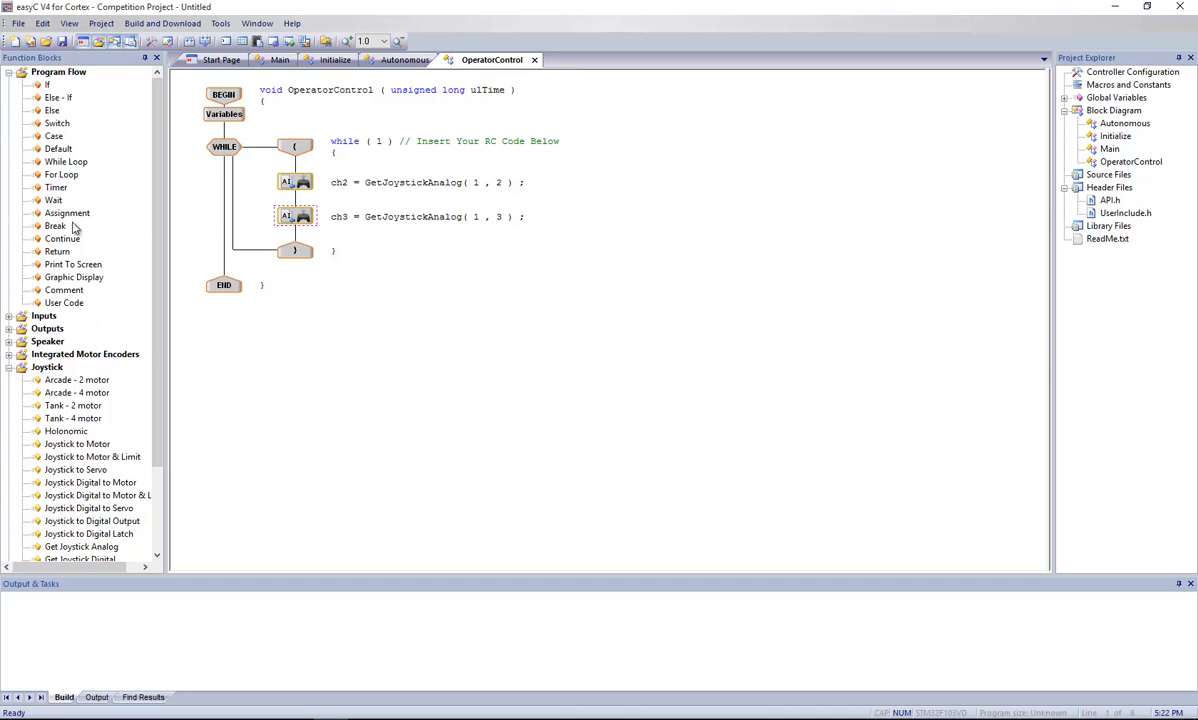
mouse_move(80, 255)
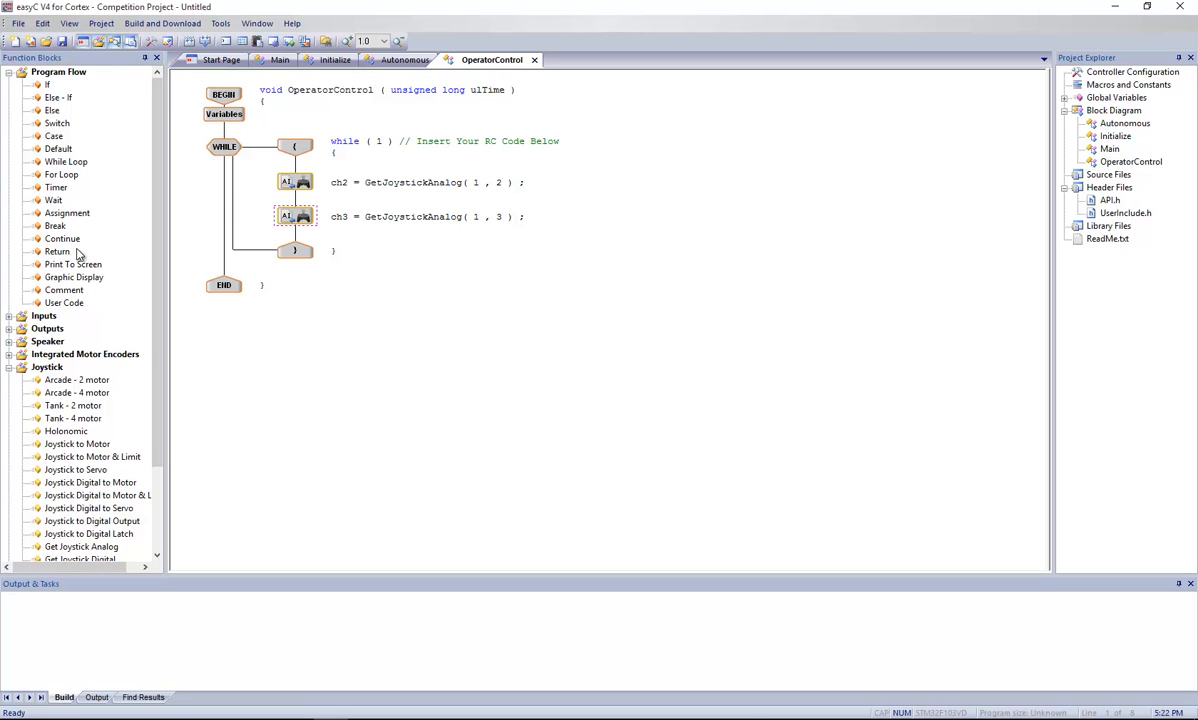
click(67, 213)
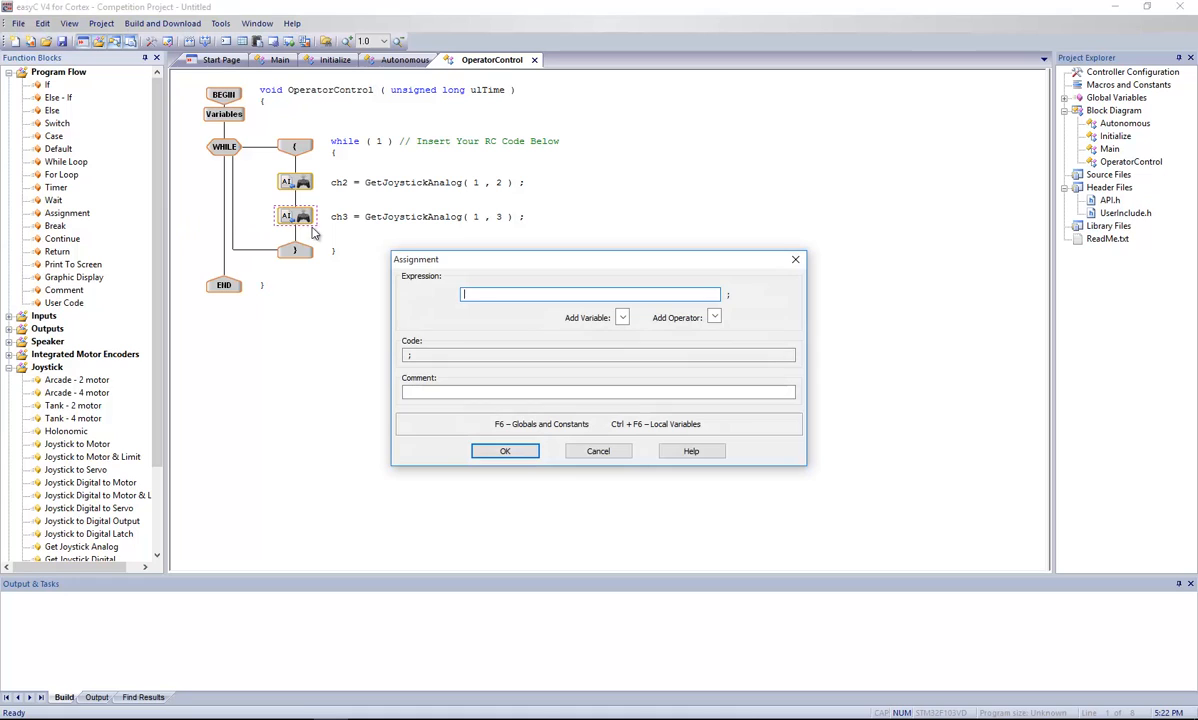
mouse_move(574, 324)
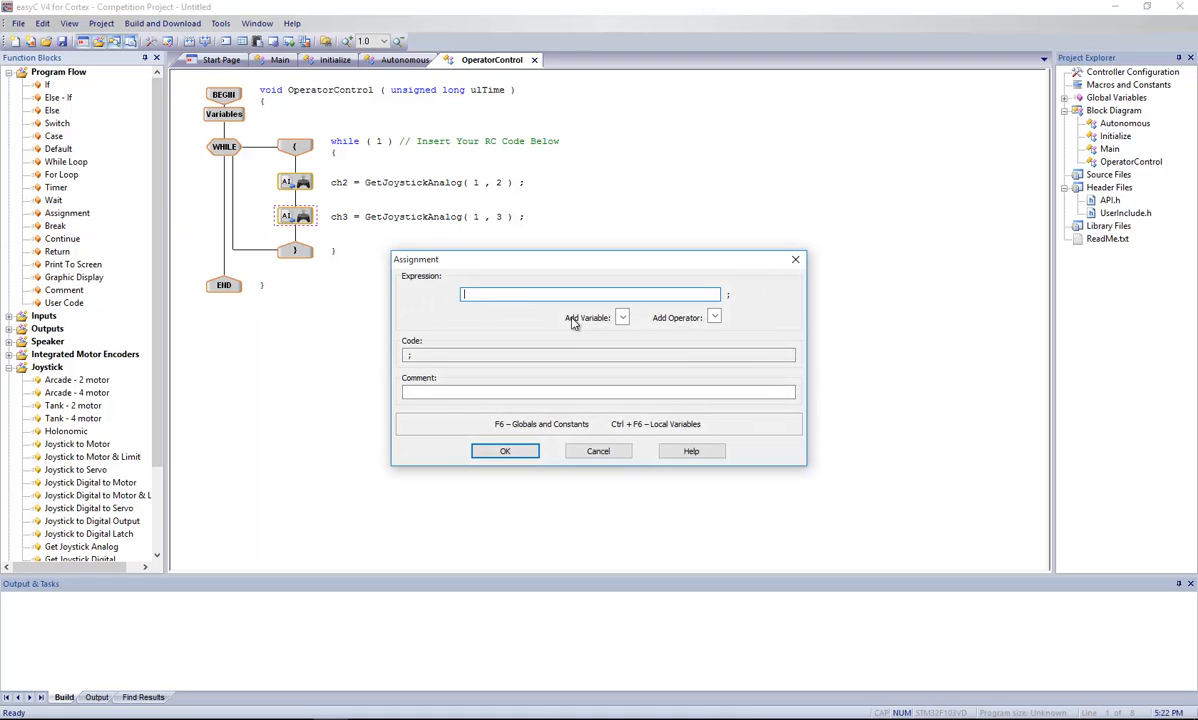
Step: Build the assignment LeftMotor = ch3 * Rate from the variable and operator lists and confirm it
click(622, 317)
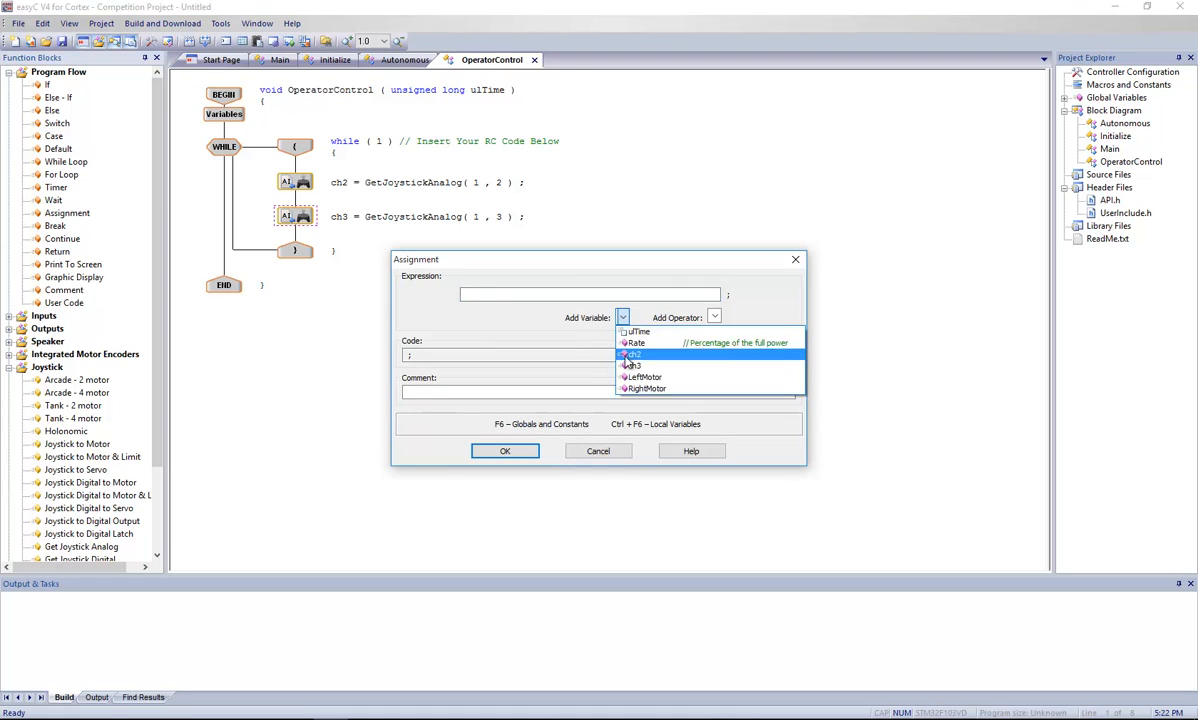
click(645, 377)
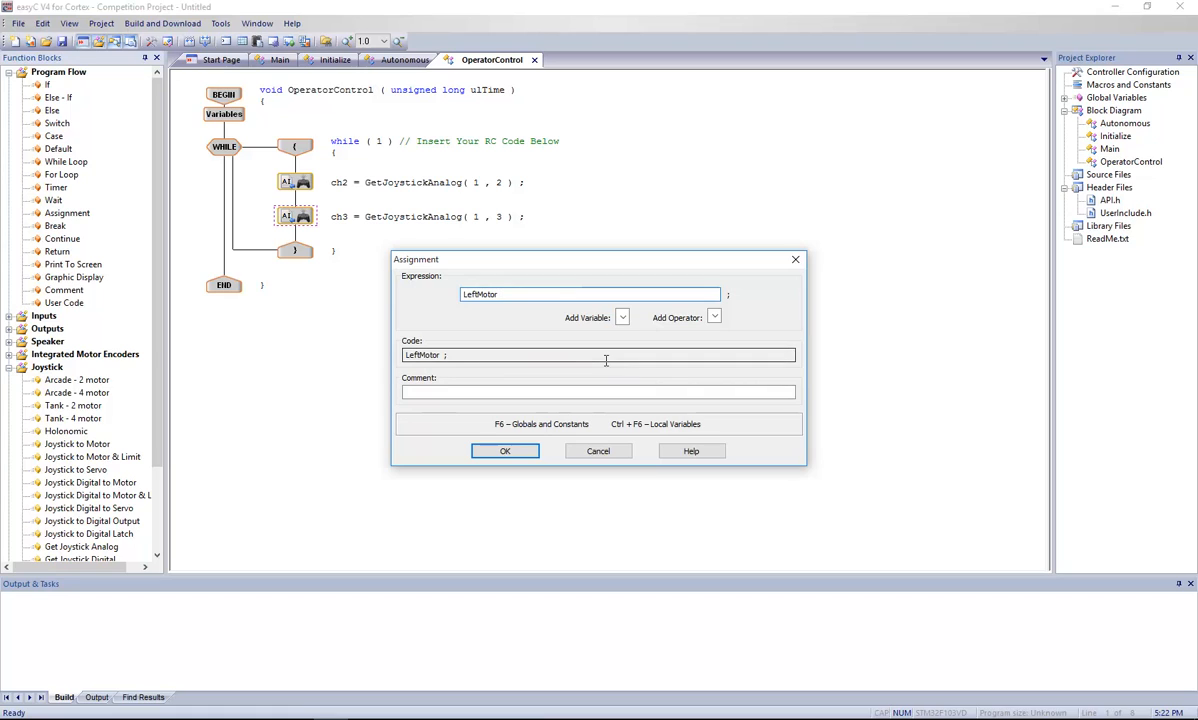
text(=)
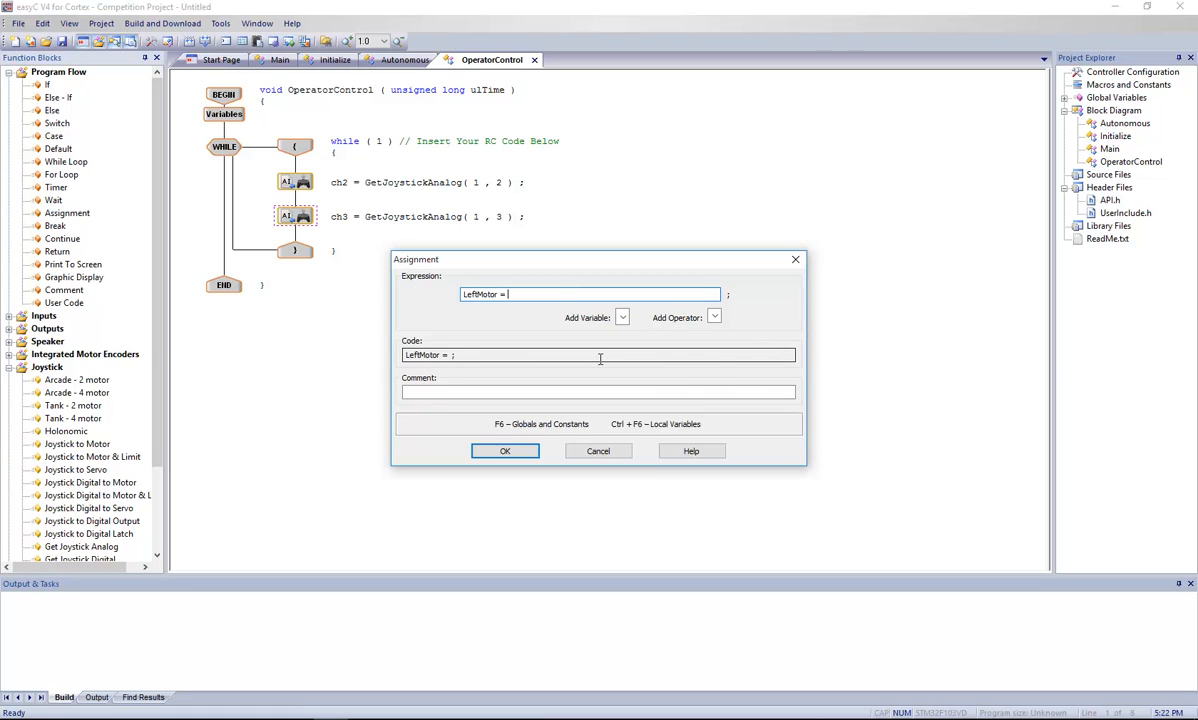
mouse_move(683, 330)
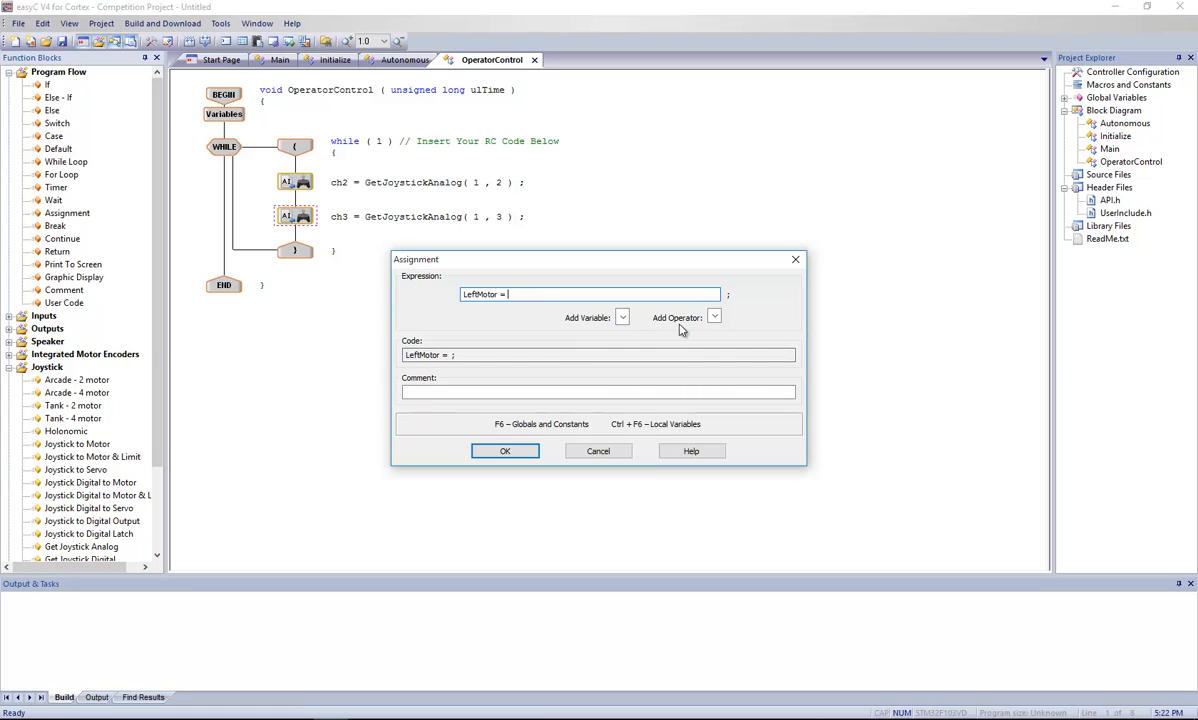
click(623, 317)
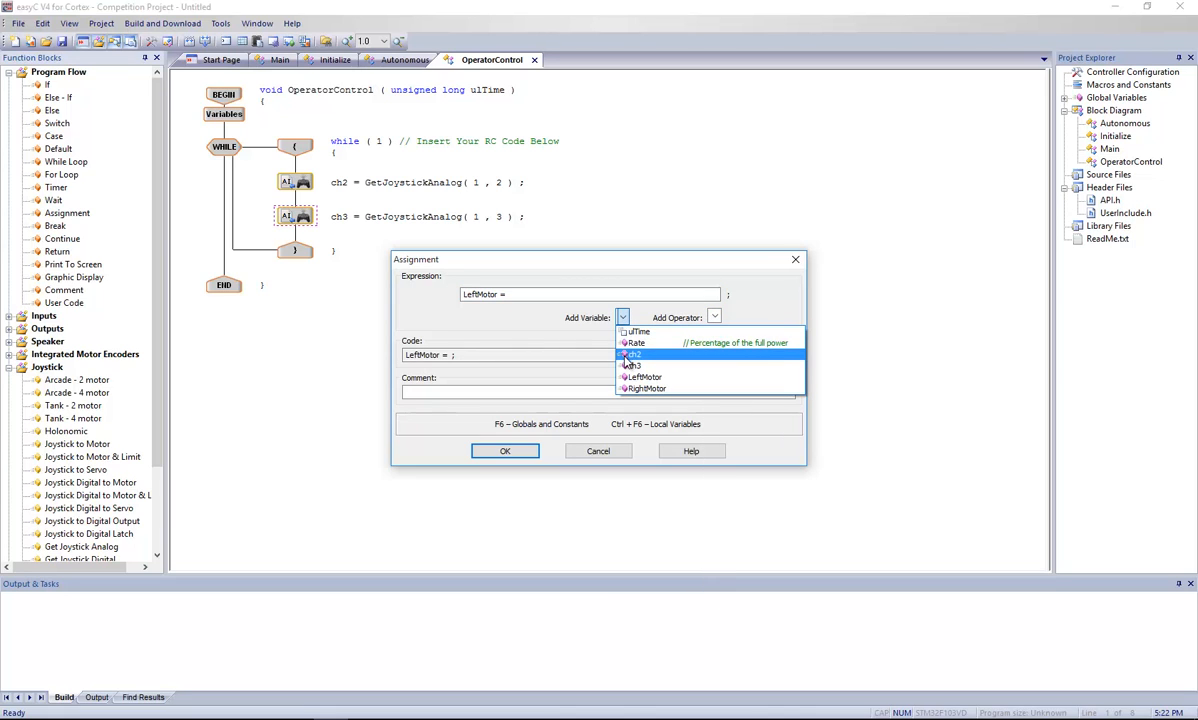
click(633, 365)
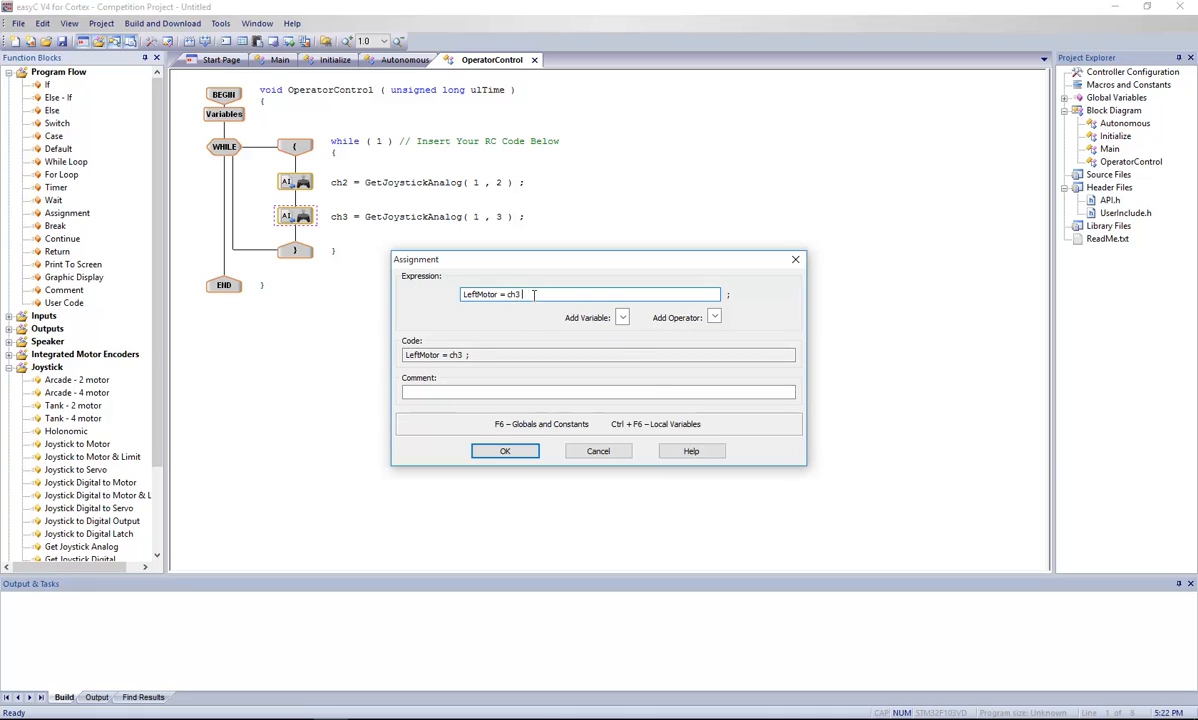
click(714, 317)
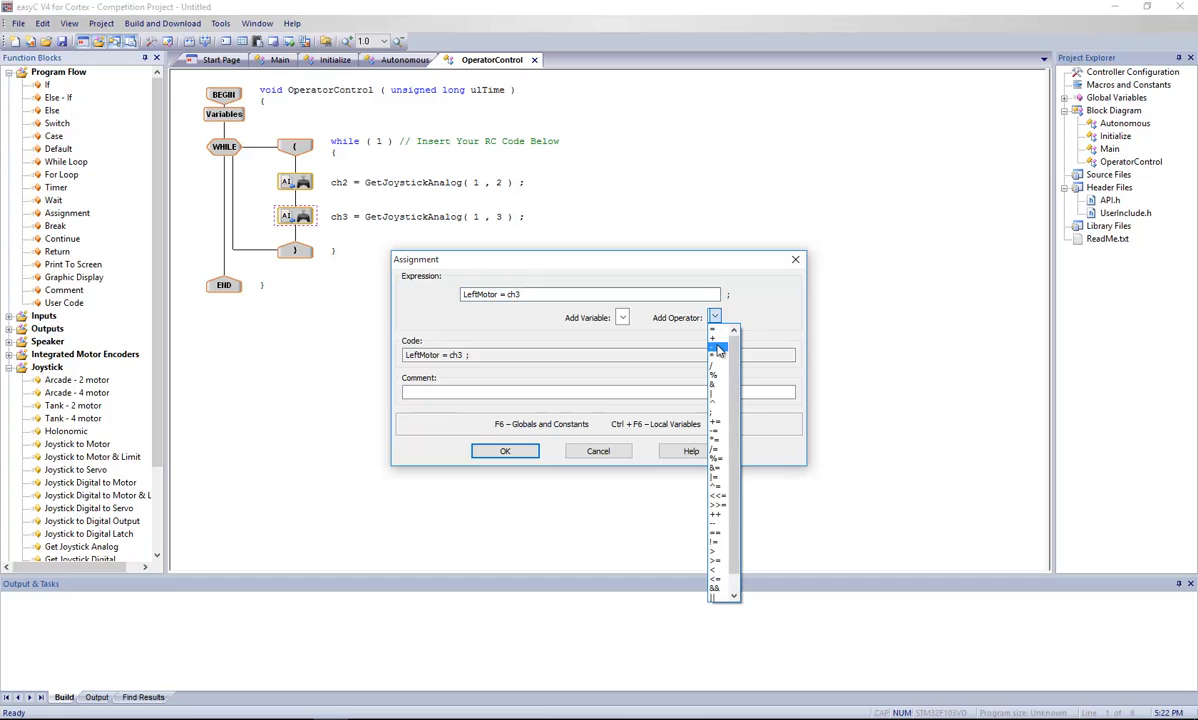
click(713, 337)
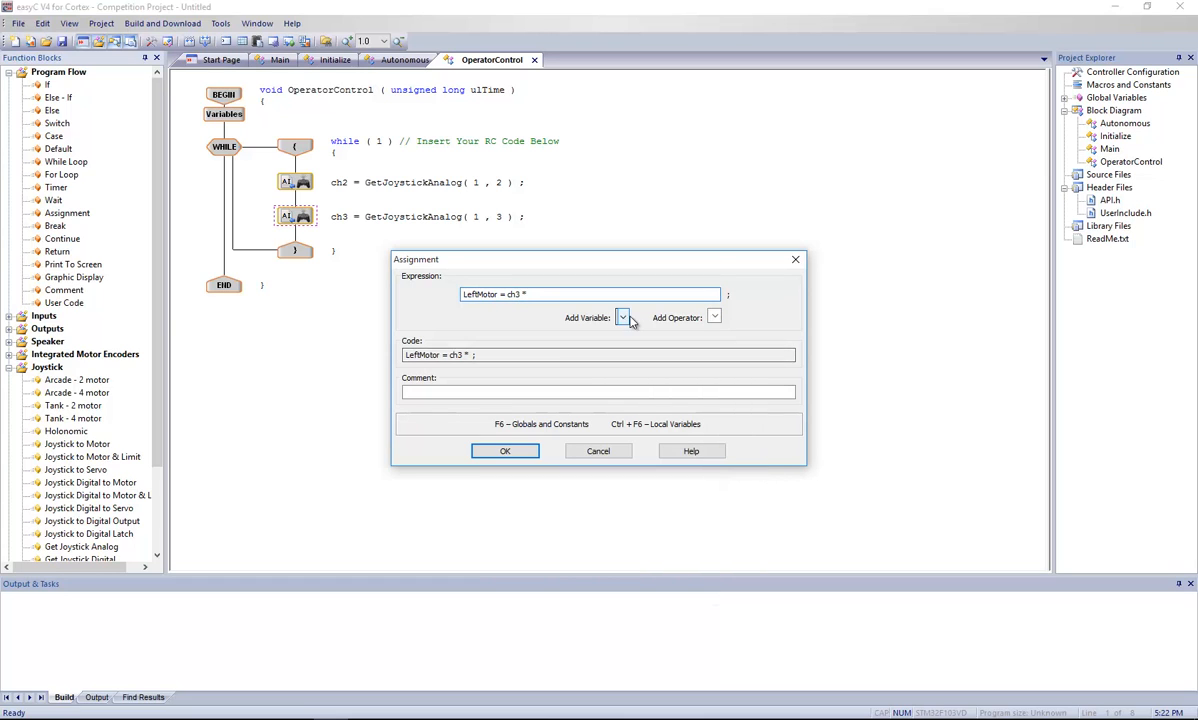
click(623, 317)
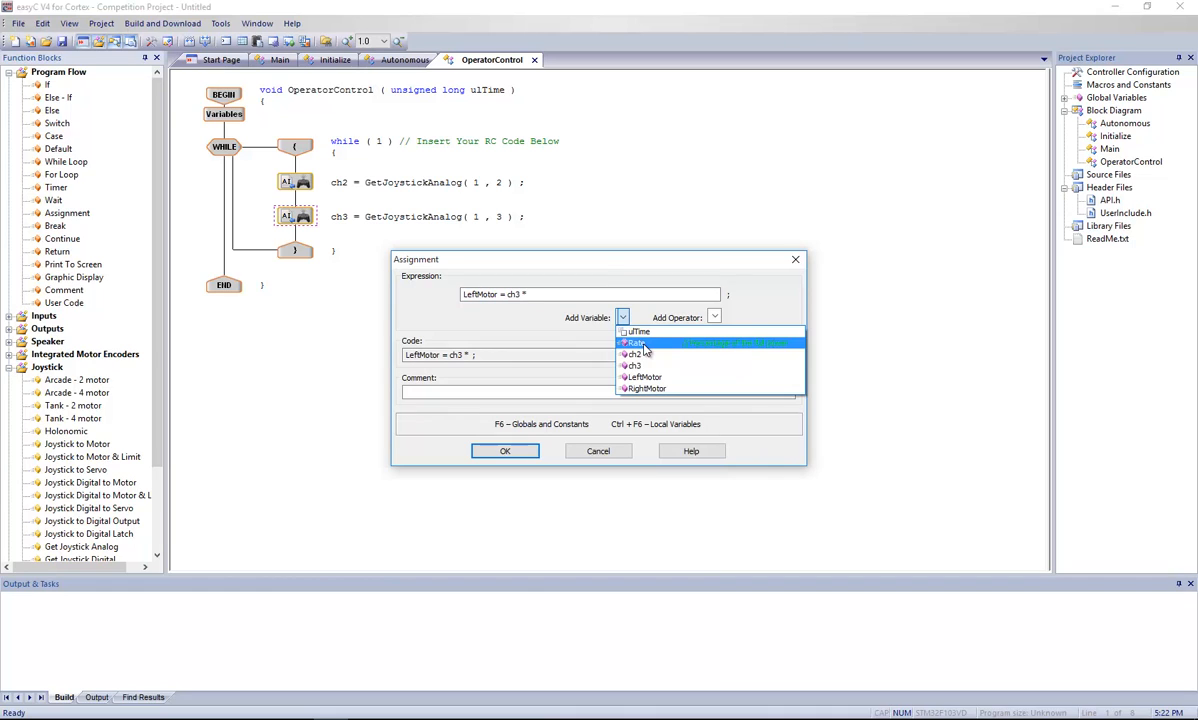
click(634, 342)
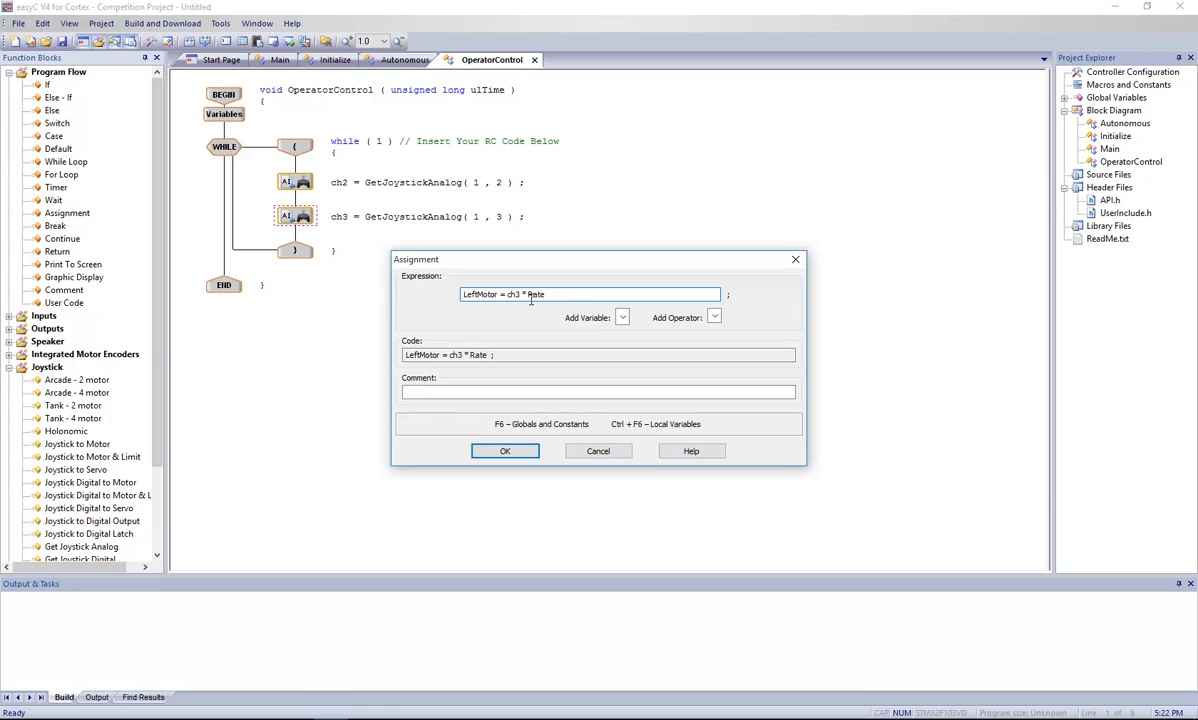
click(505, 451)
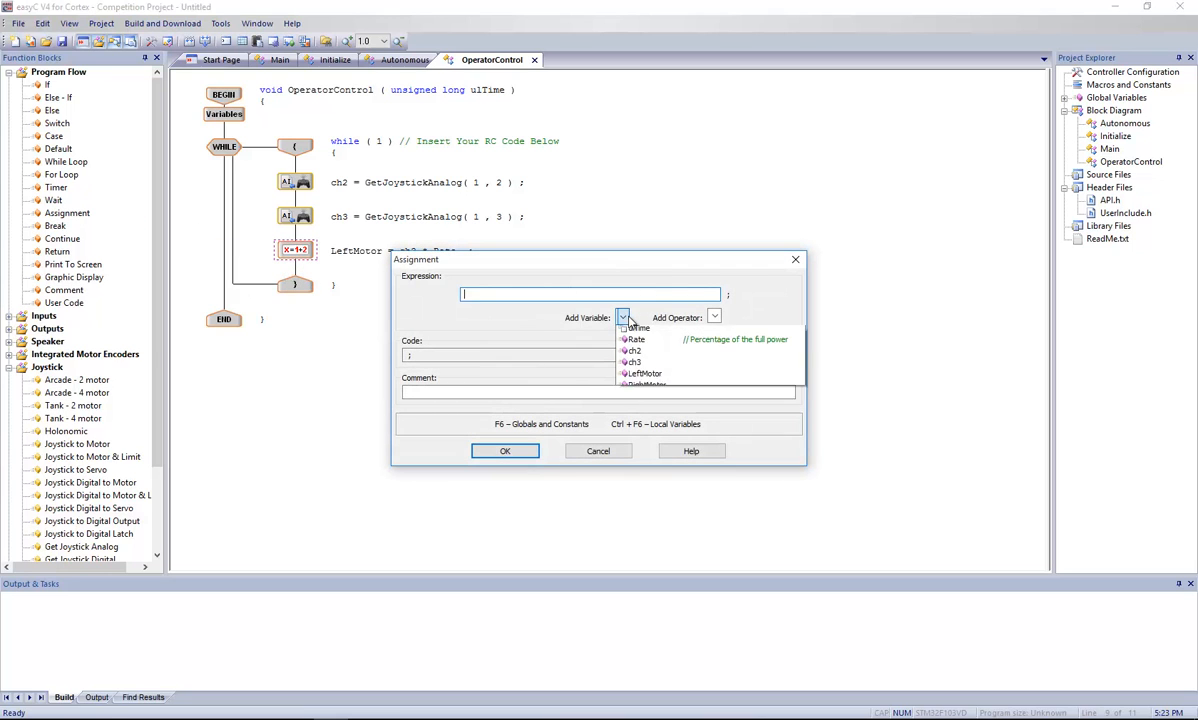
Step: Make RightMotor the assignment target, deleting the stray equals sign and LeftMotor
click(645, 384)
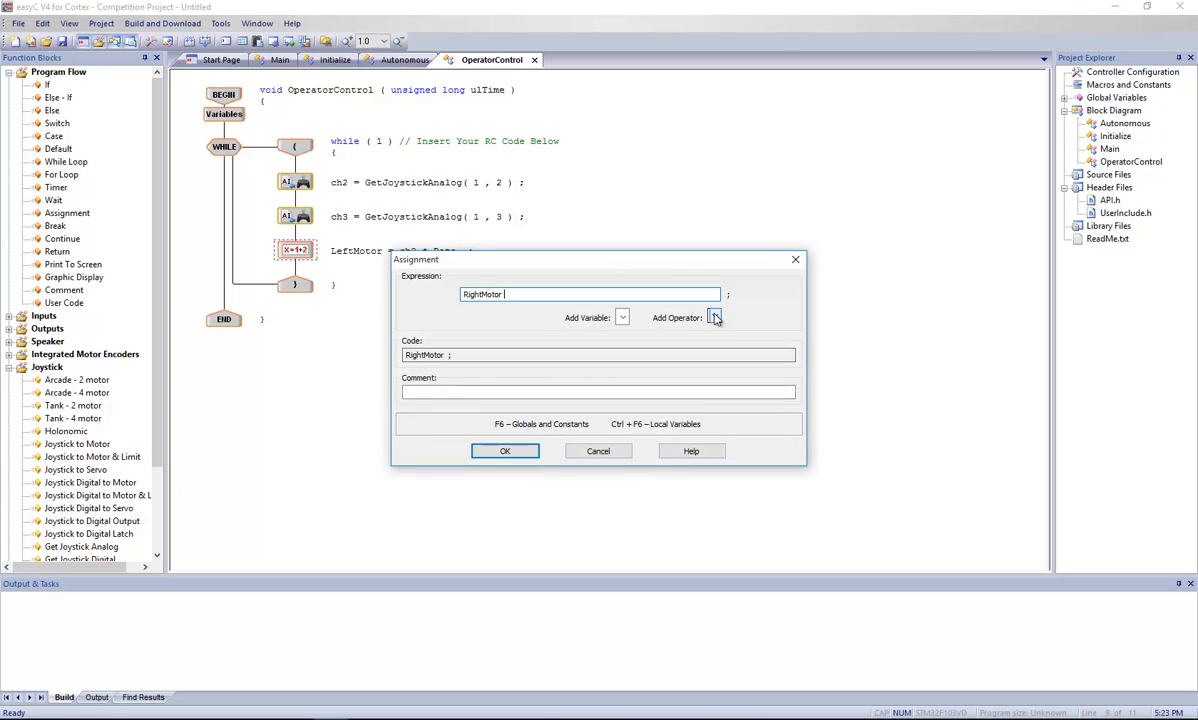
click(715, 317)
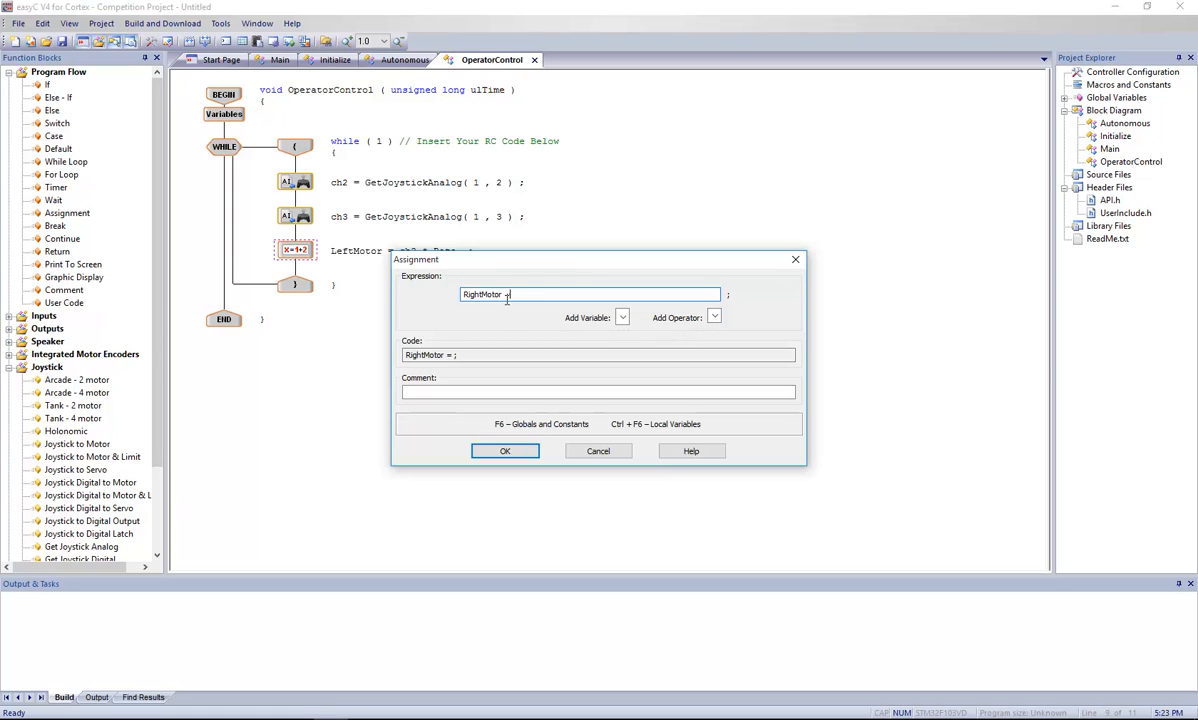
click(714, 317)
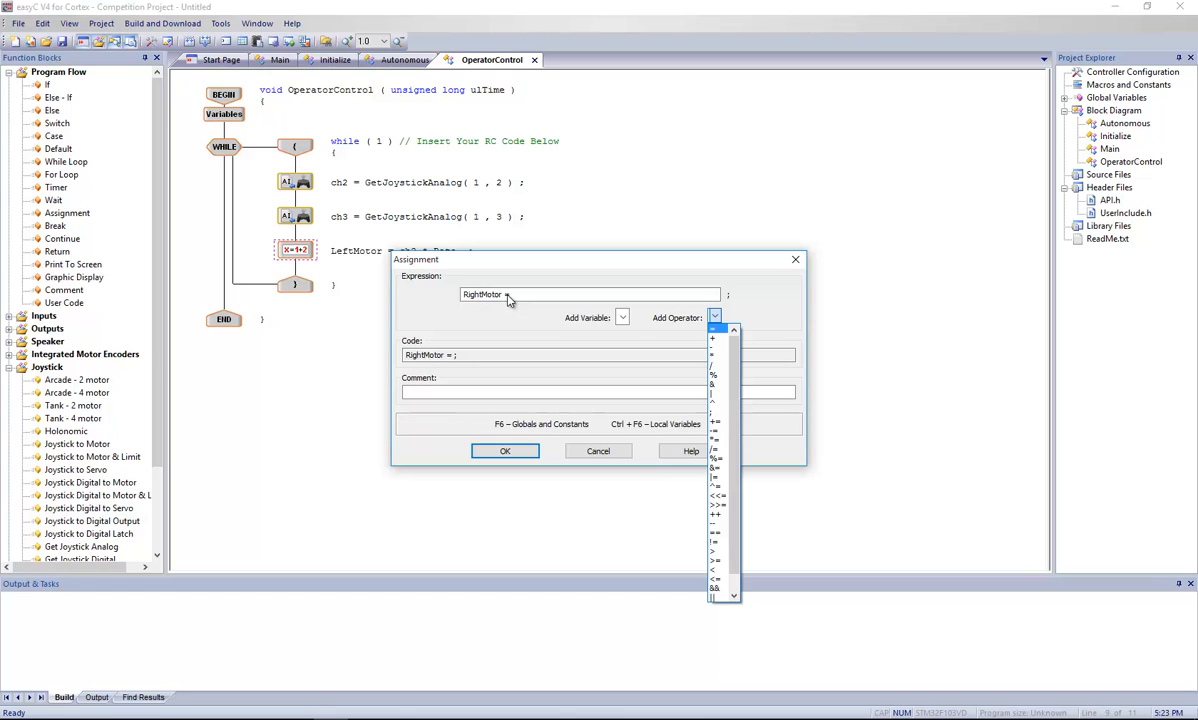
mouse_move(563, 291)
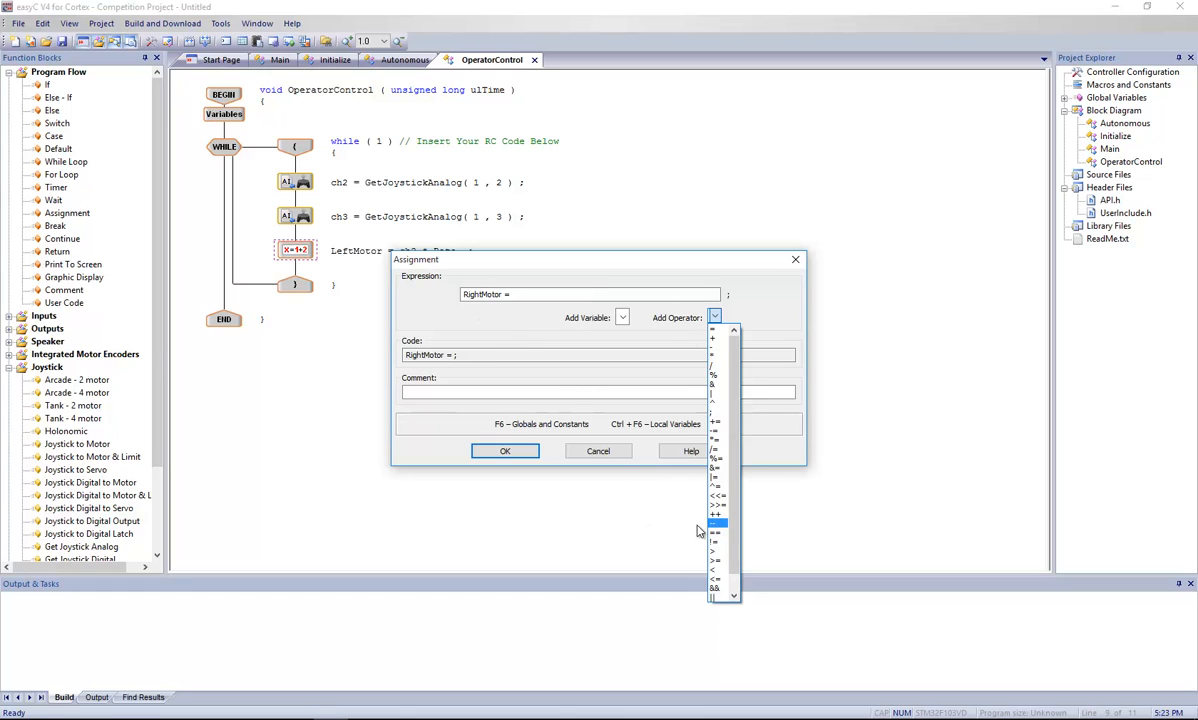
click(714, 532)
text(= LeftMotor)
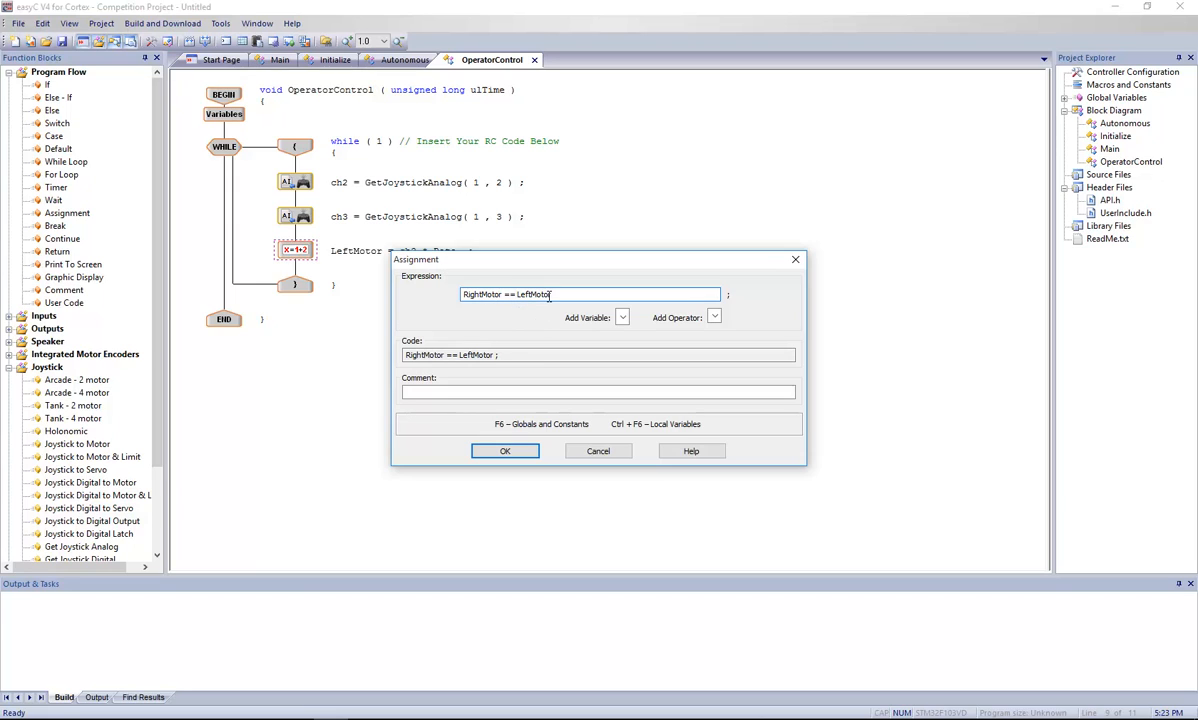
key(Backspace)
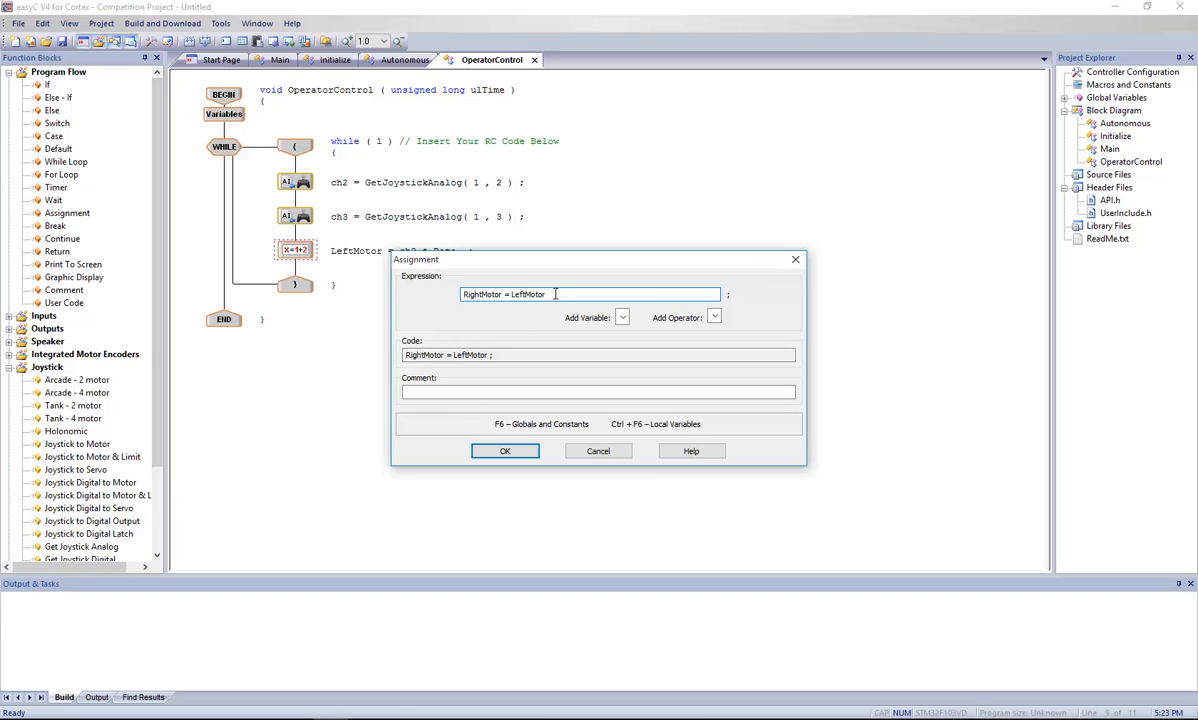
key(BackSpace)
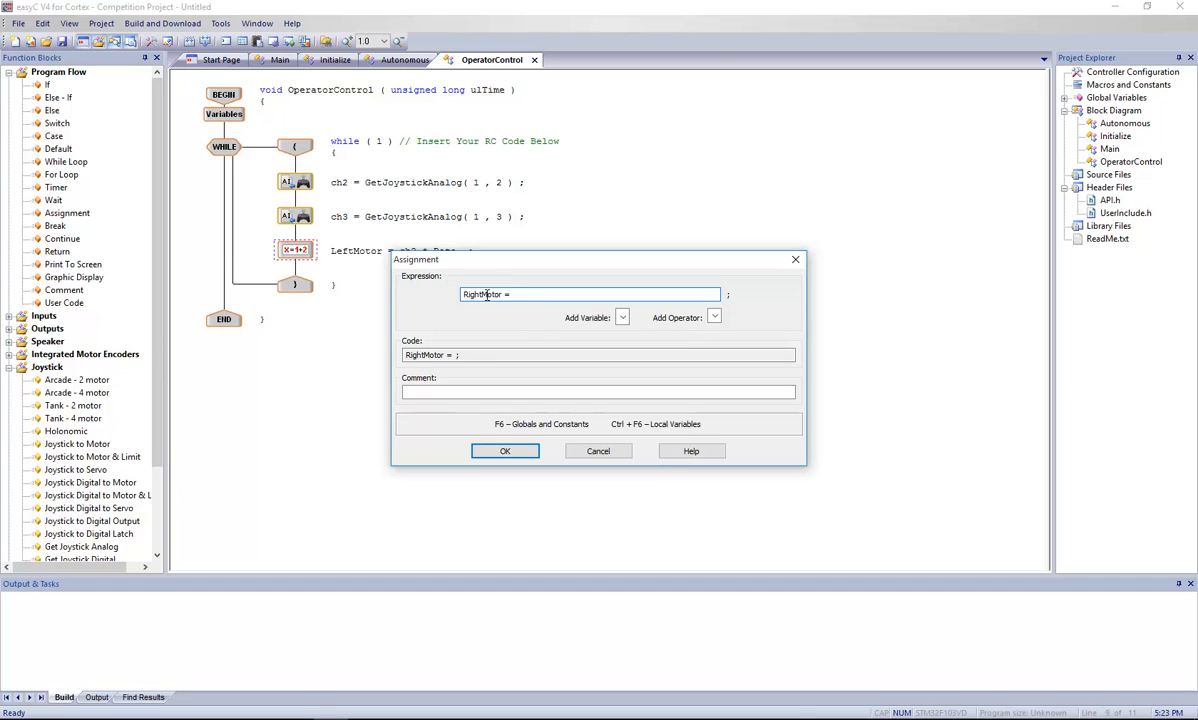
Step: Complete the expression as ch2 * Rate and confirm the RightMotor assignment
click(622, 317)
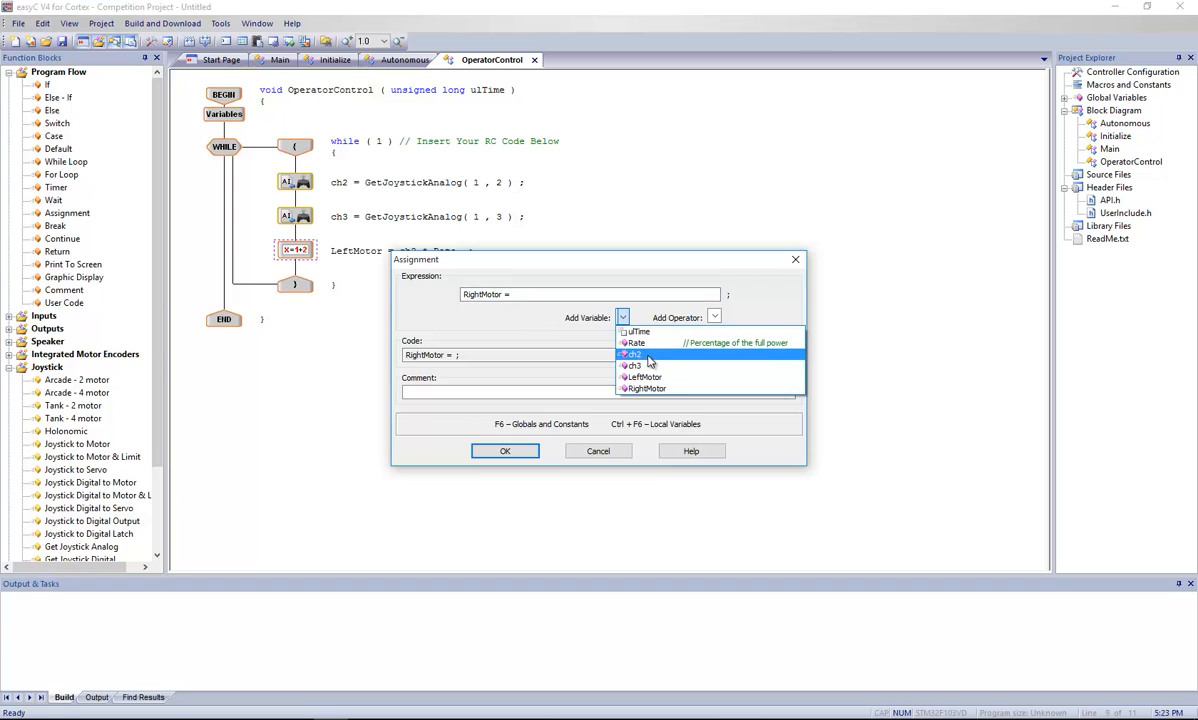
click(633, 354)
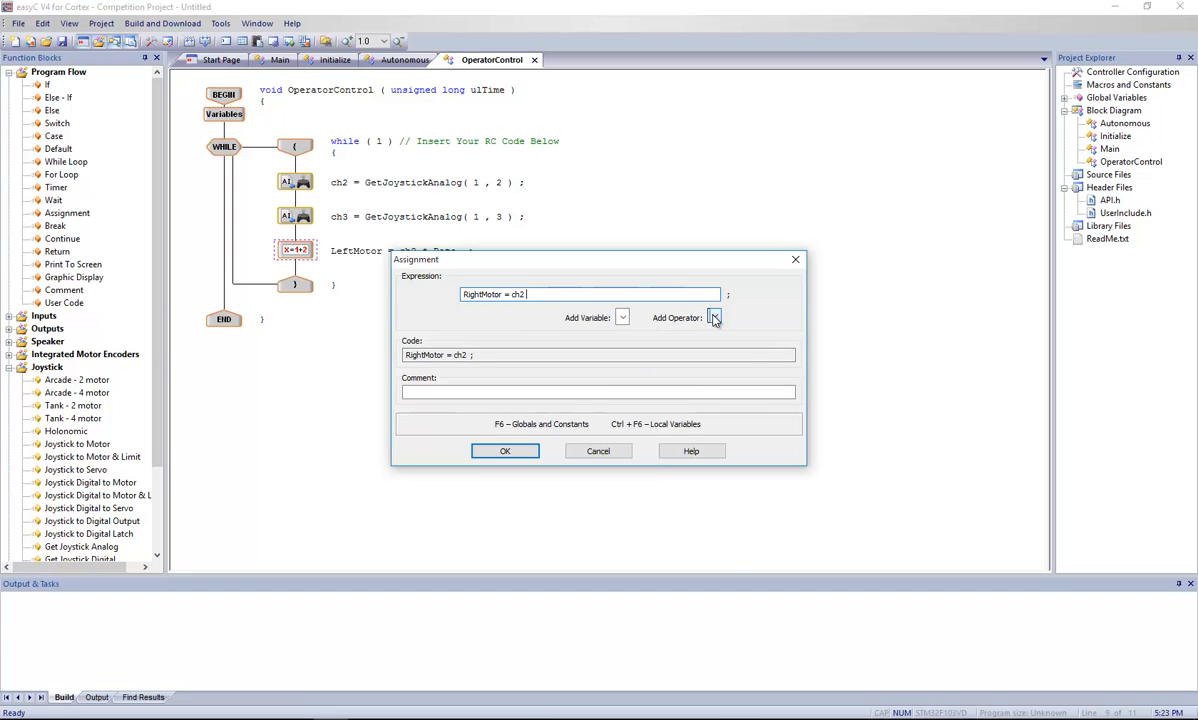
click(714, 317)
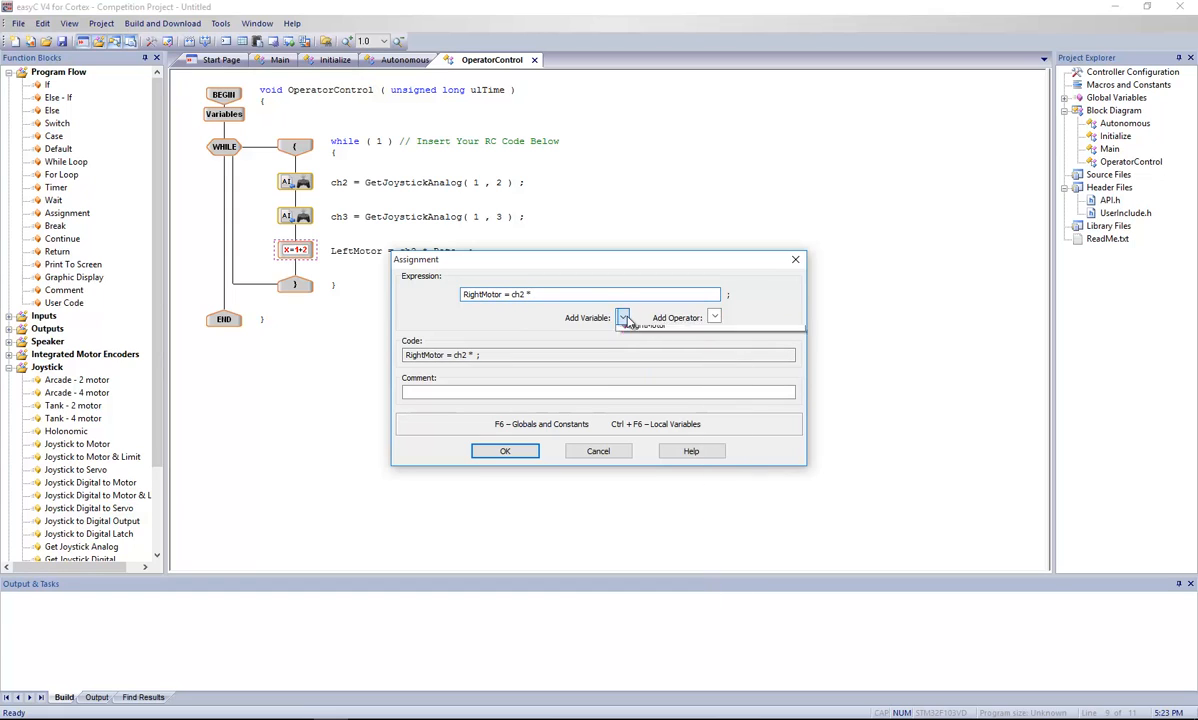
click(623, 317)
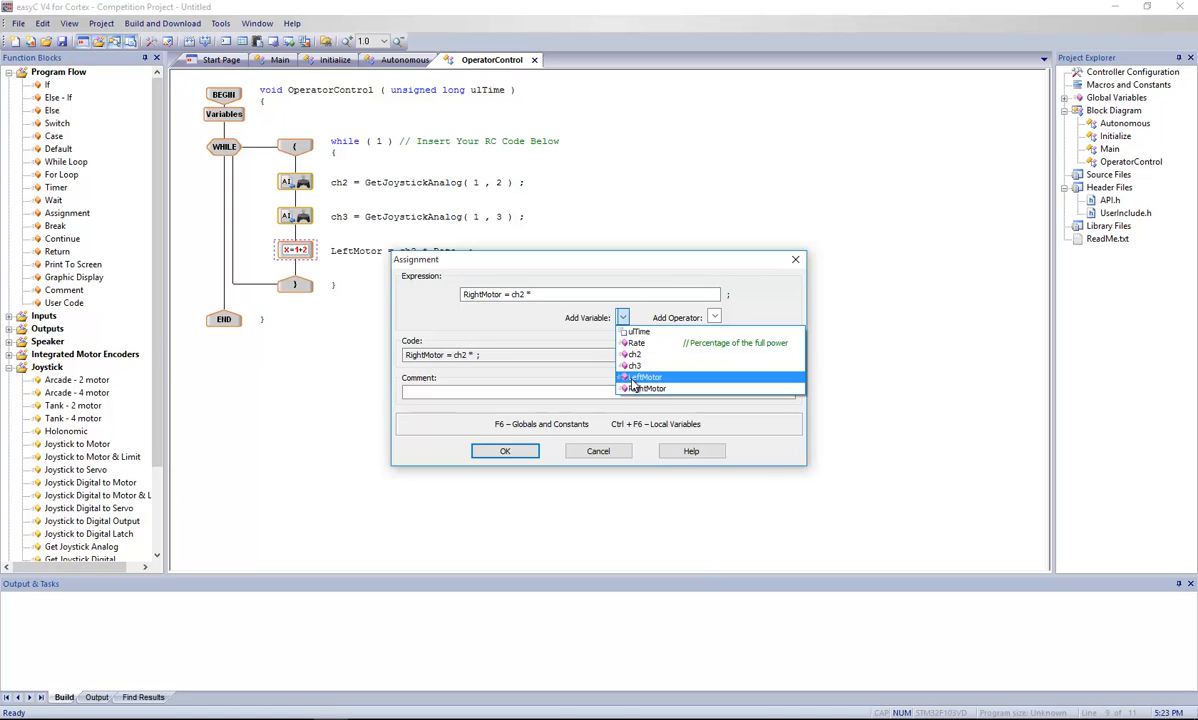
click(636, 342)
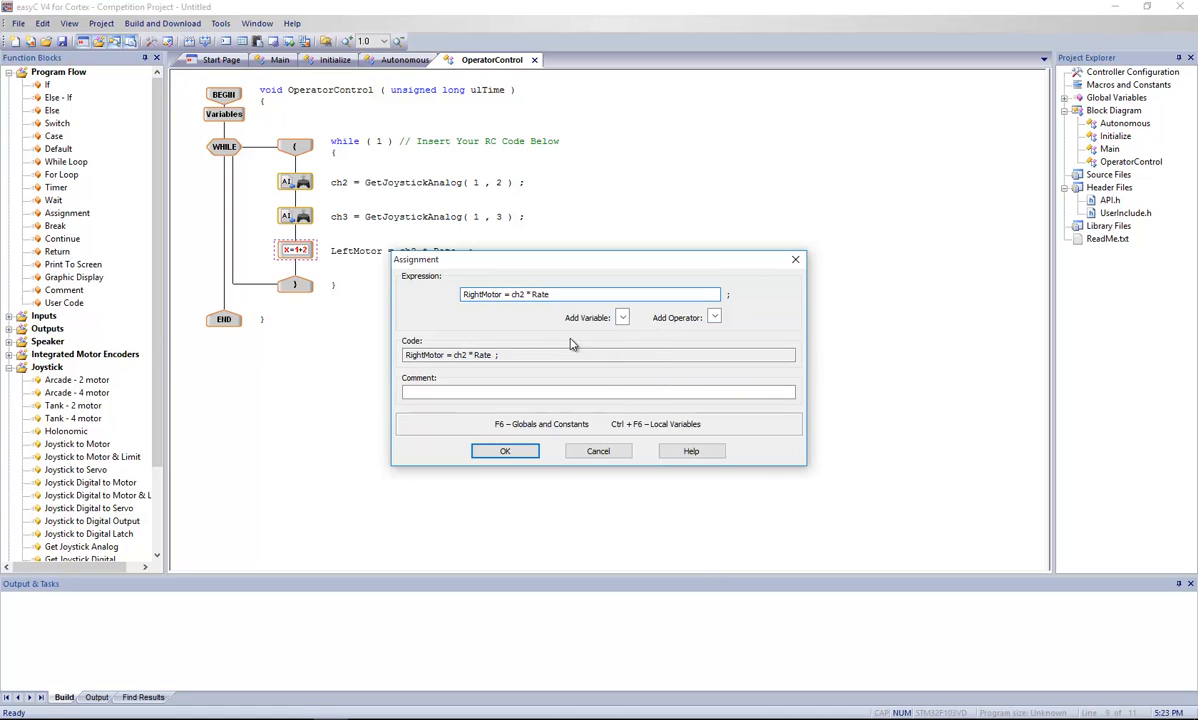
click(505, 451)
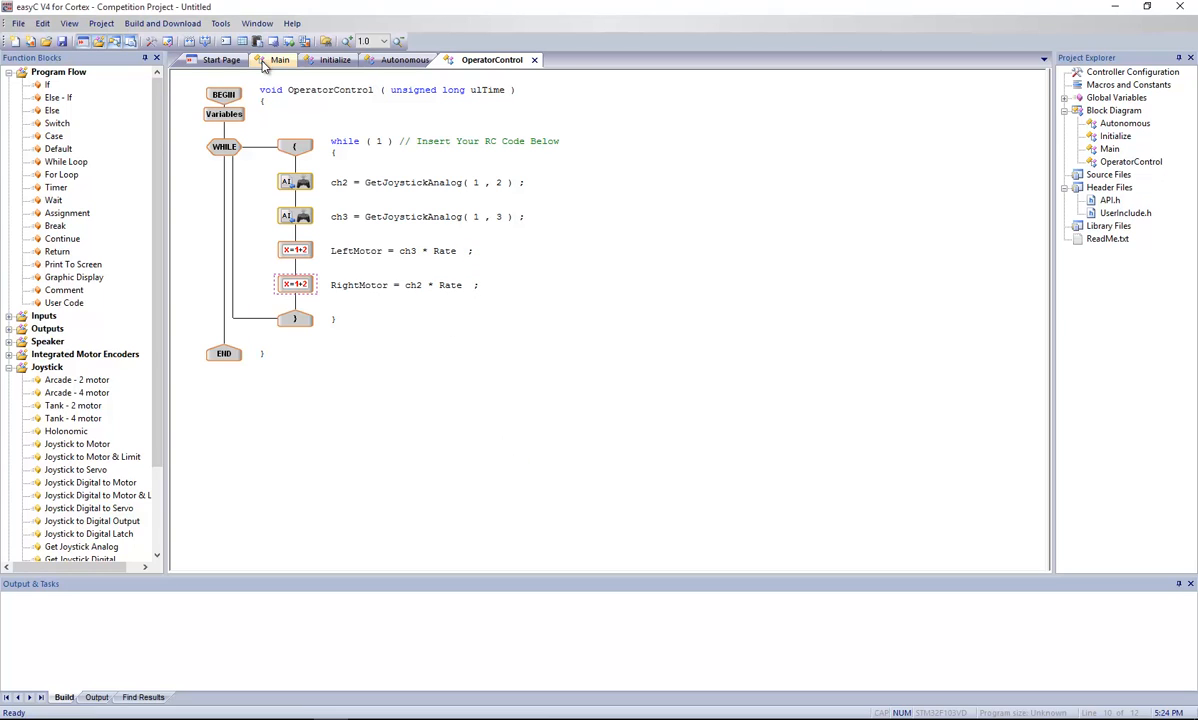
Step: On the Main diagram, change the Rate global to 0.75 and confirm
click(282, 59)
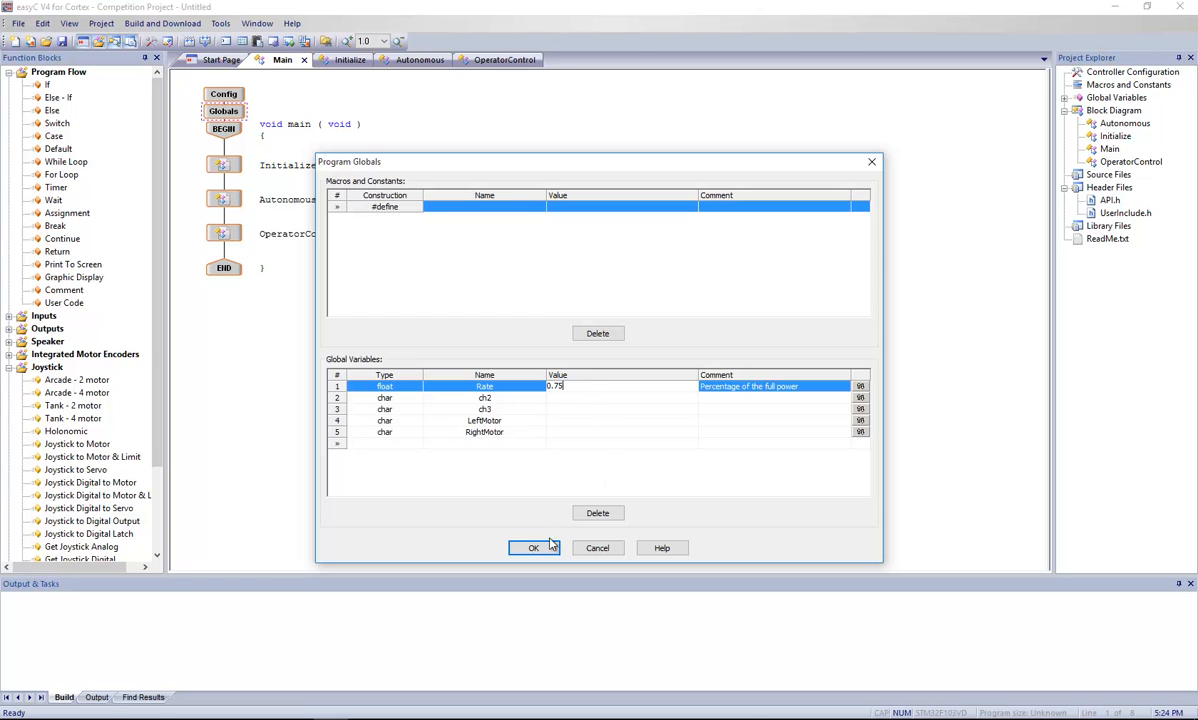
click(533, 547)
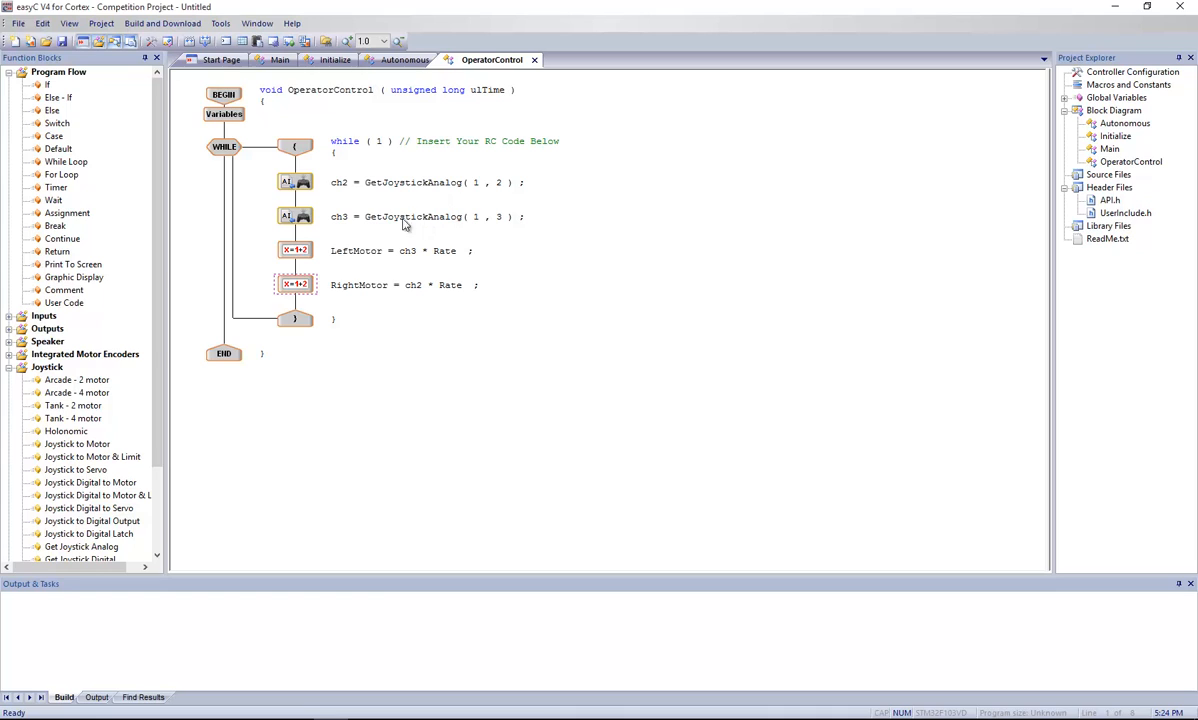
mouse_move(330, 218)
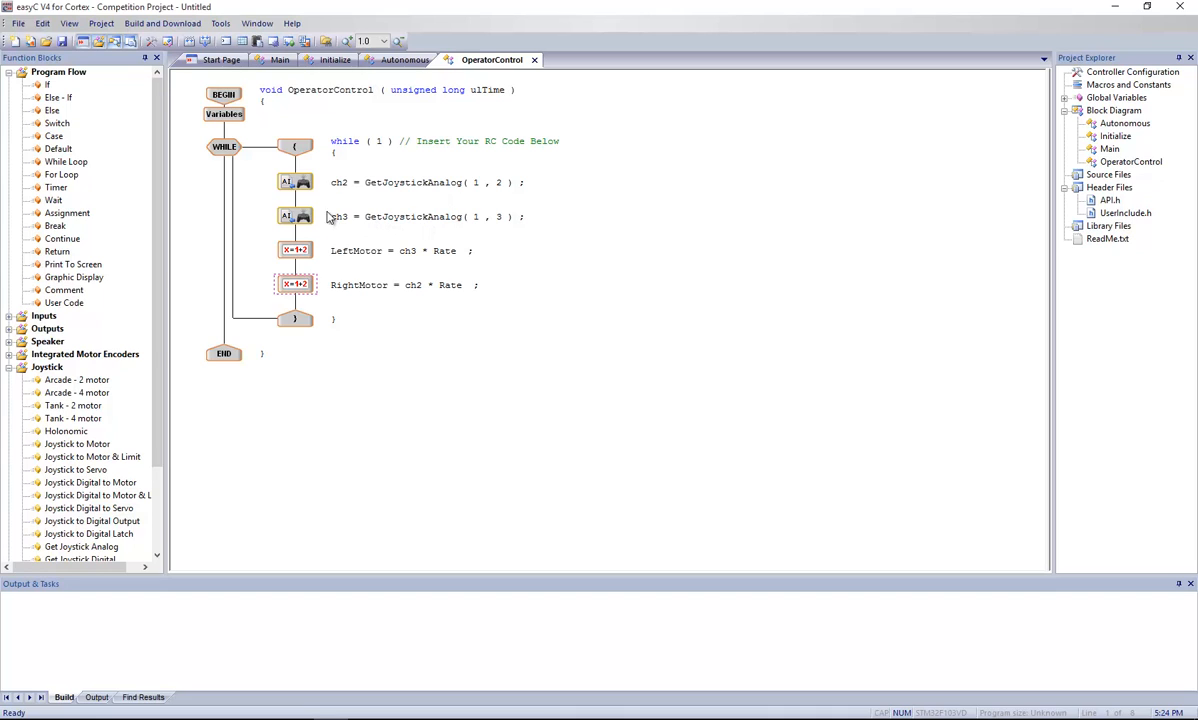
mouse_move(318, 277)
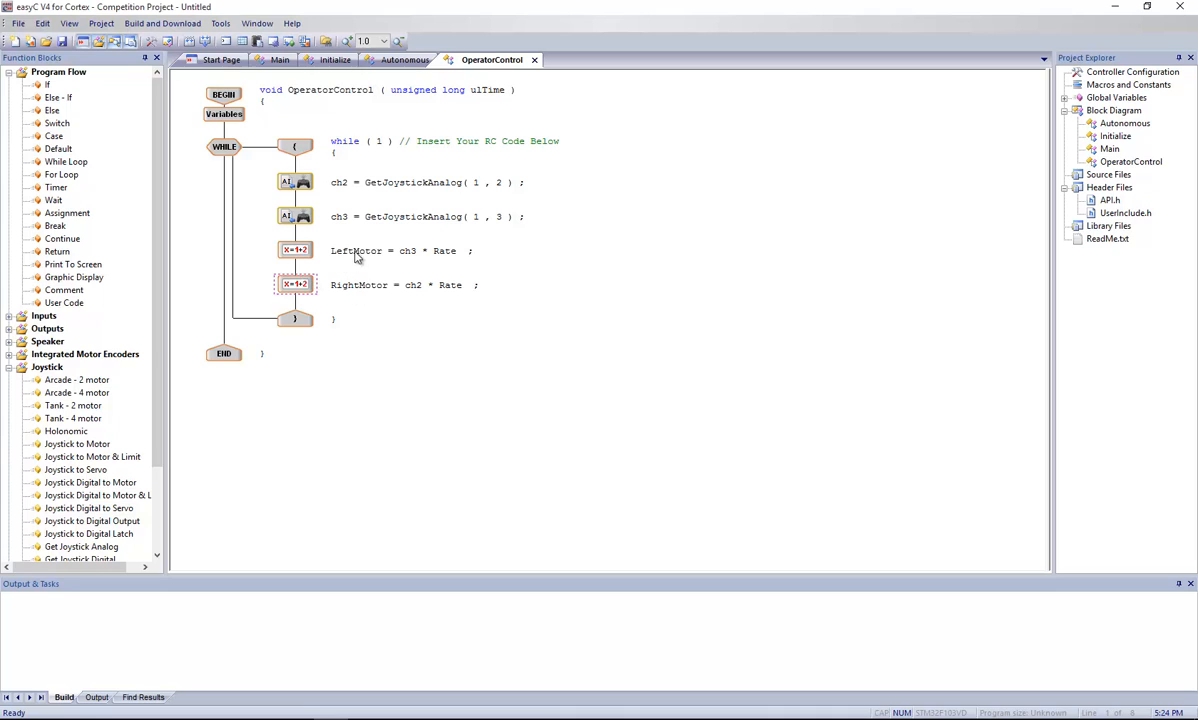
mouse_move(385, 262)
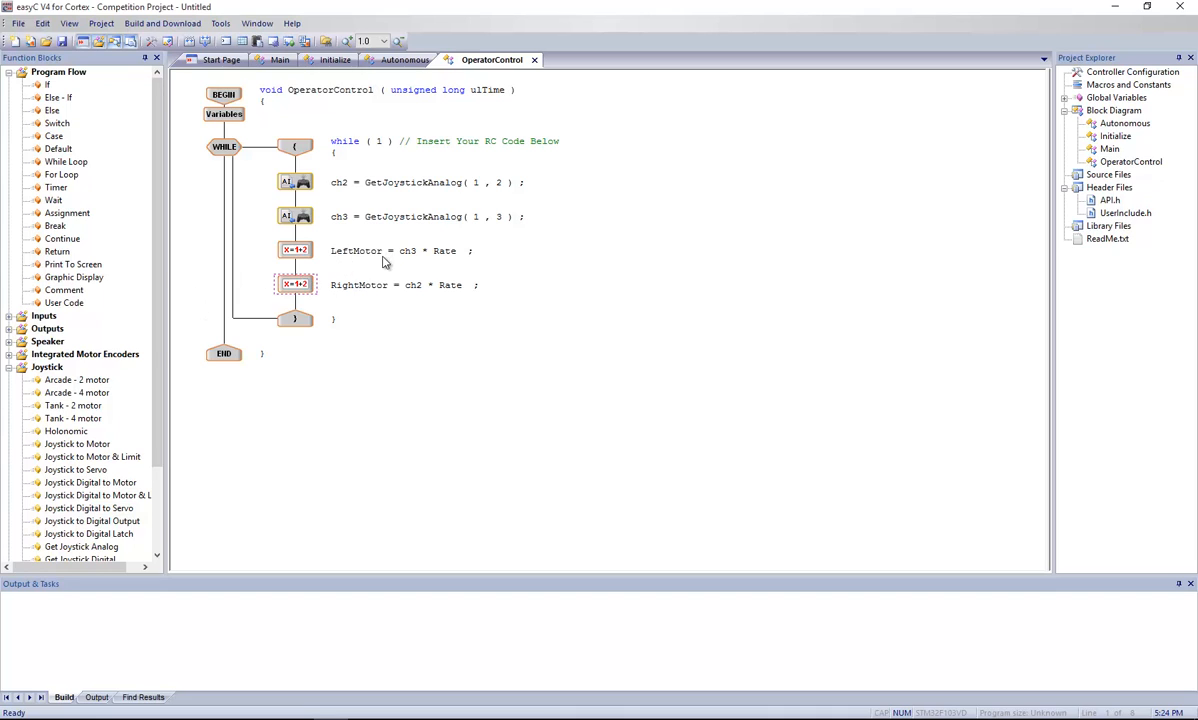
mouse_move(190, 290)
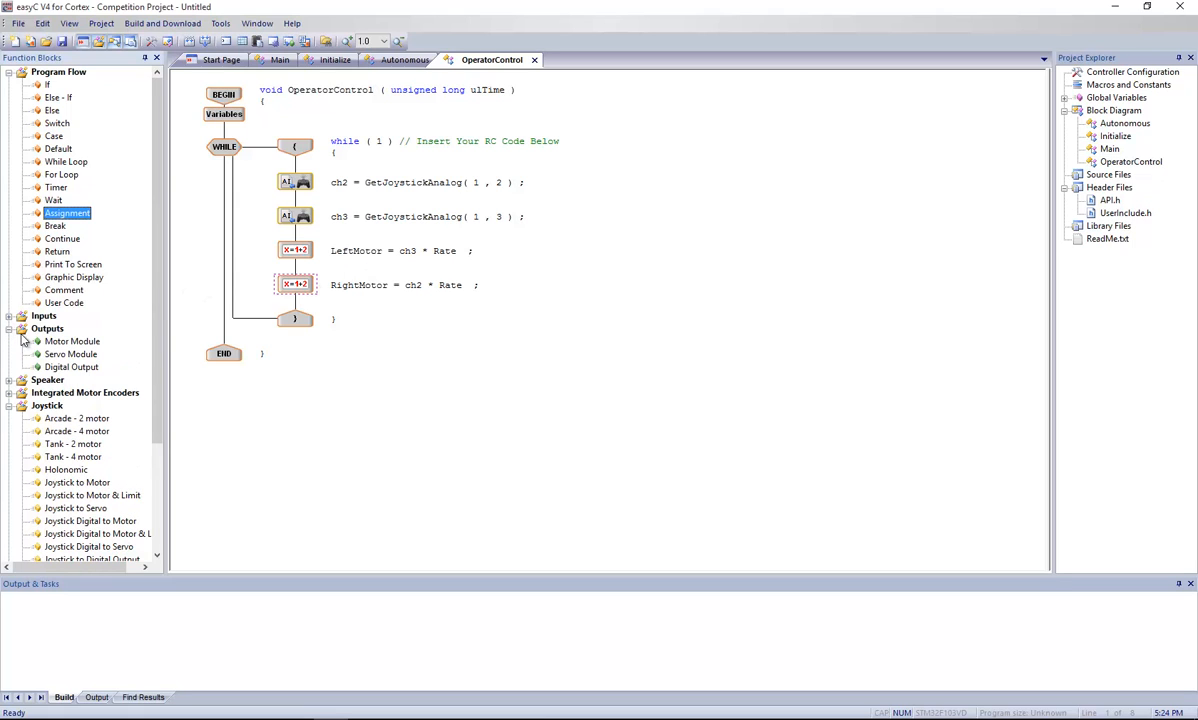
mouse_move(58, 341)
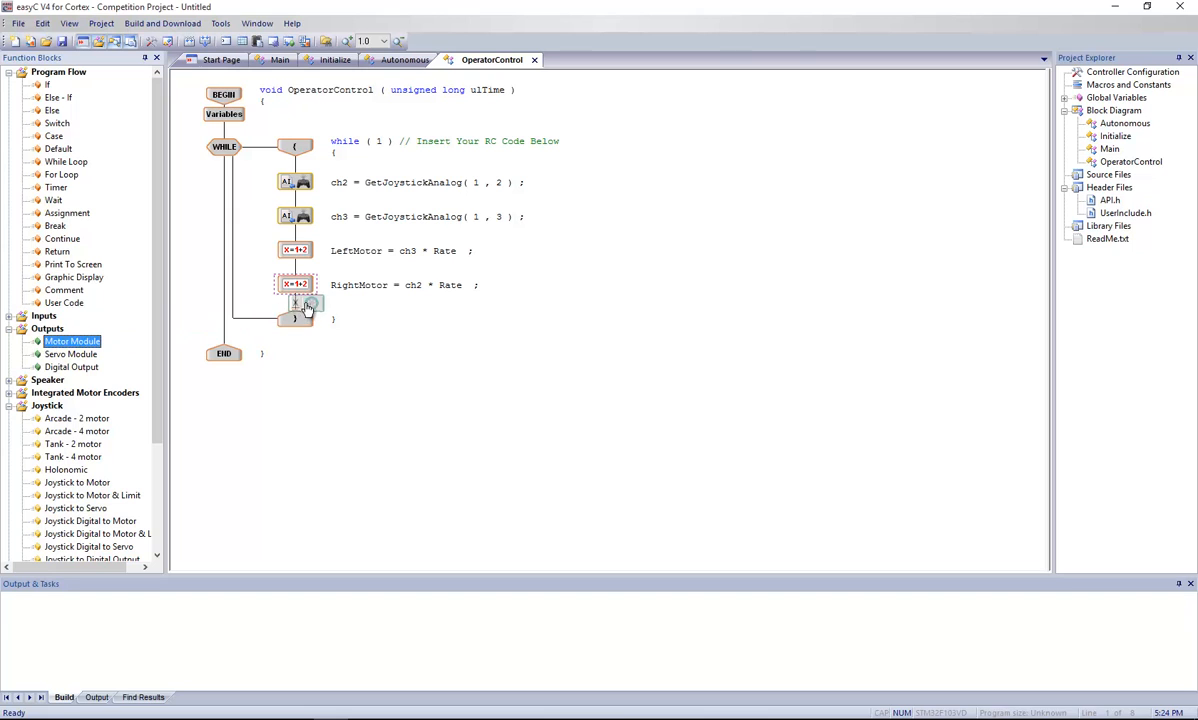
Step: Configure the new motor step as motor 2 driven by User Value LeftMotor
double_click(296, 310)
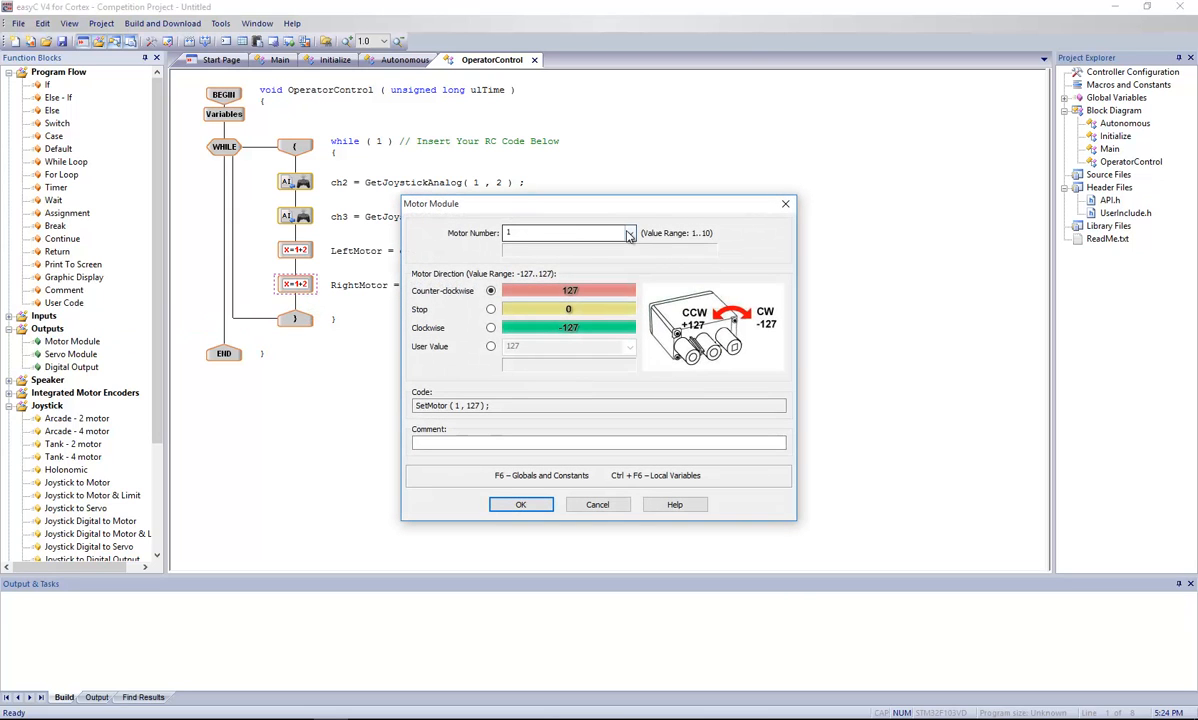
click(629, 233)
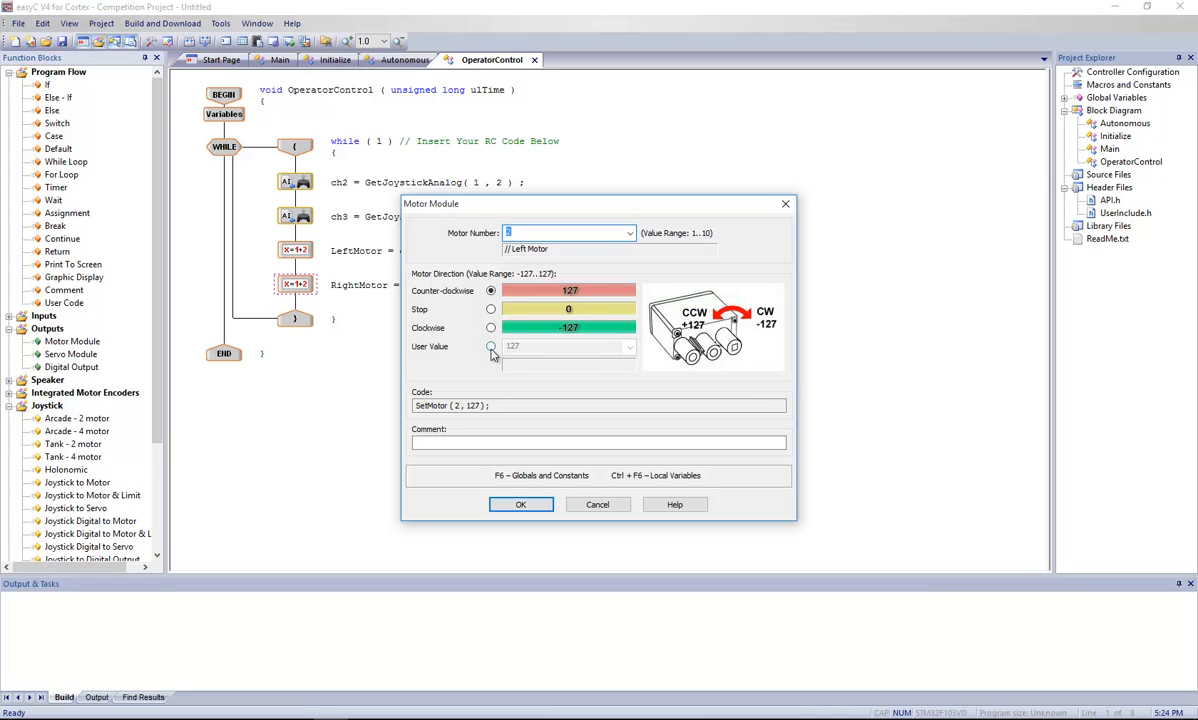
click(491, 346)
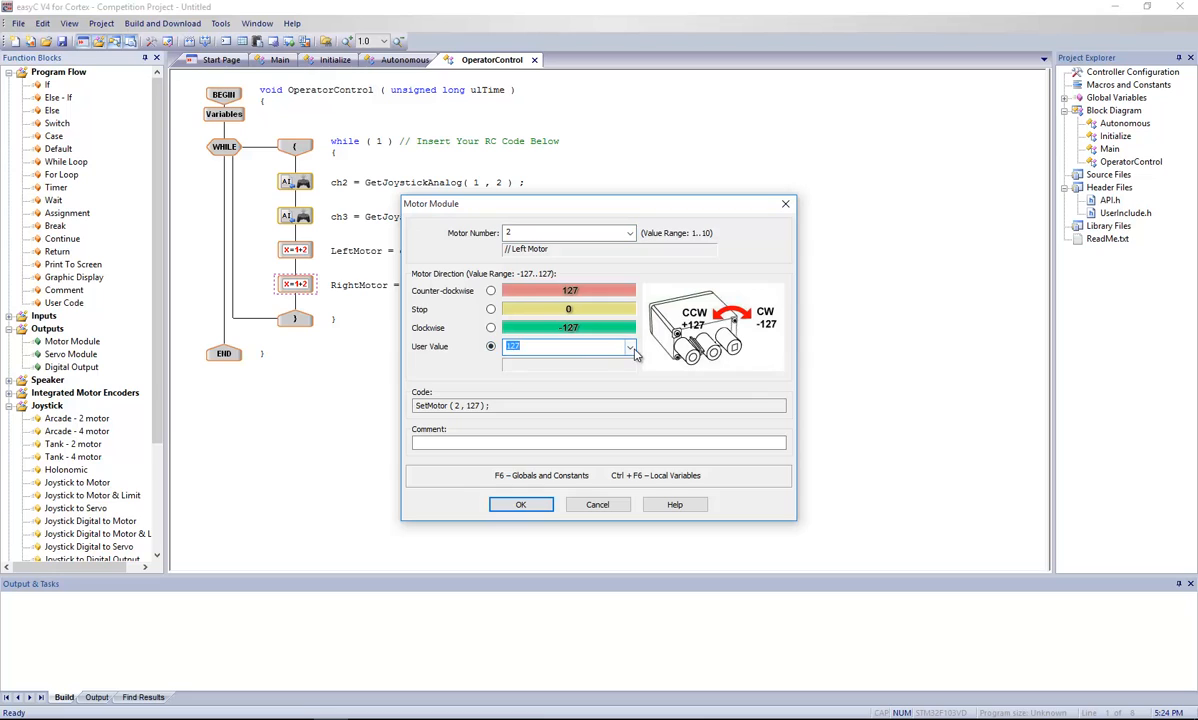
click(629, 346)
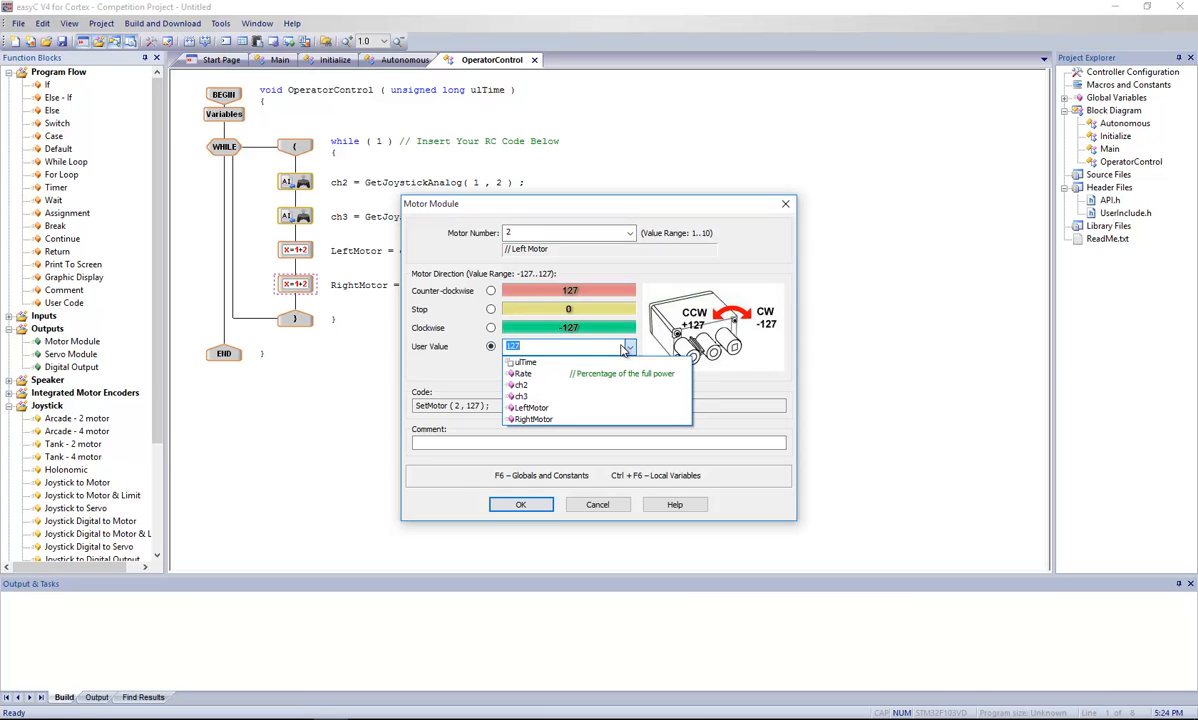
mouse_move(537, 396)
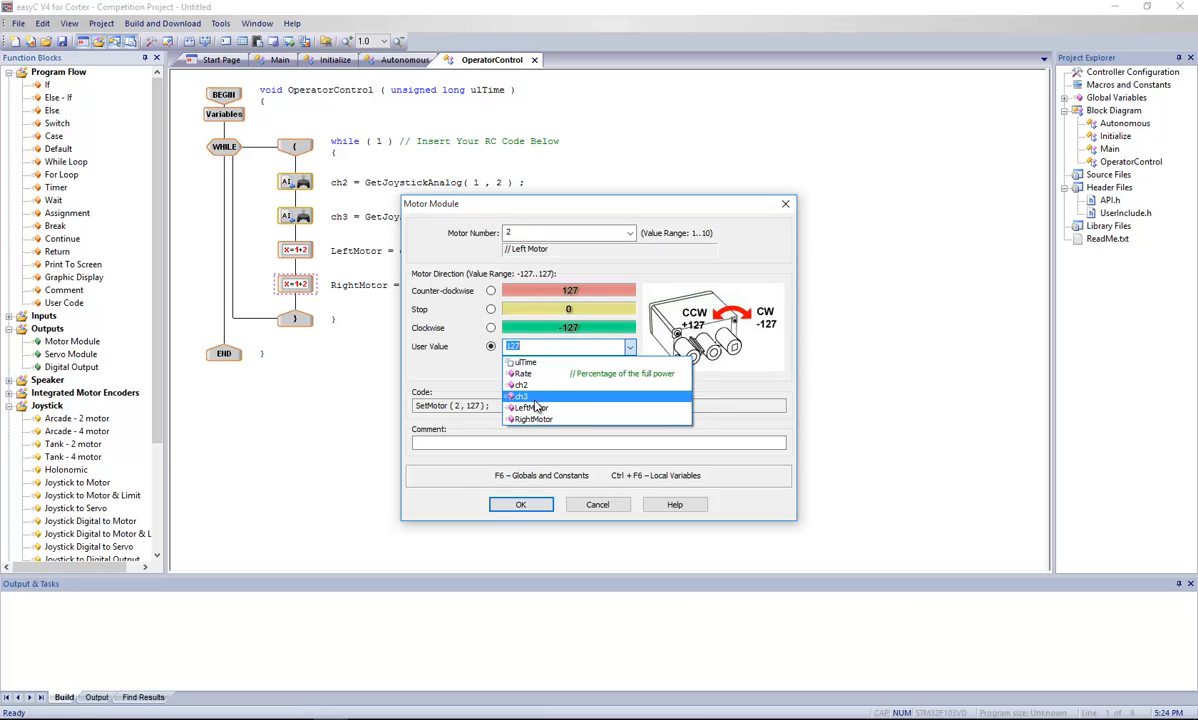
mouse_move(530, 407)
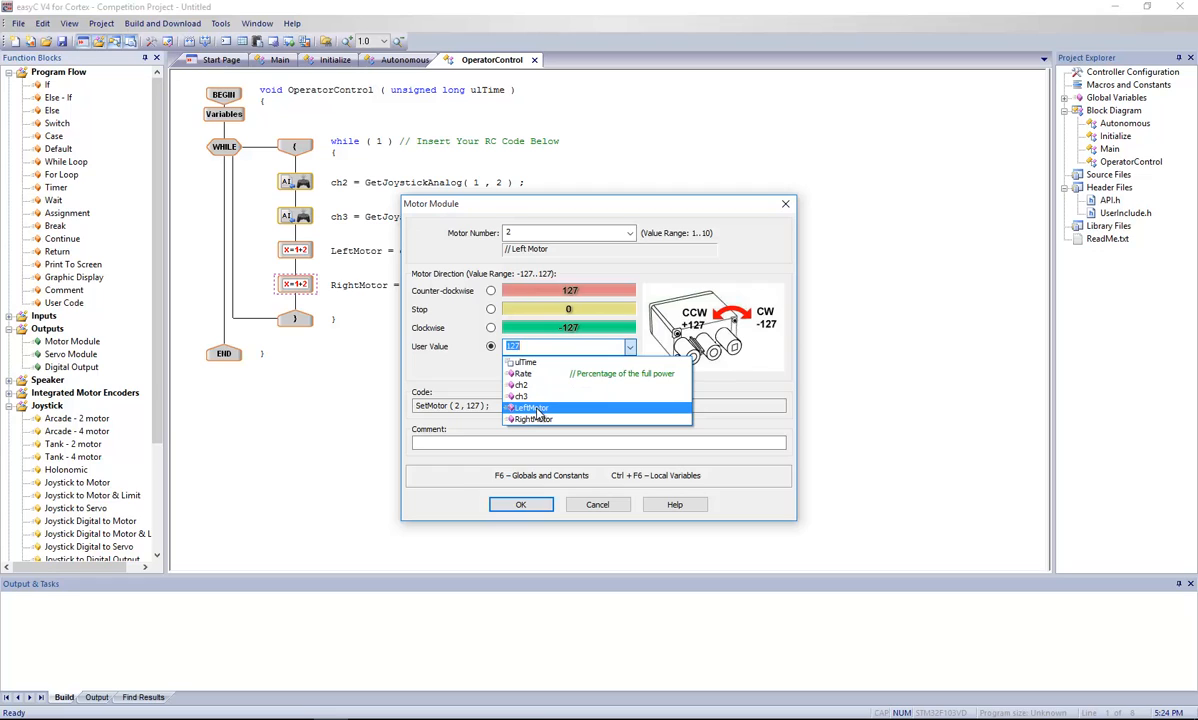
click(530, 408)
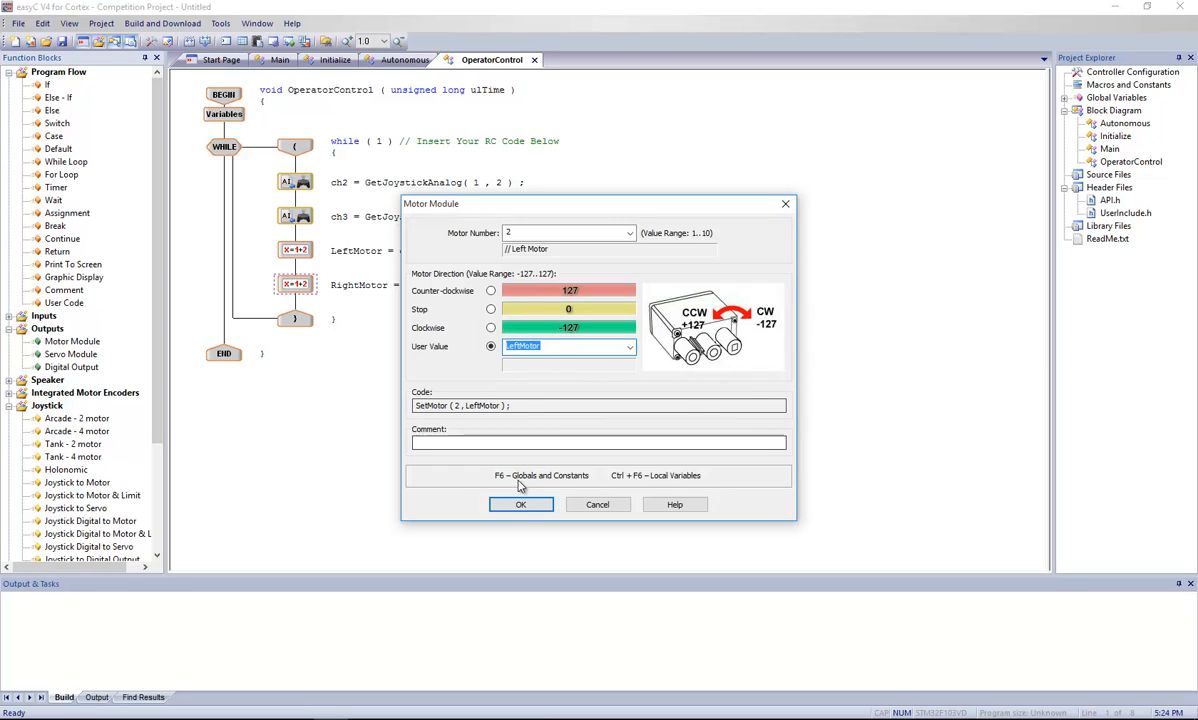
click(520, 504)
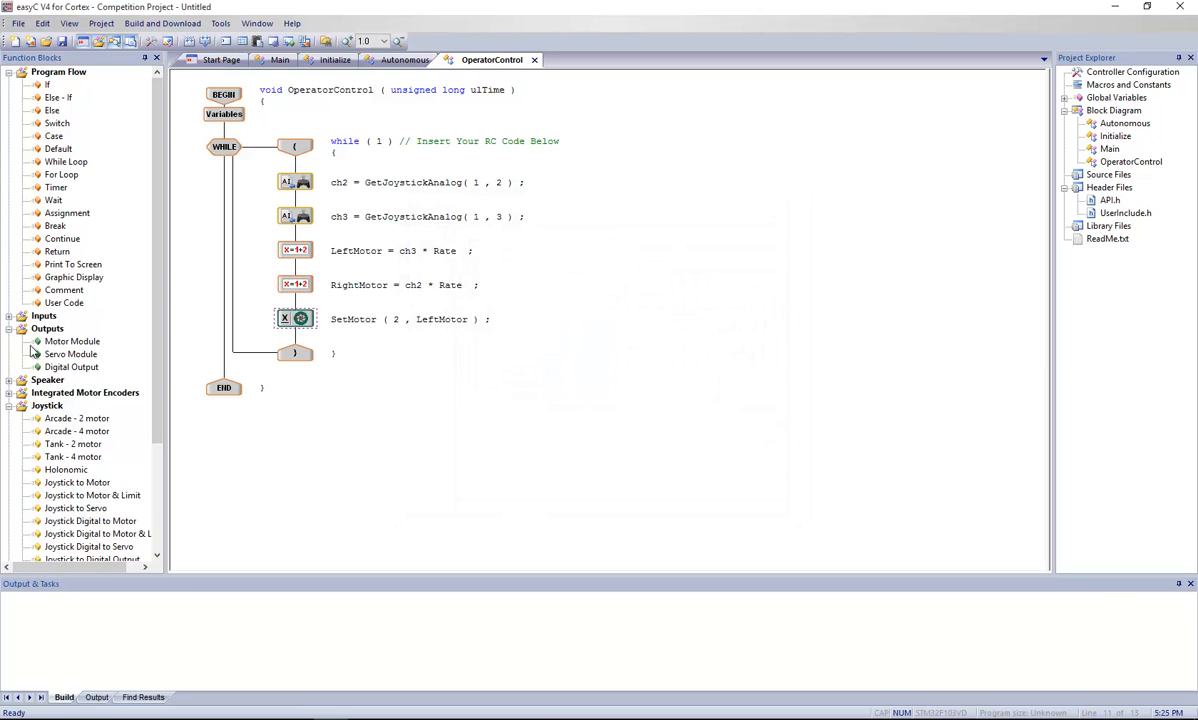
Step: Set the second motor step to motor 3 driven by RightMotor and confirm
double_click(295, 318)
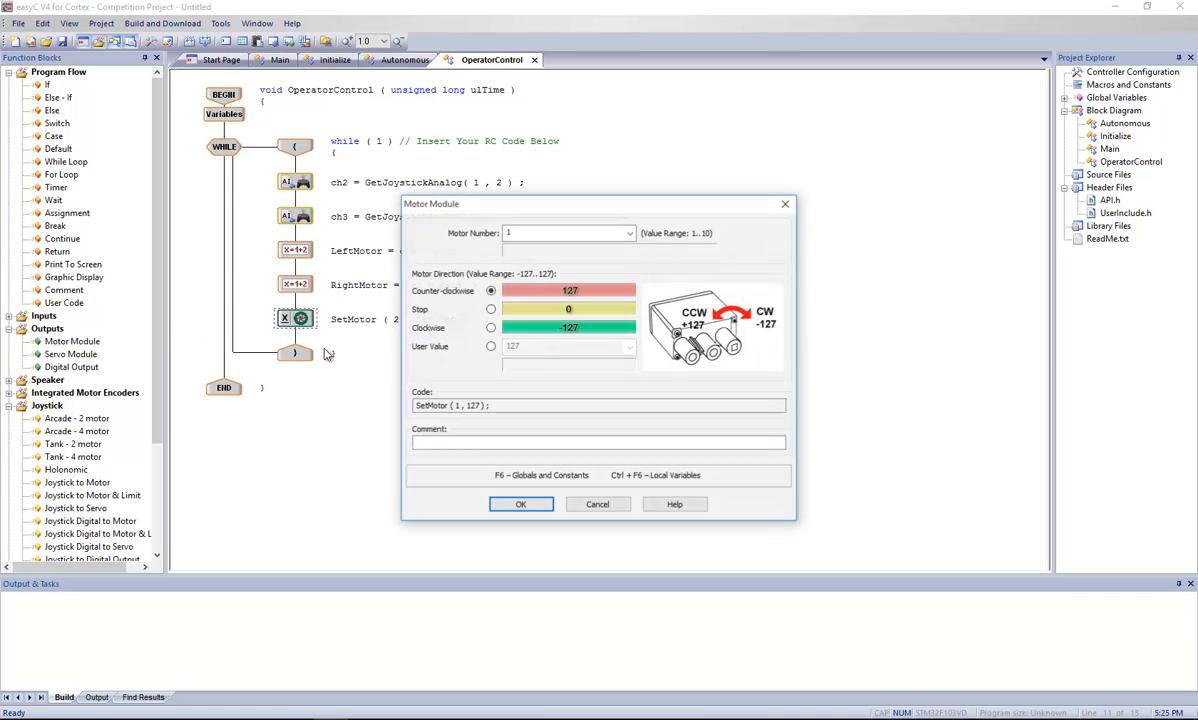
click(628, 233)
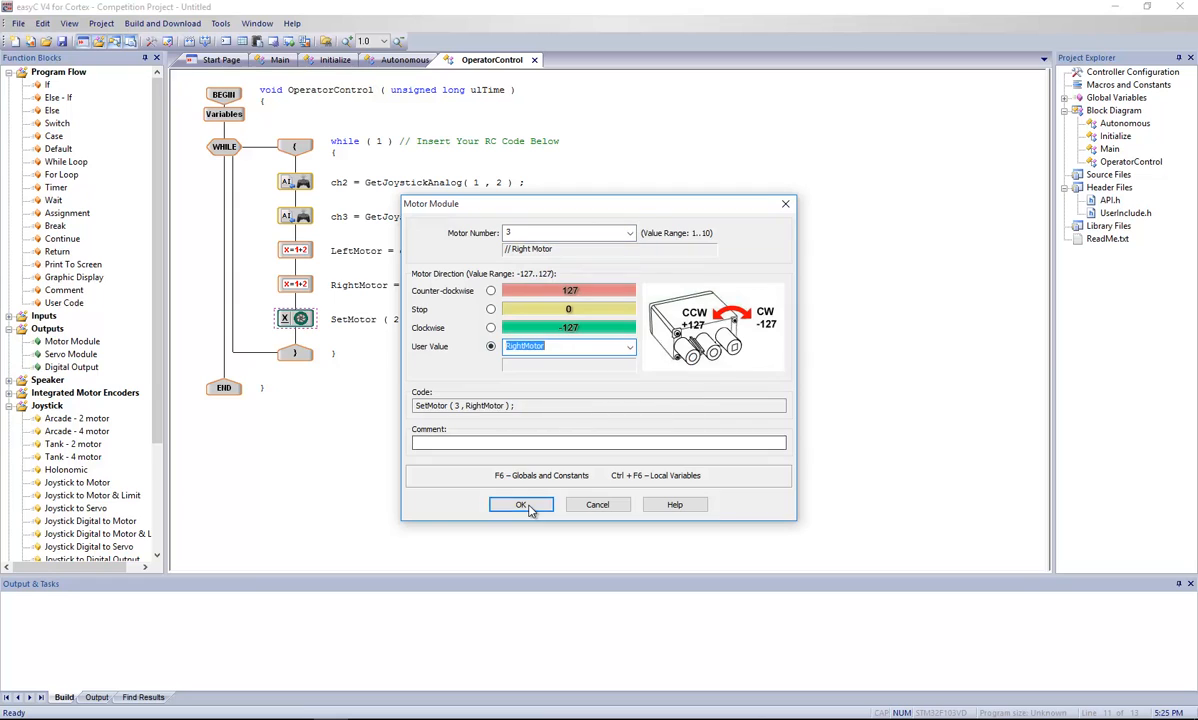
click(521, 504)
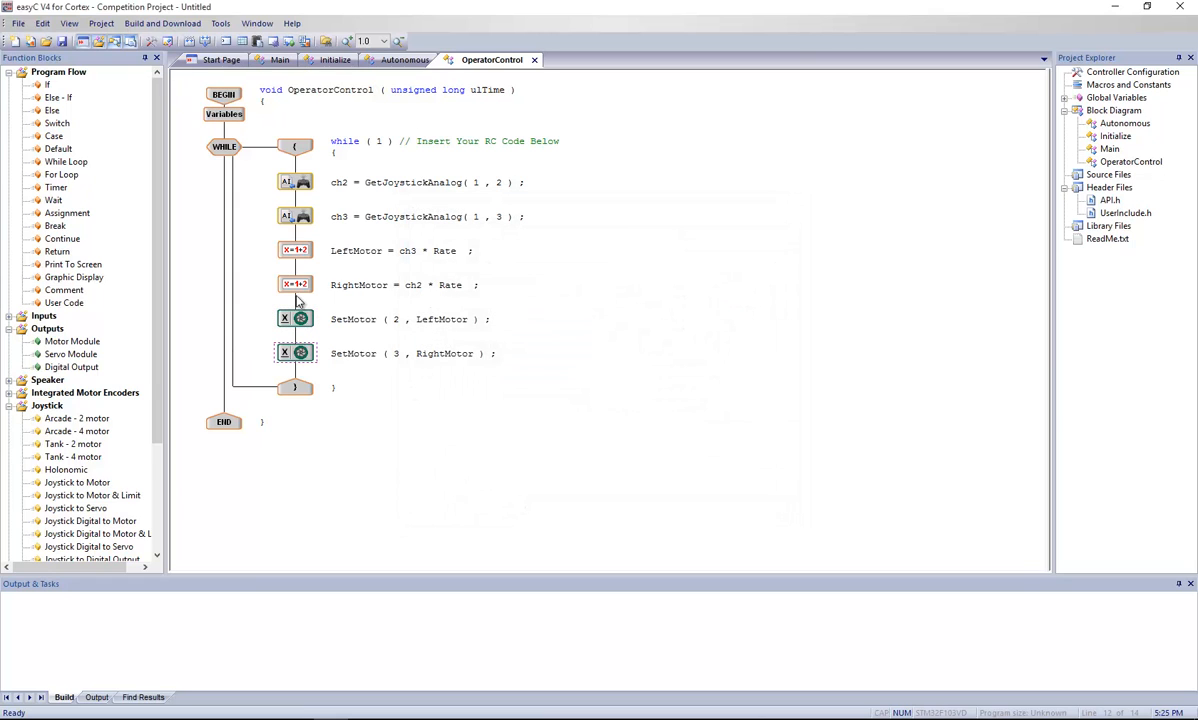
mouse_move(350, 307)
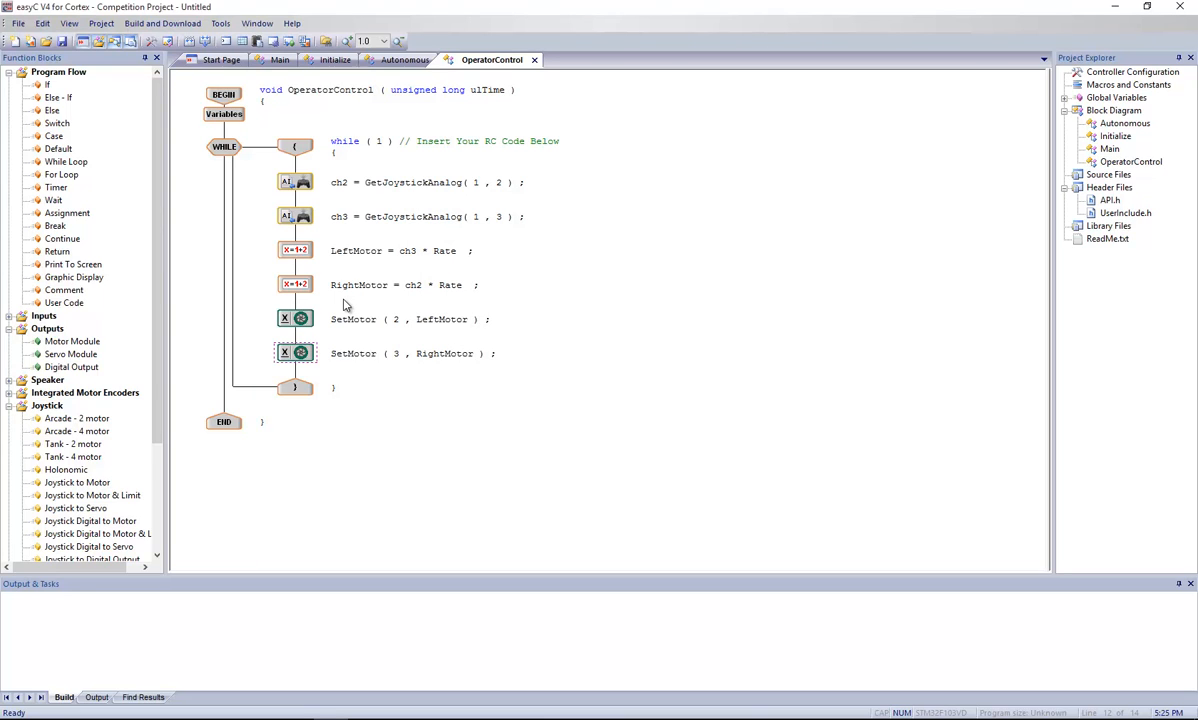
mouse_move(346, 305)
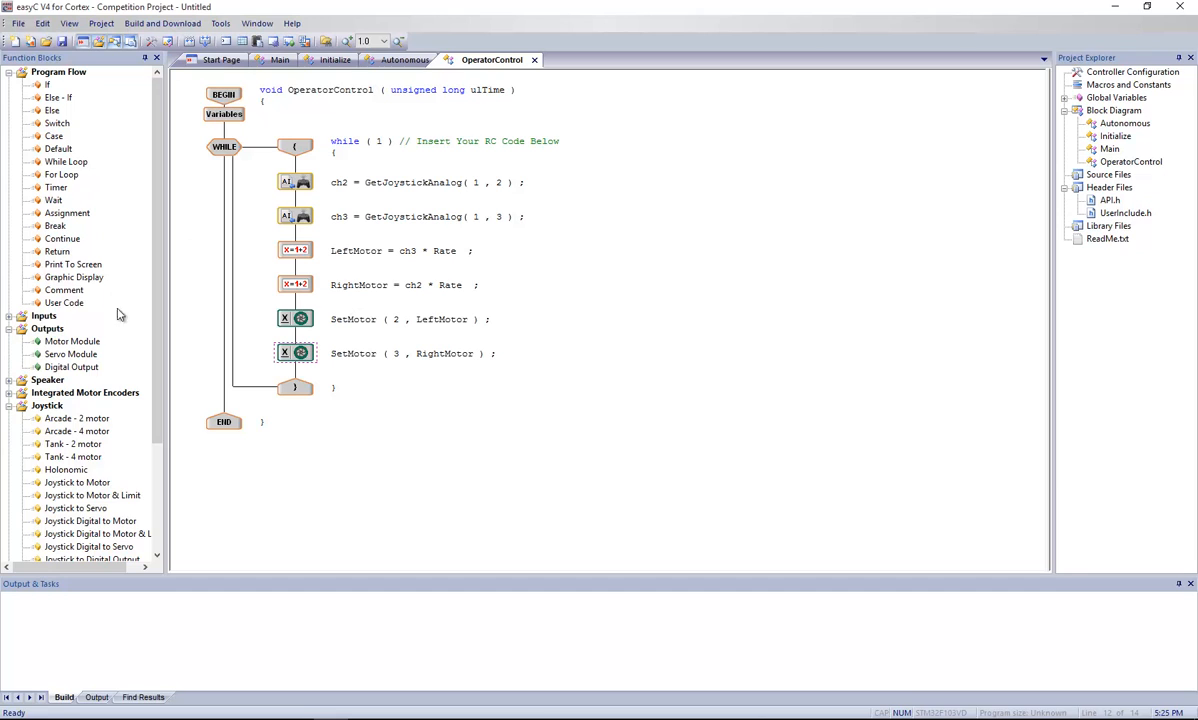
Step: Pick Joystick Analog Deadband from the Function Blocks list
scroll(down, 3)
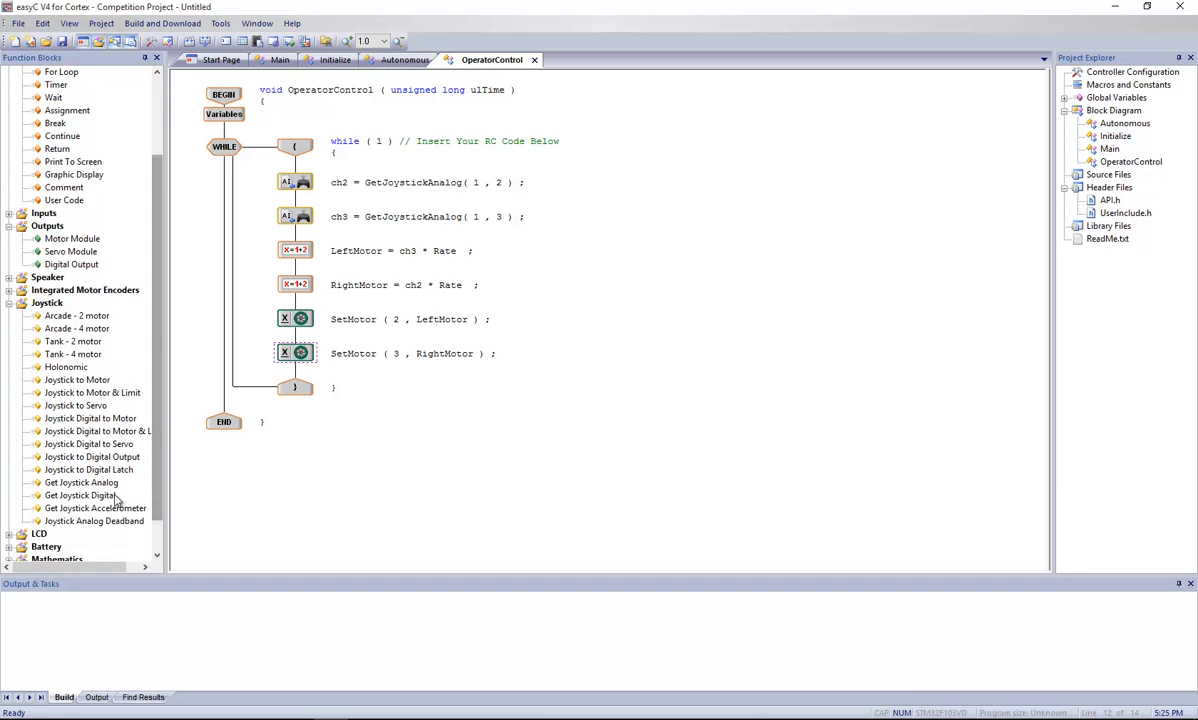
click(93, 521)
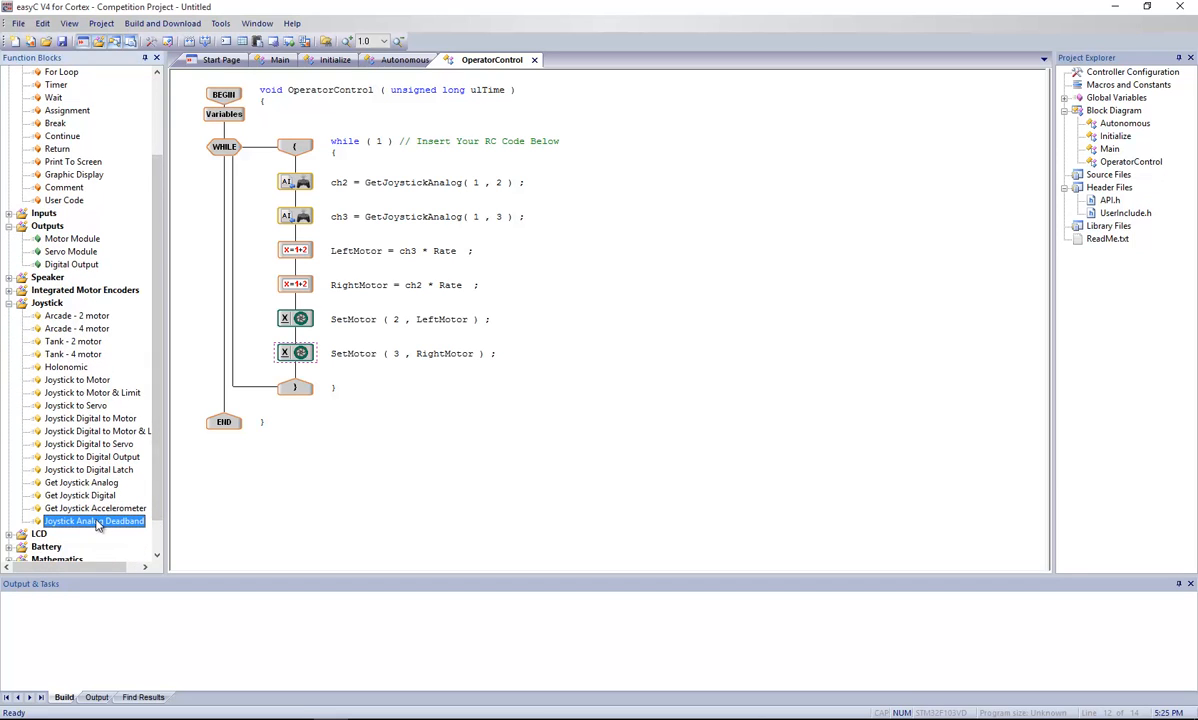
mouse_move(73, 531)
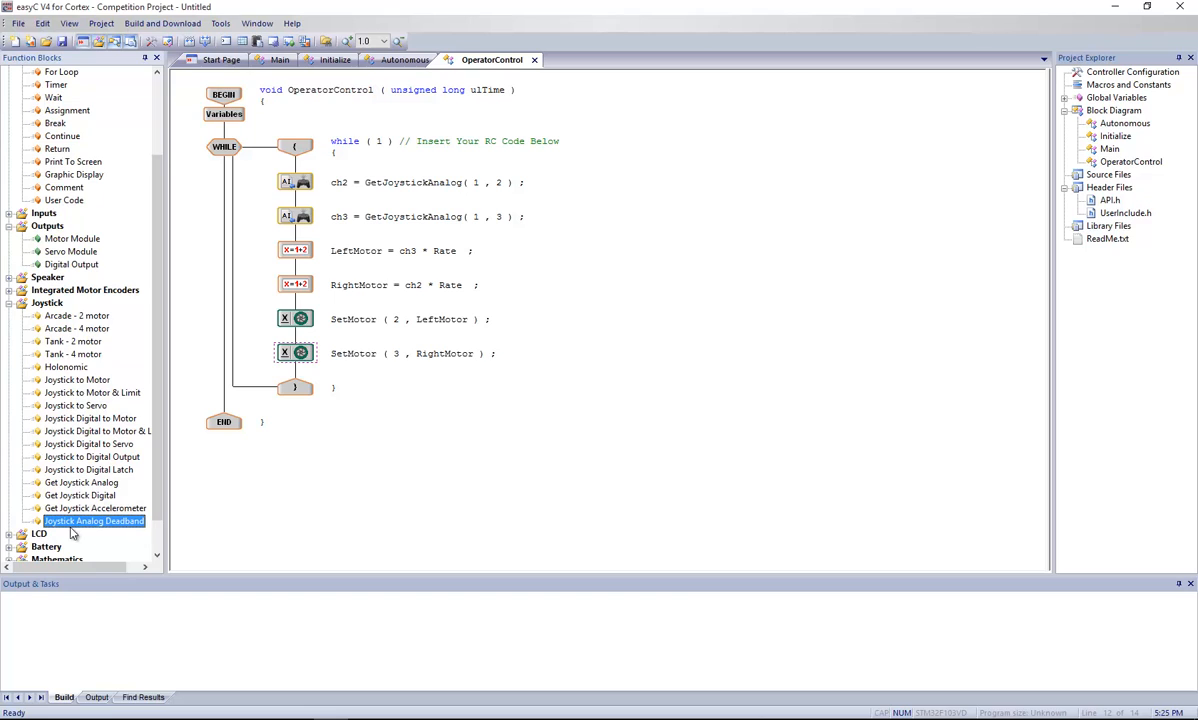
mouse_move(122, 532)
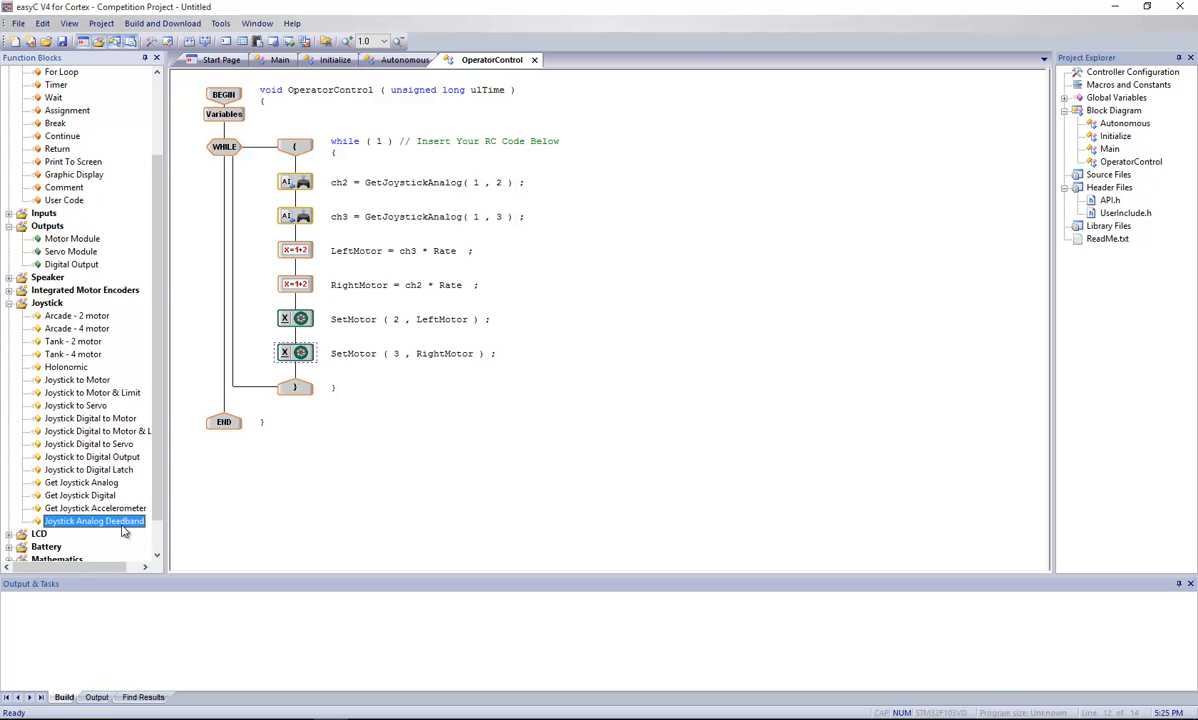
mouse_move(120, 524)
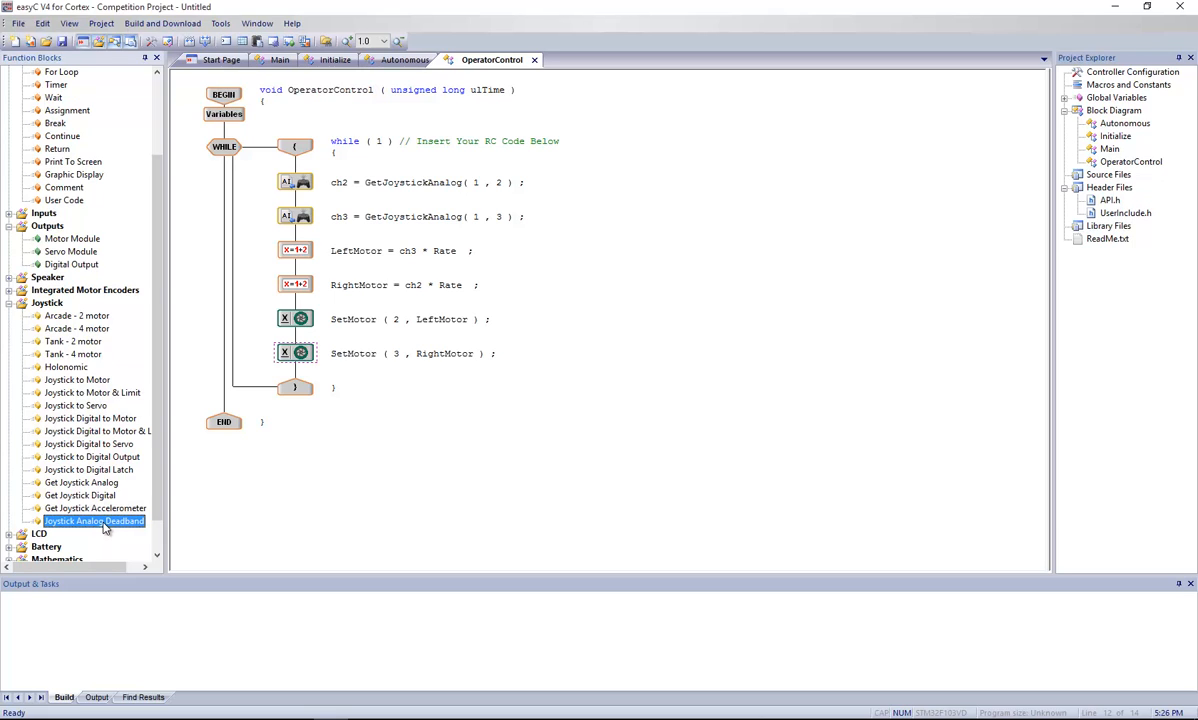
mouse_move(110, 530)
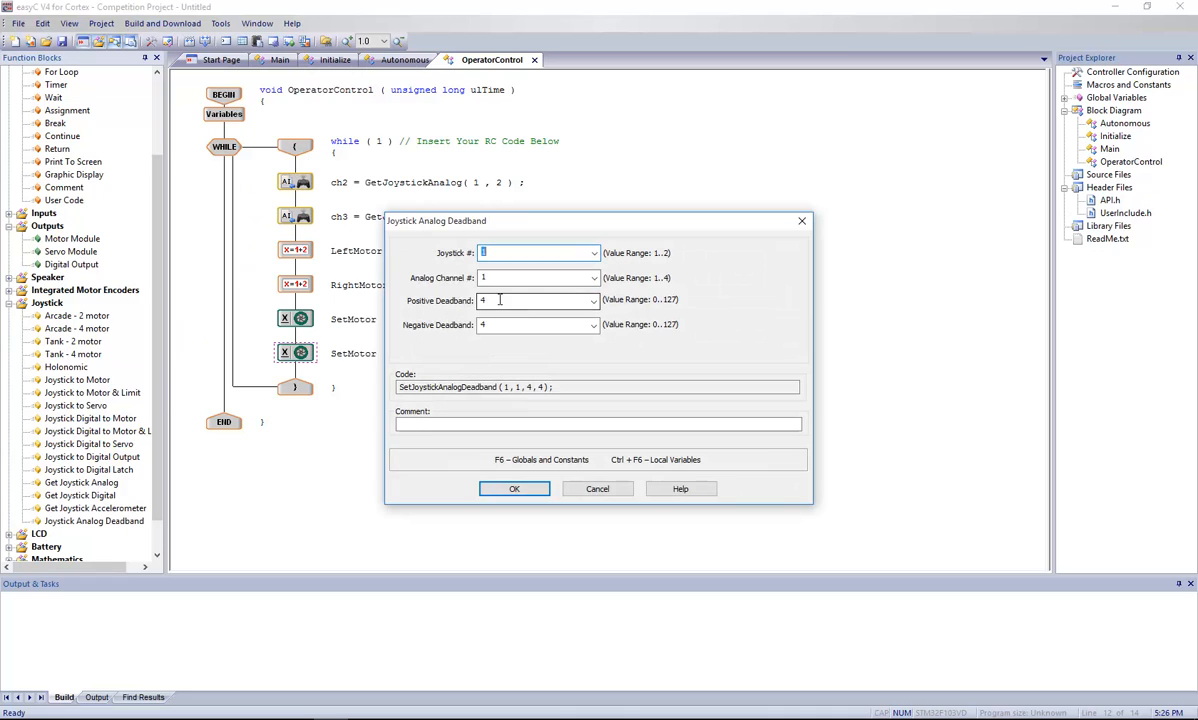
Step: Try analog channel 2 then 1, inspect the deadband fields, and cancel the dialog
click(537, 277)
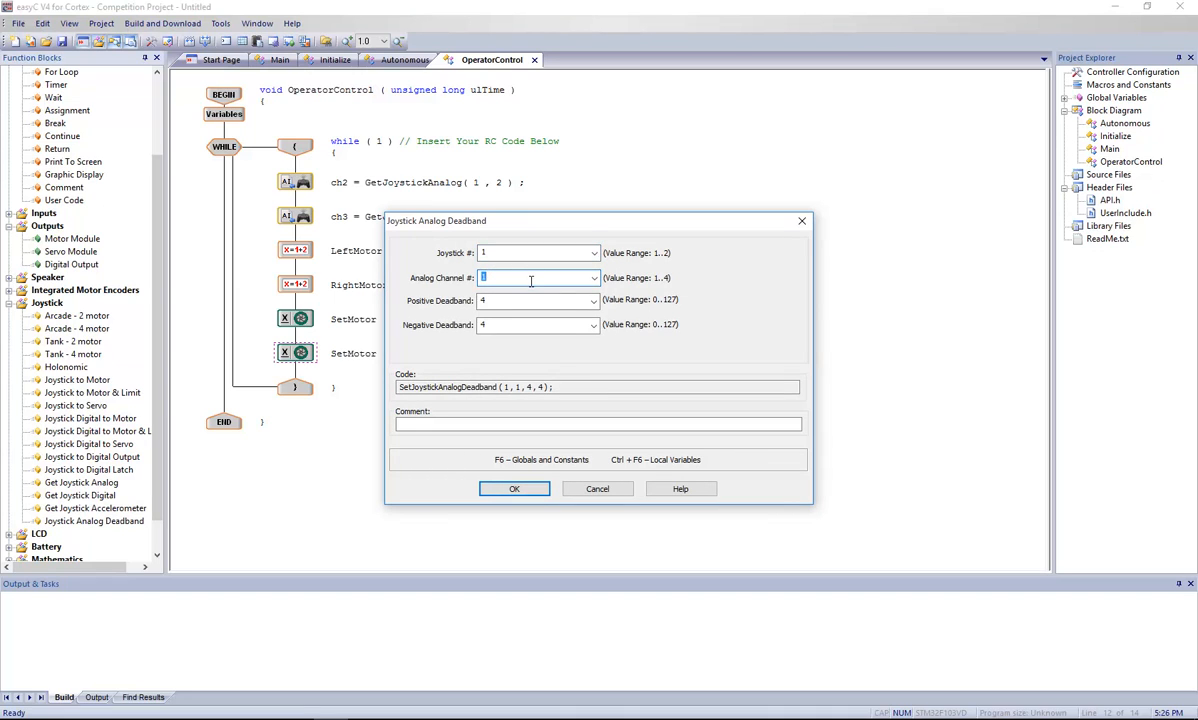
text(2)
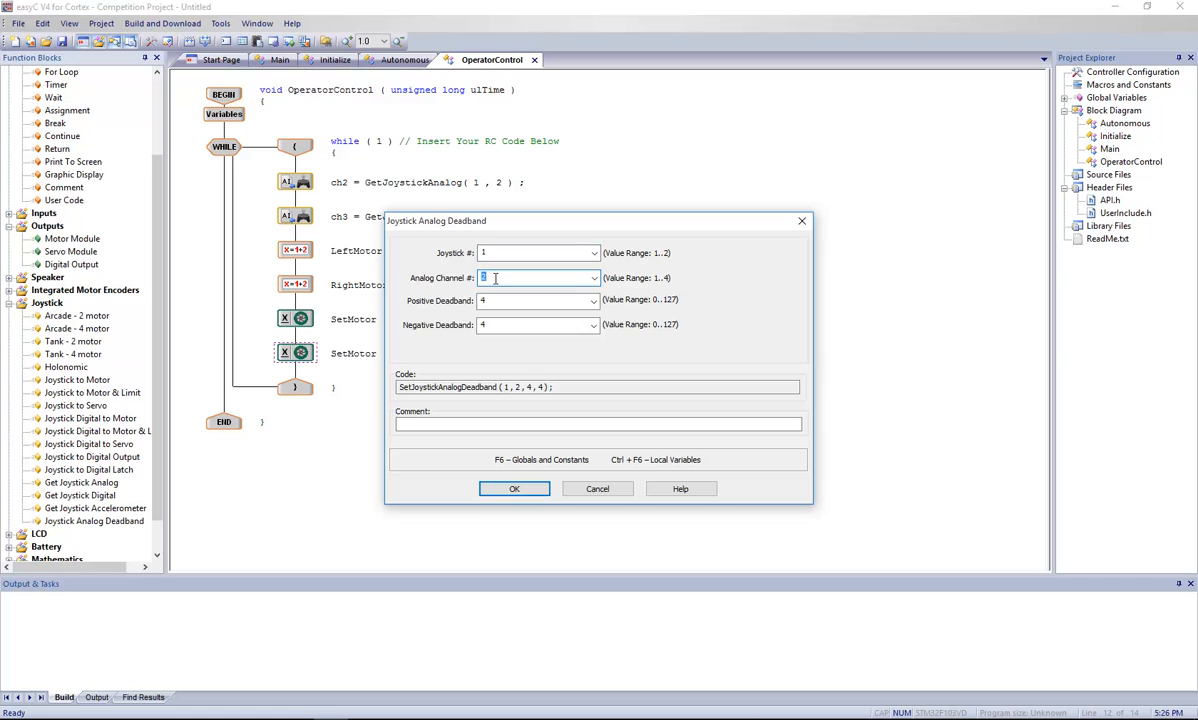
text(1)
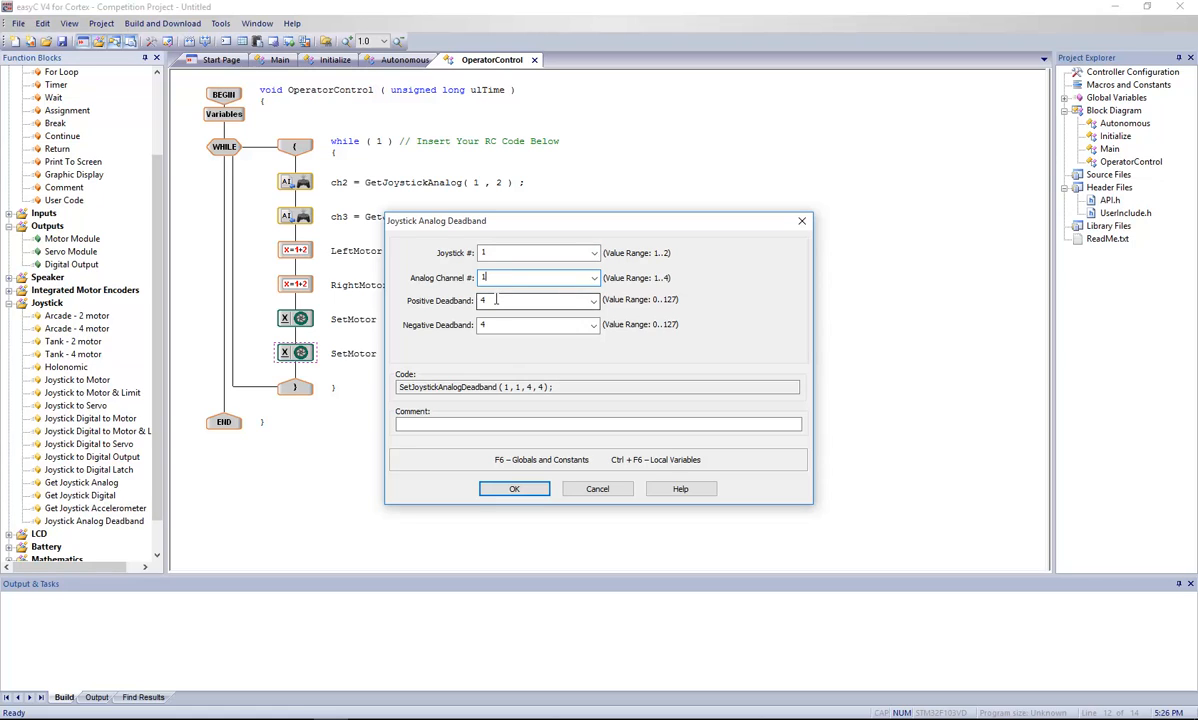
click(535, 300)
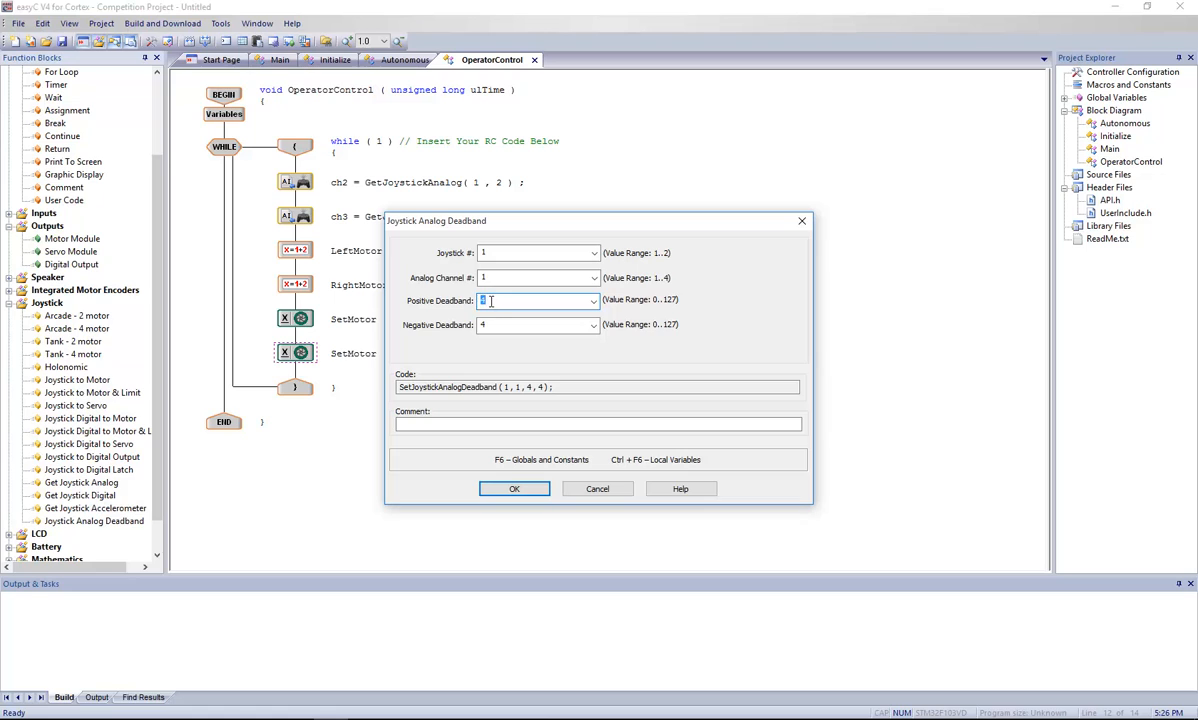
click(538, 324)
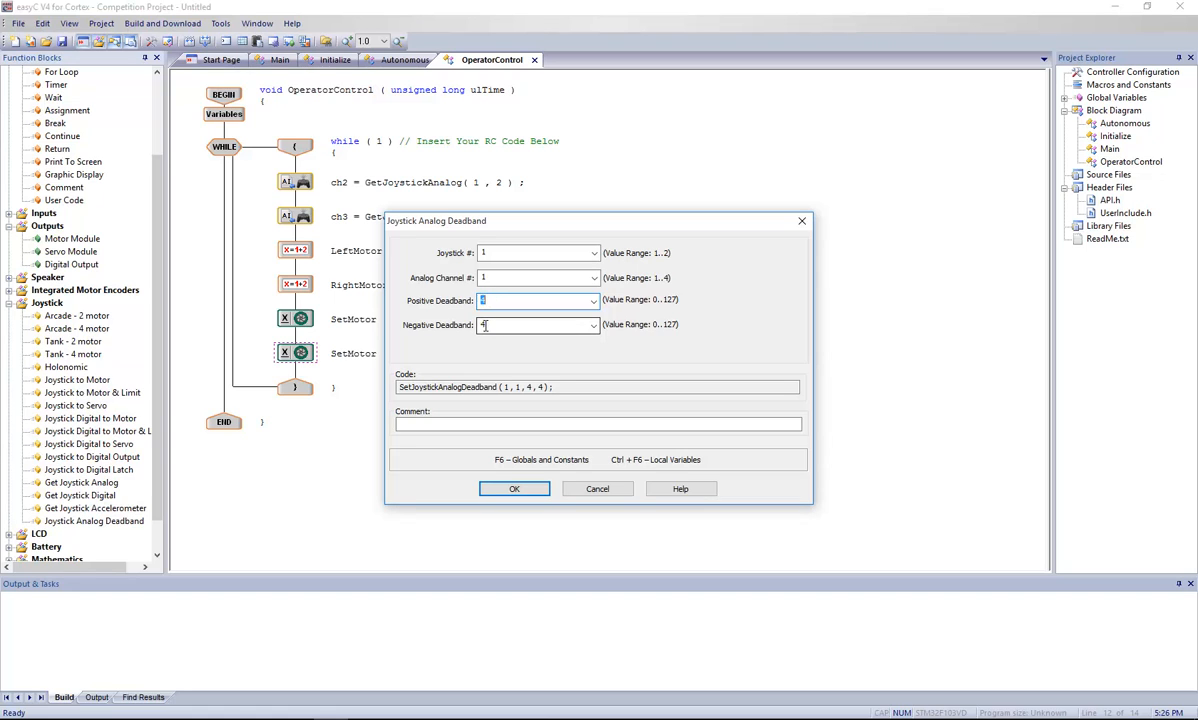
click(537, 325)
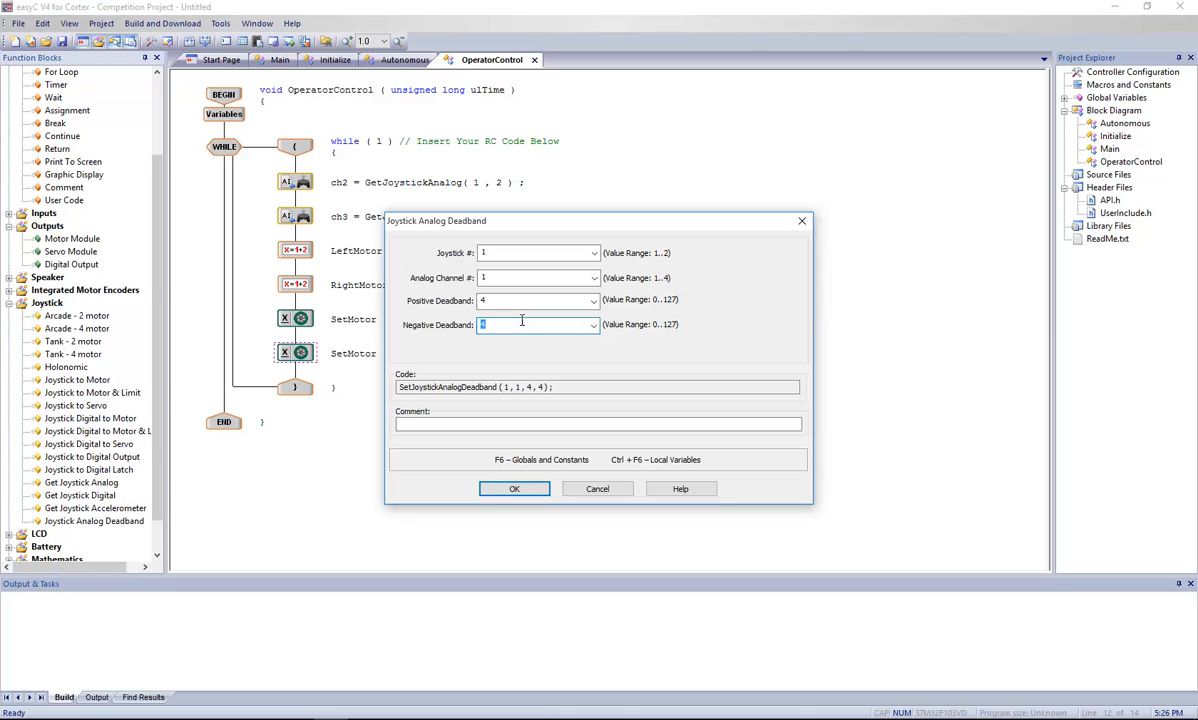
mouse_move(498, 318)
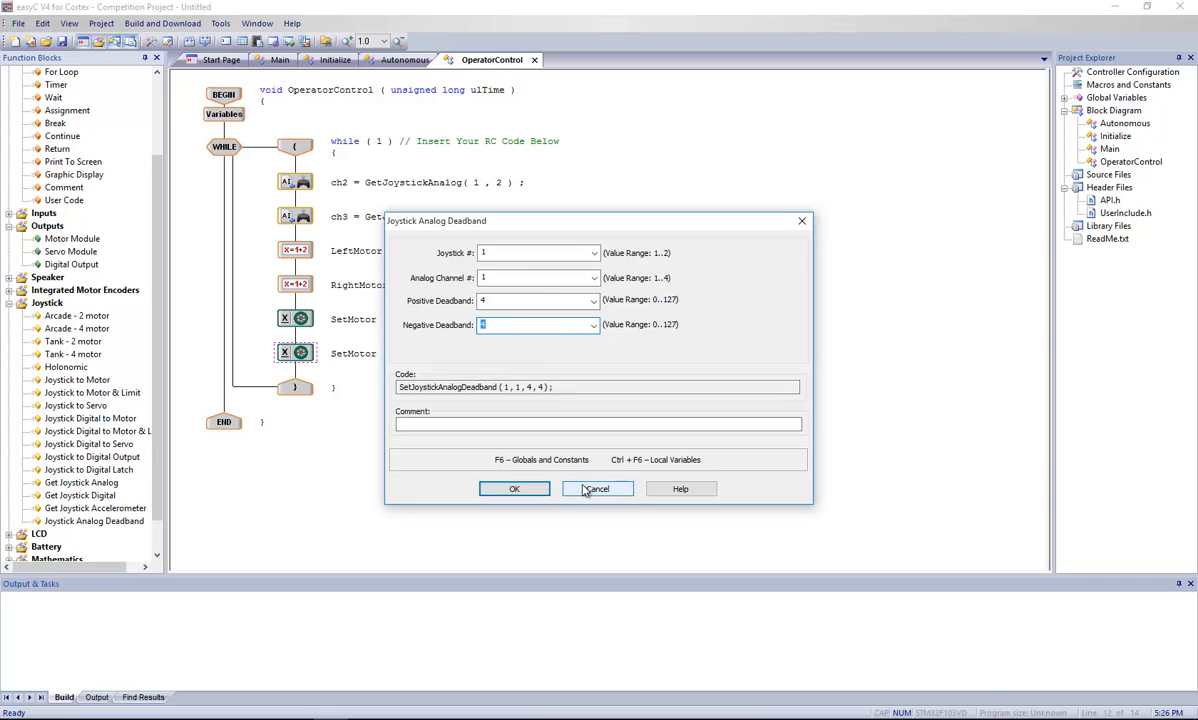
click(597, 488)
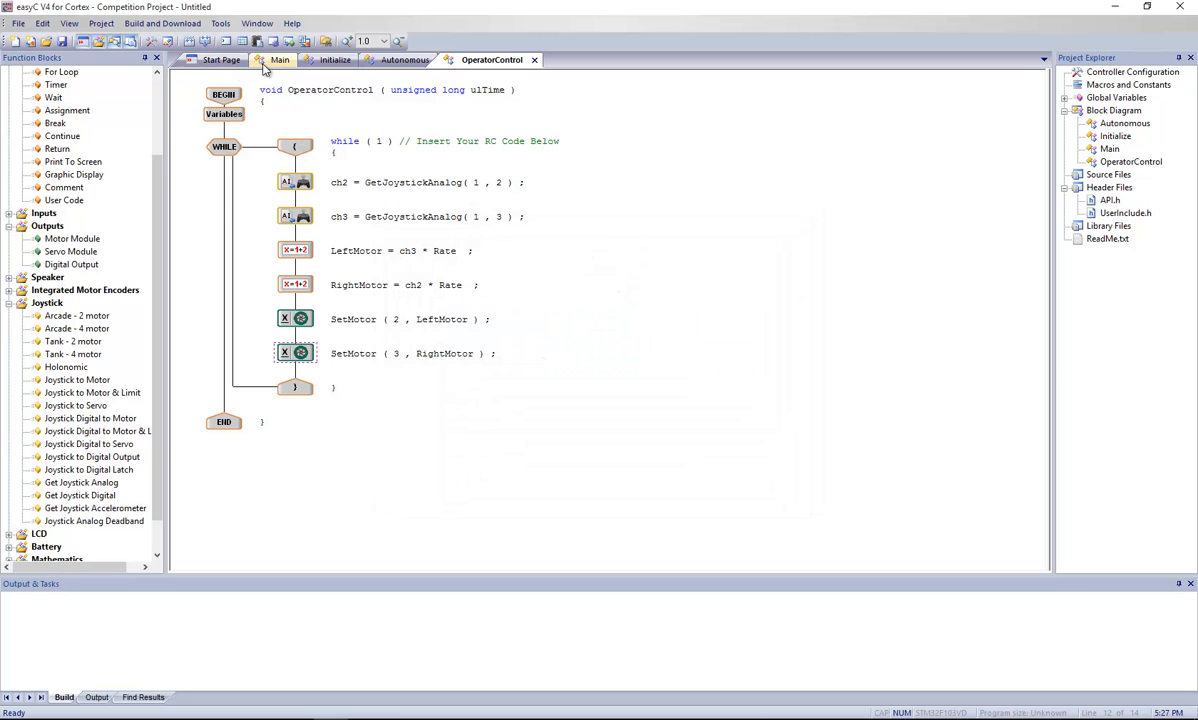
Step: In Program Globals, add a char variable Deadband with value 10 and confirm
click(281, 59)
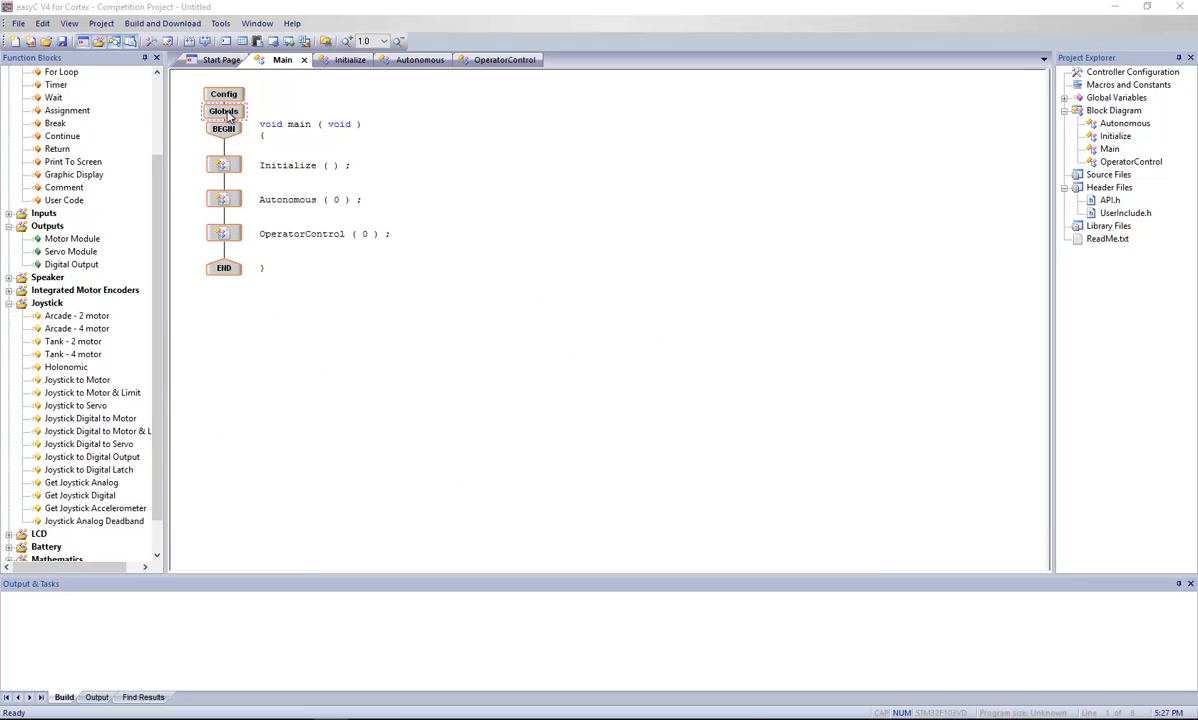
click(223, 111)
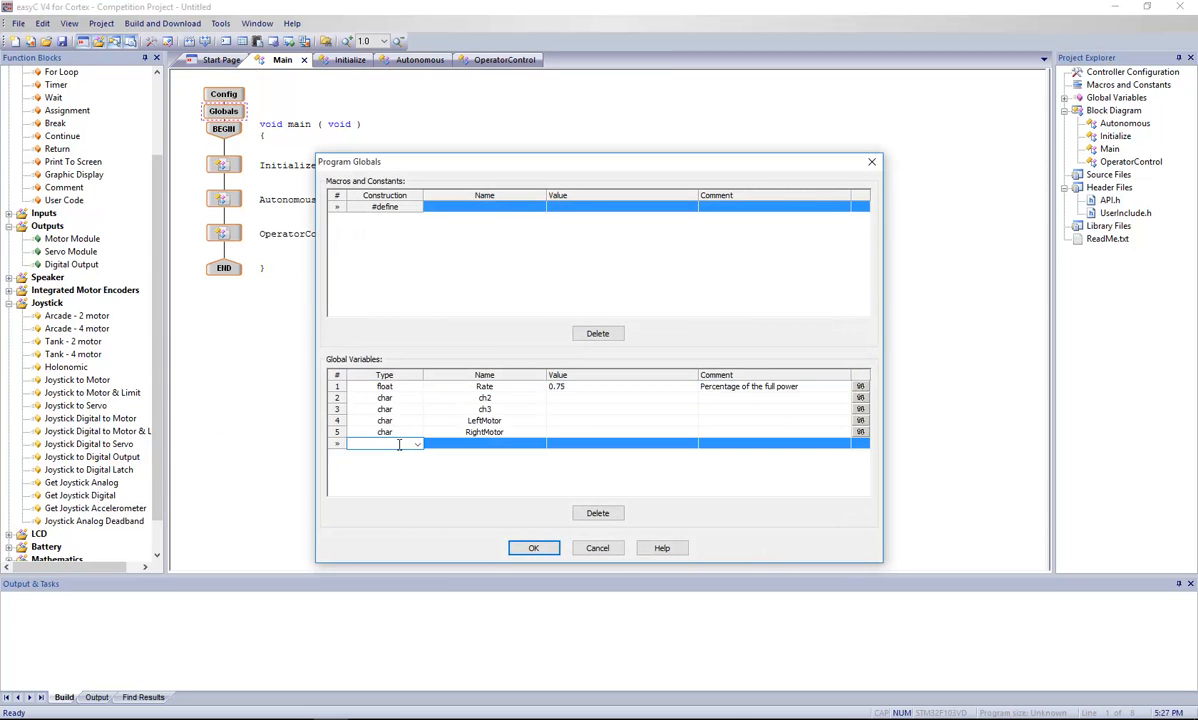
click(385, 443)
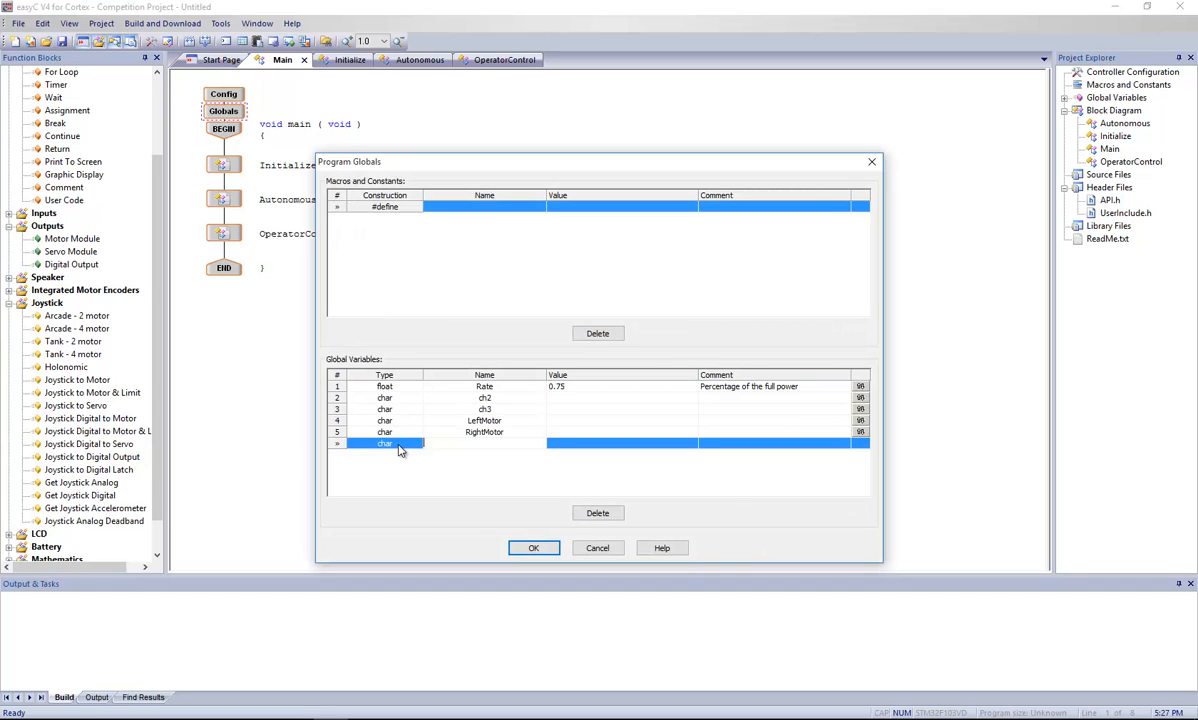
text(Deadband)
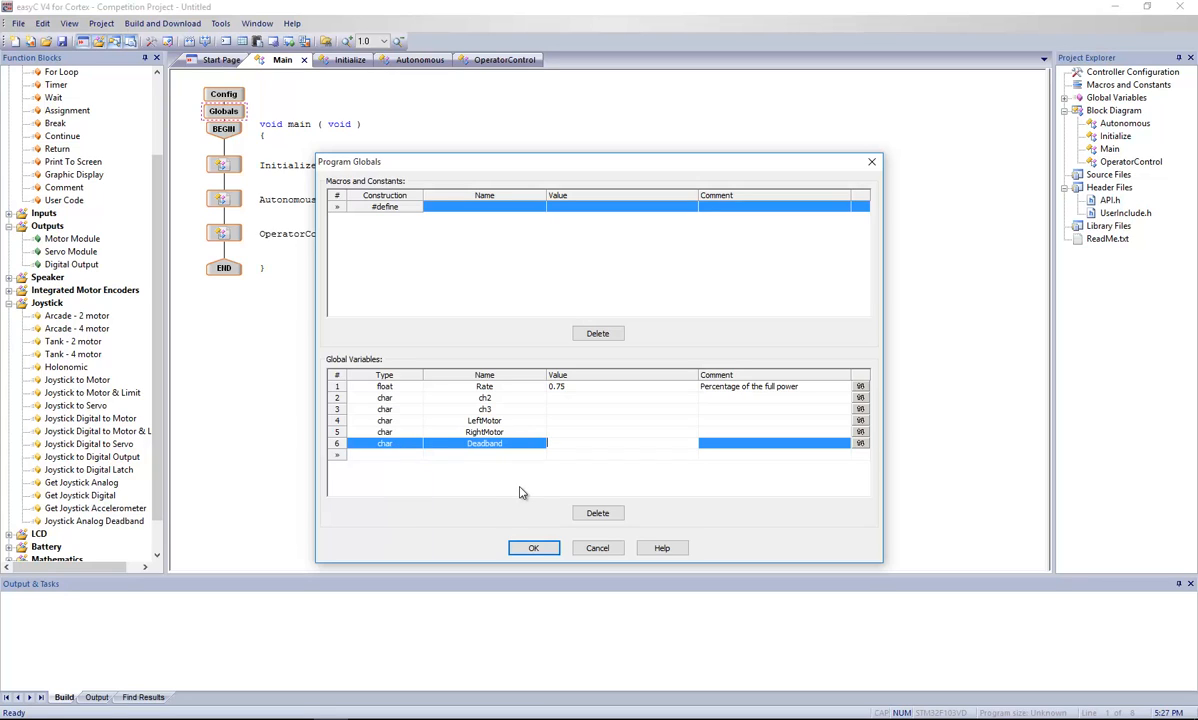
text(10)
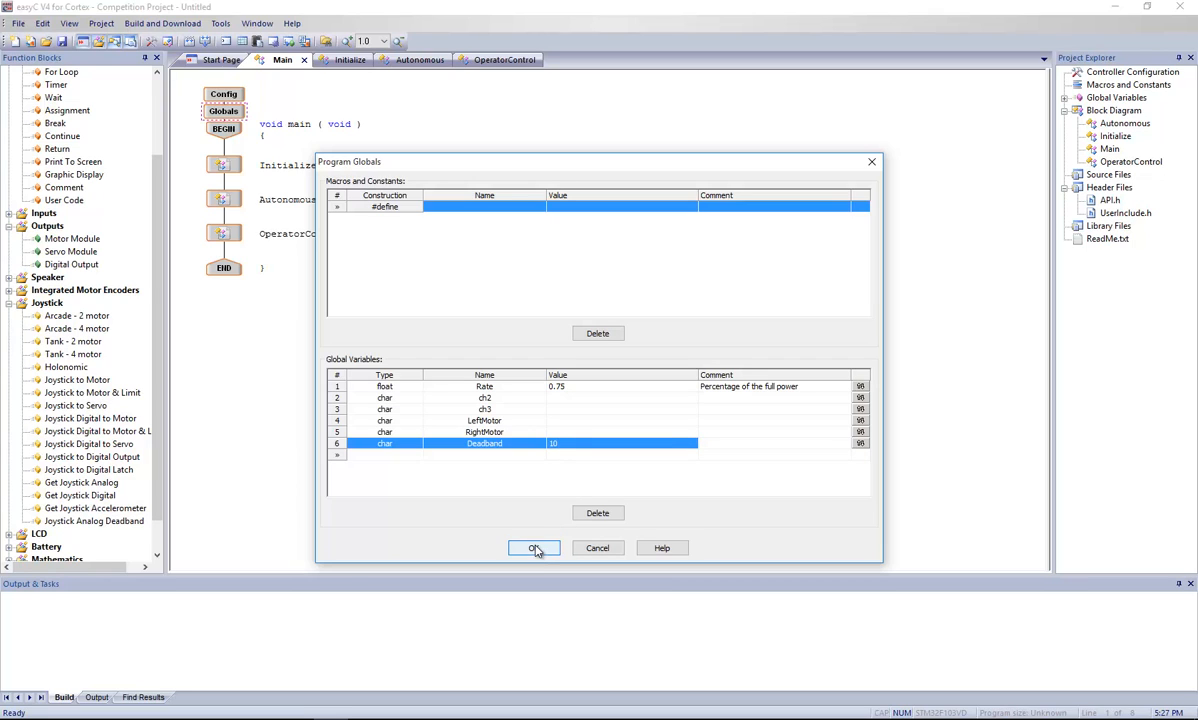
click(534, 547)
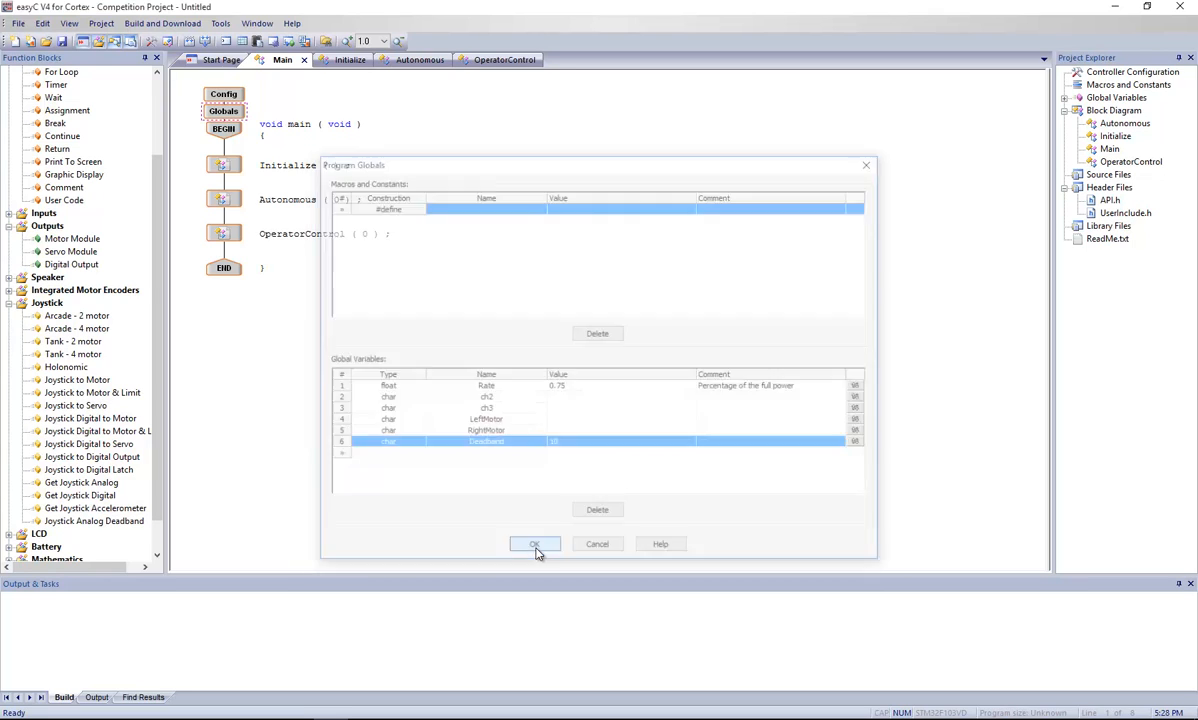
click(534, 544)
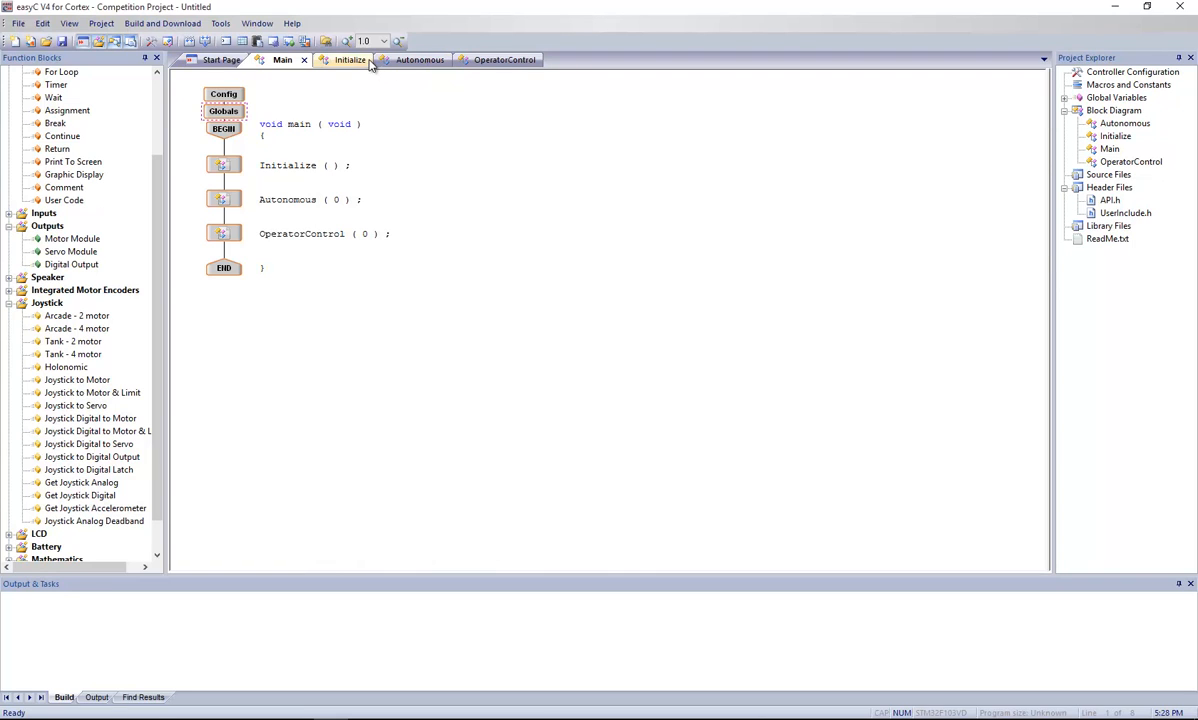
Step: Add SetJoystickAnalogDeadband(1, 1, Deadband, Deadband) atop the loop, then start a second deadband block
click(491, 59)
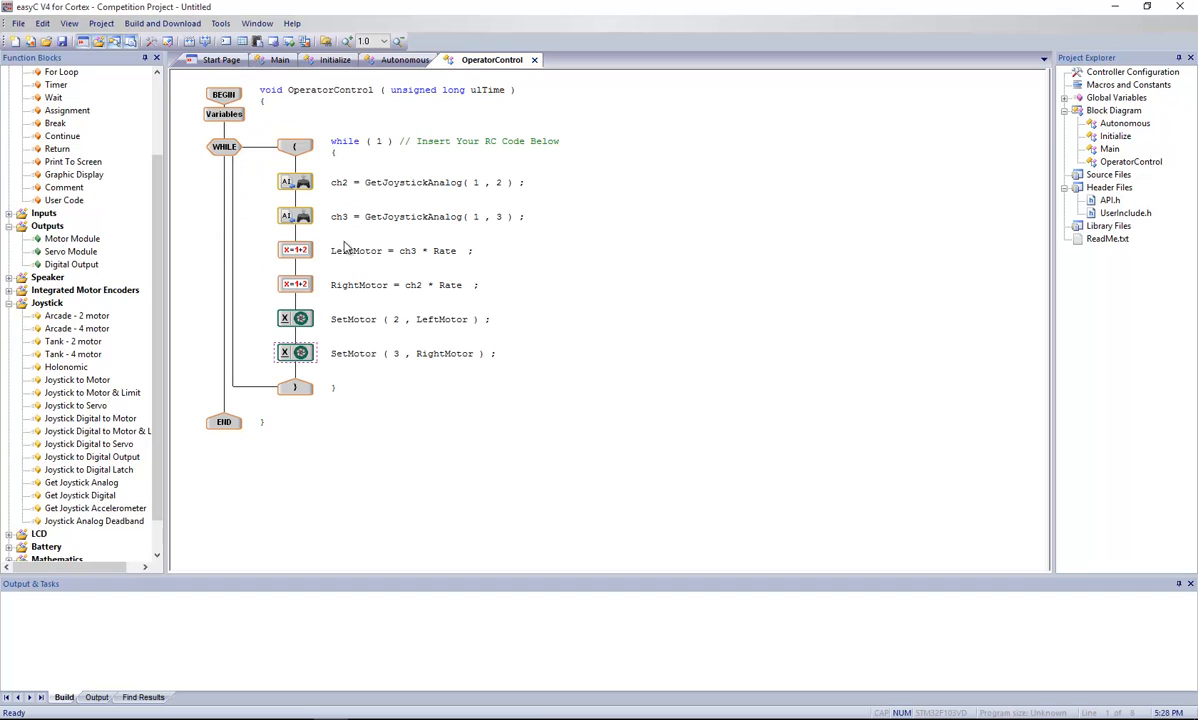
mouse_move(97, 526)
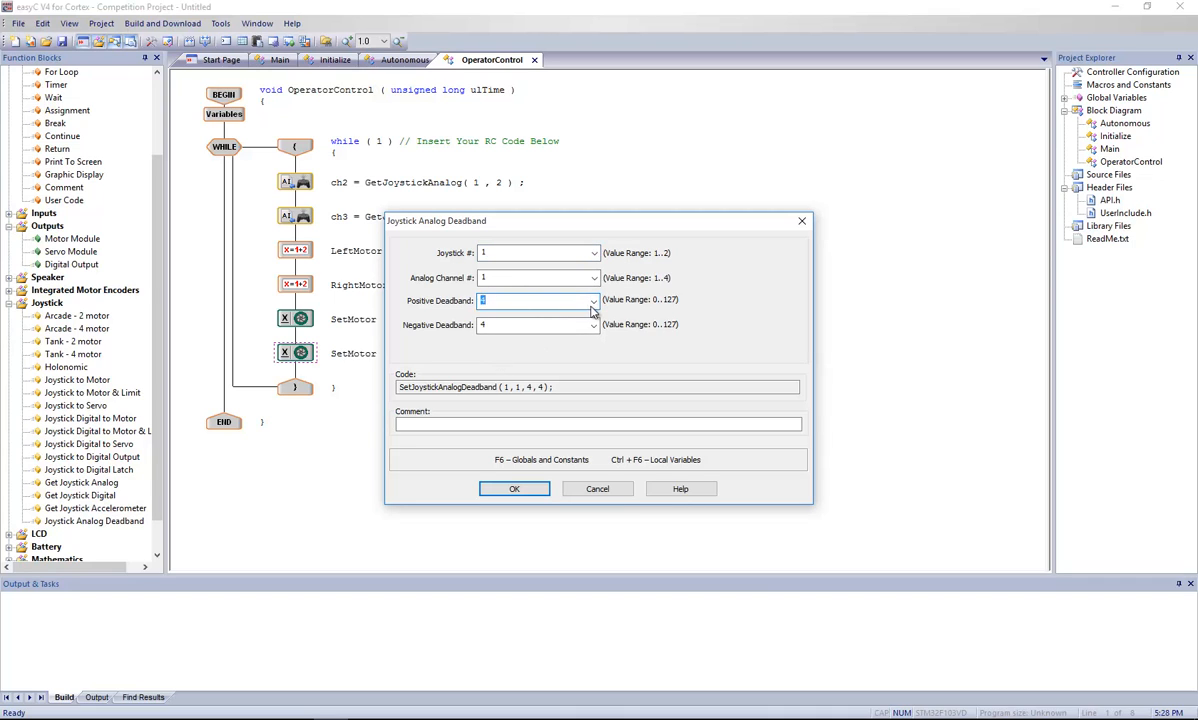
click(592, 300)
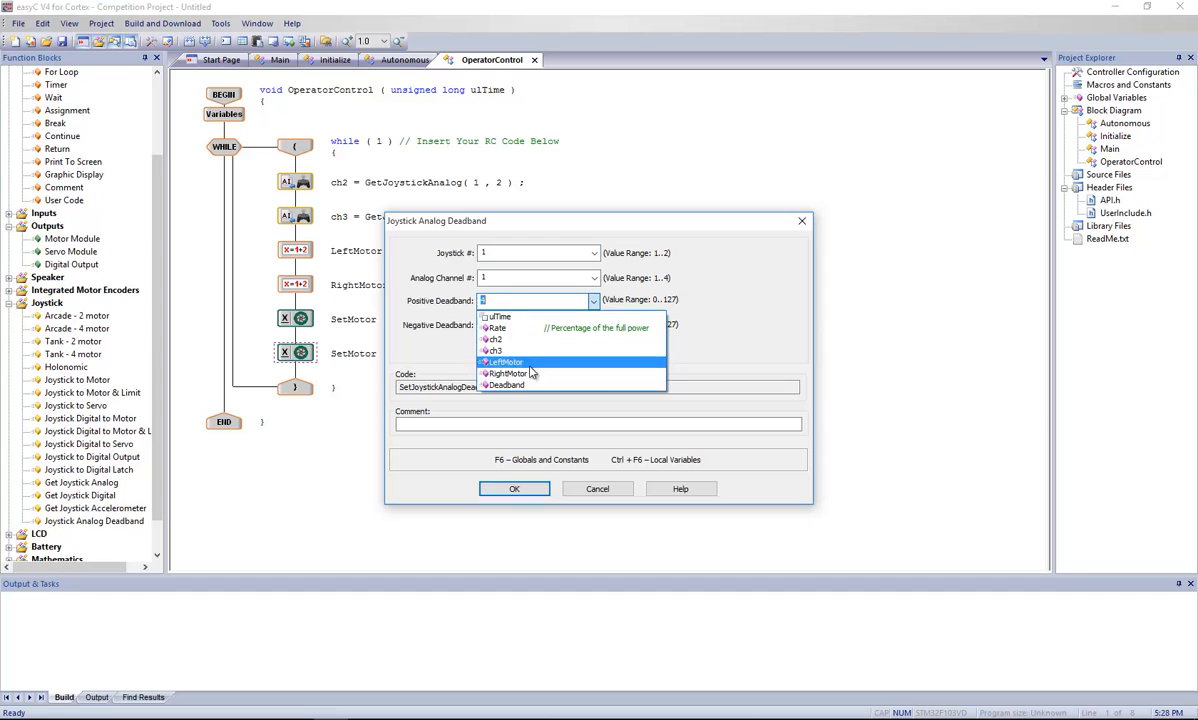
click(508, 385)
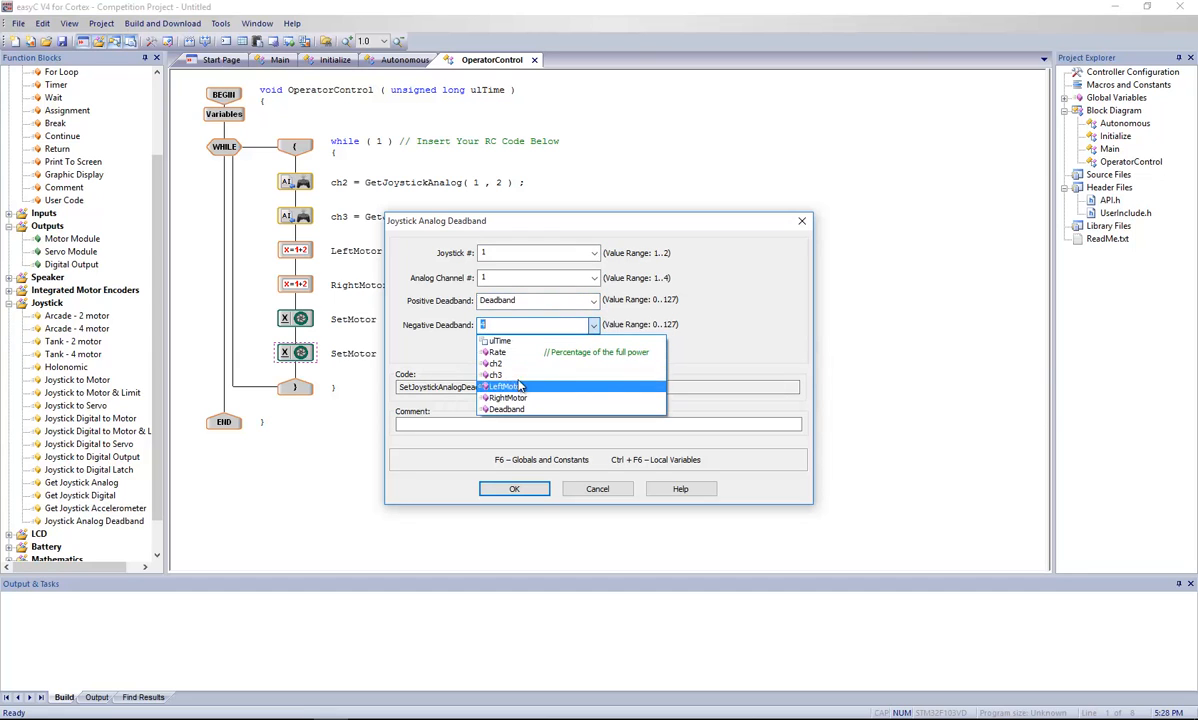
click(505, 409)
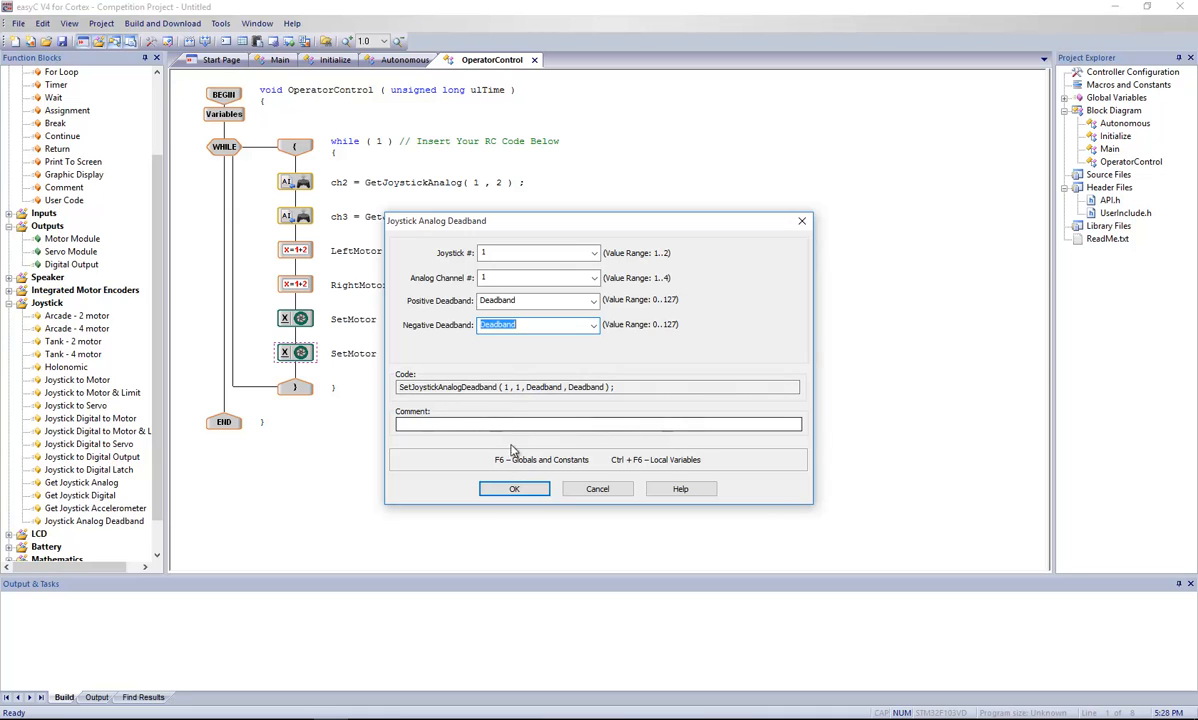
click(514, 488)
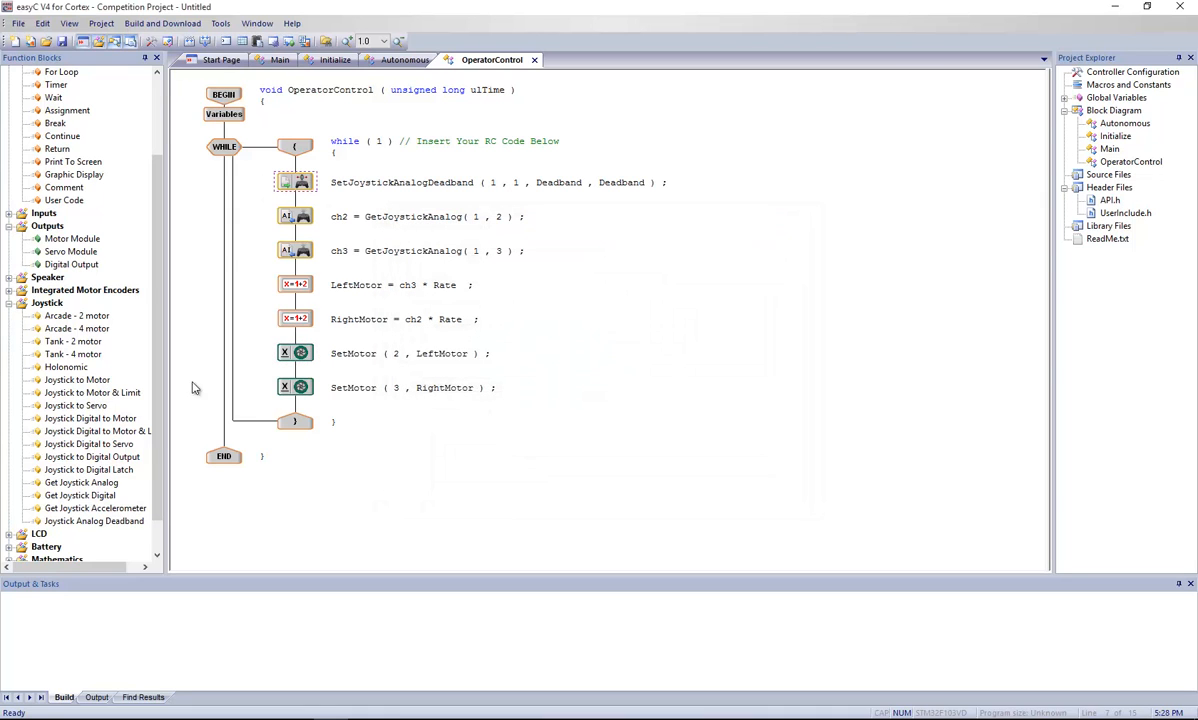
double_click(294, 182)
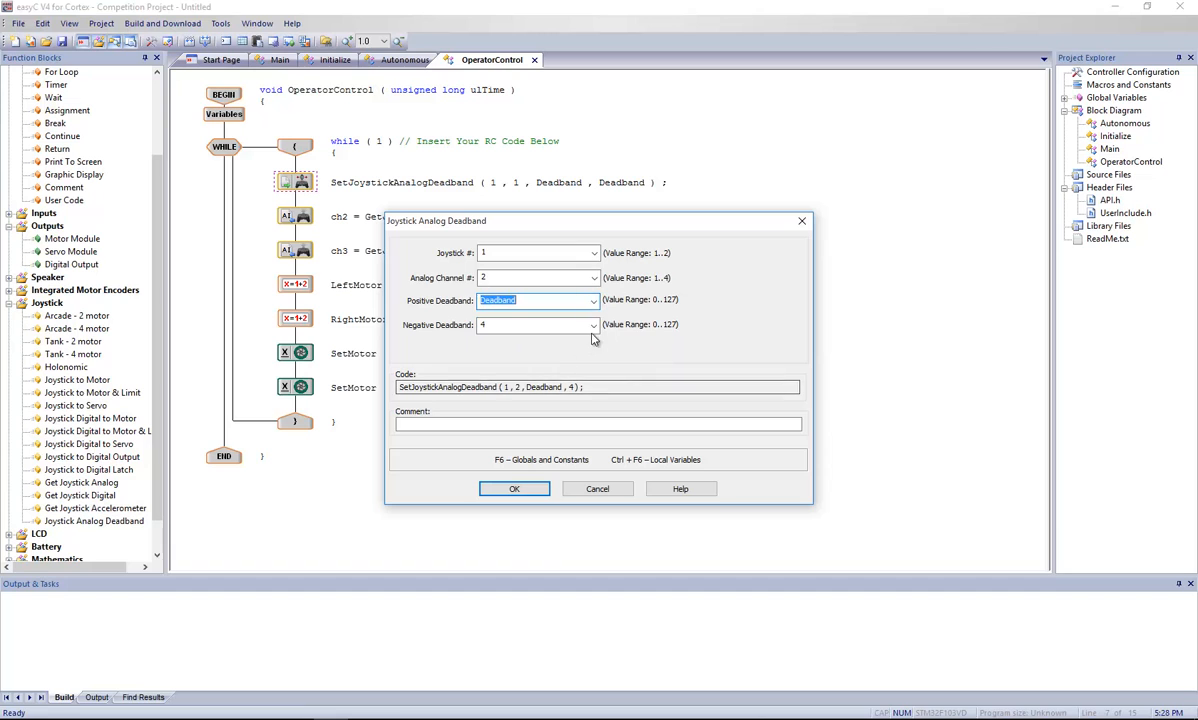
Step: Finish the channel 2 deadband call and add a channel 3 call using Deadband
click(514, 488)
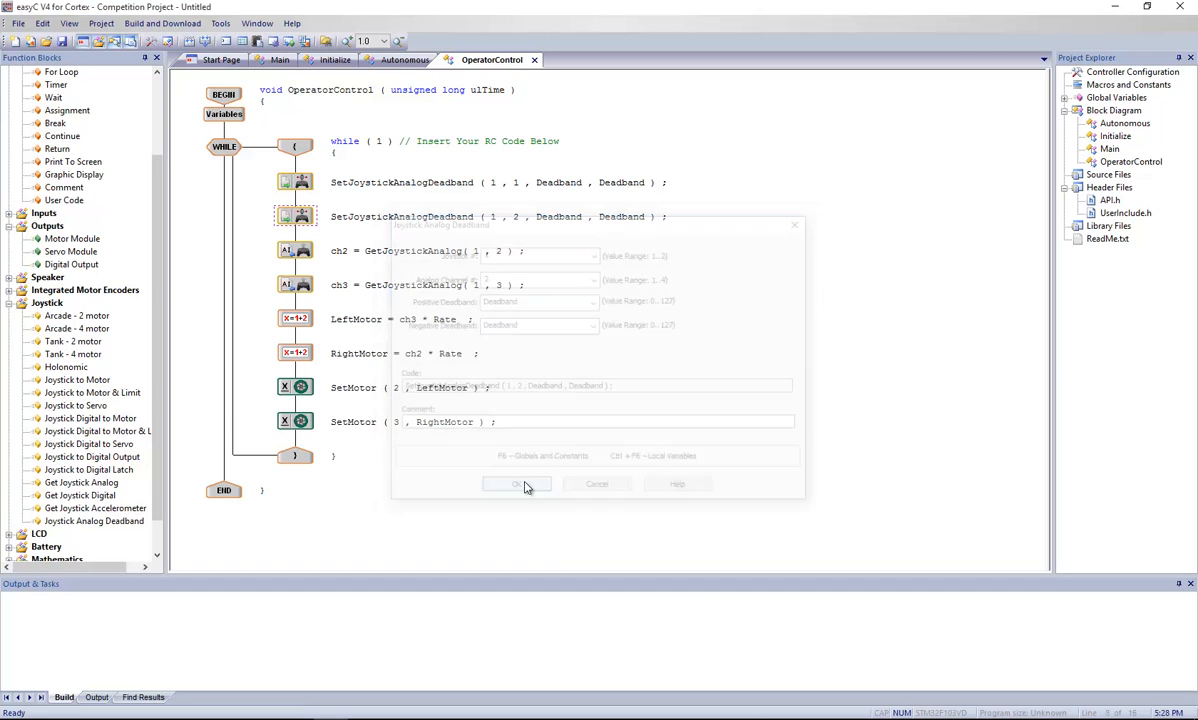
click(515, 484)
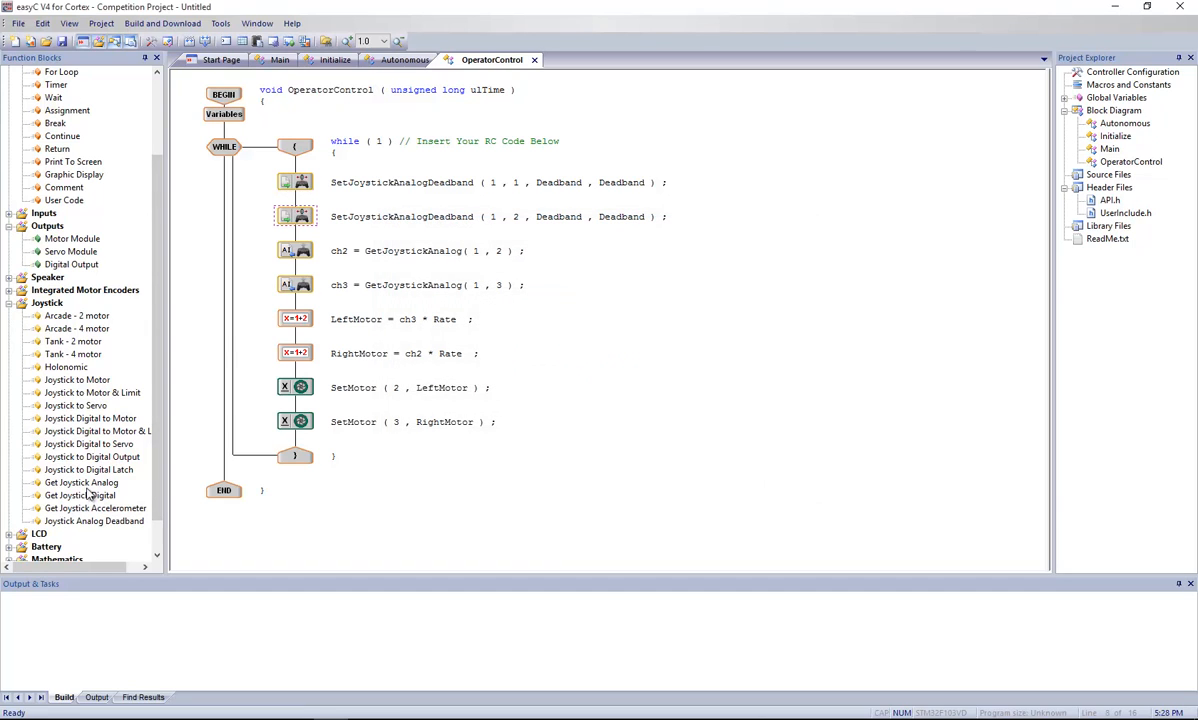
mouse_move(95, 527)
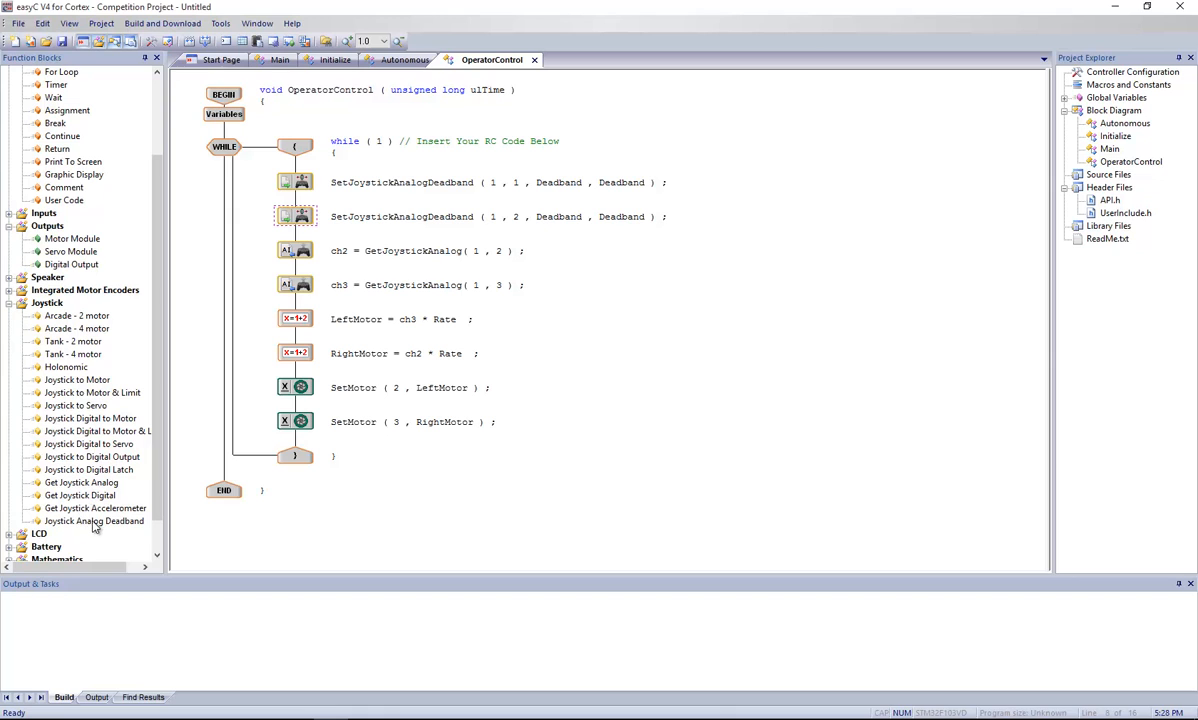
double_click(300, 216)
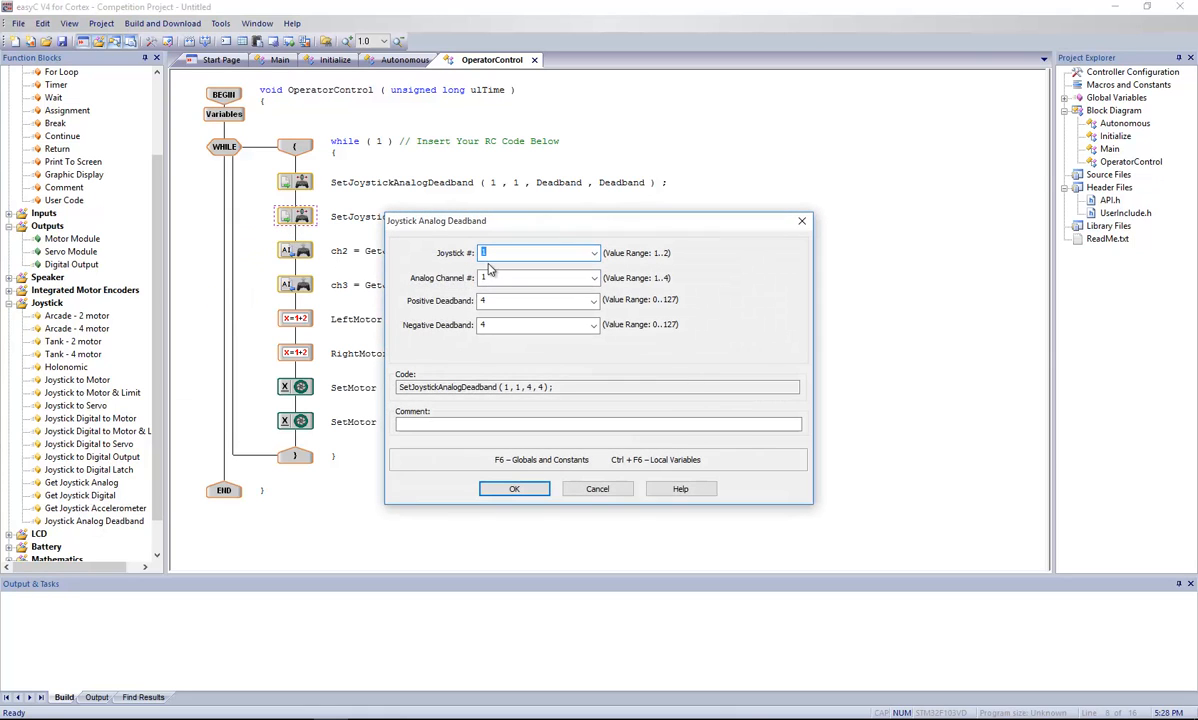
text(3)
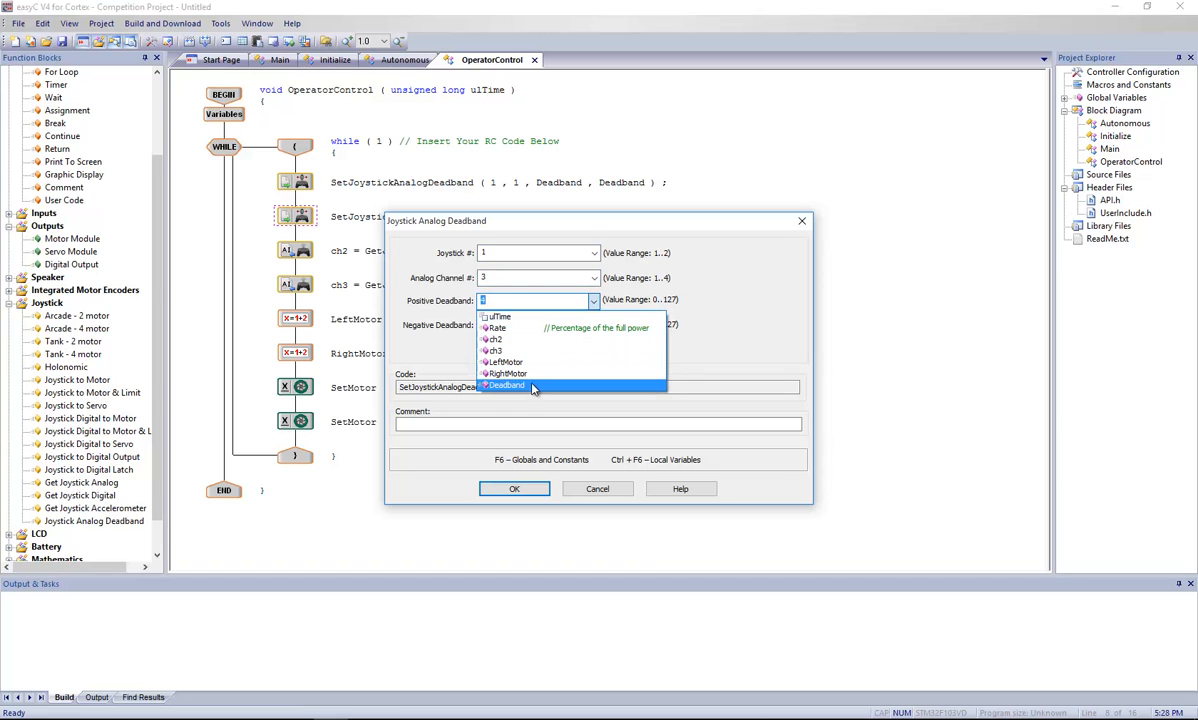
click(504, 386)
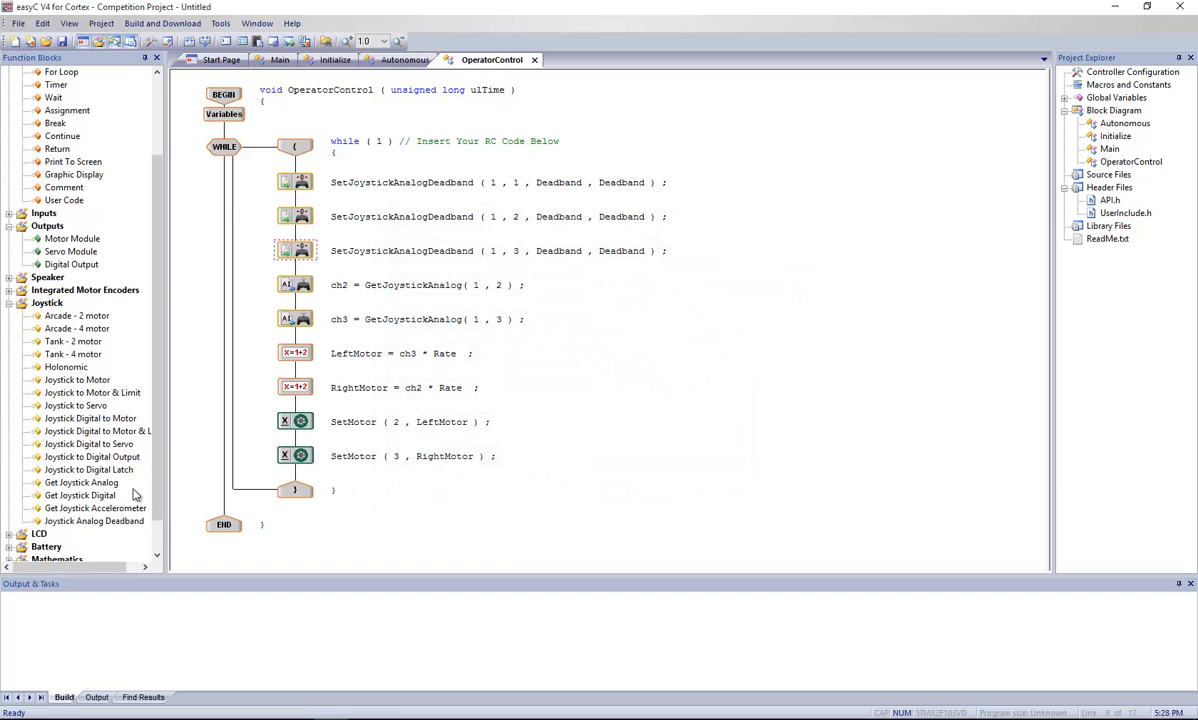
Step: Add the channel 4 deadband call with Deadband for both limits
double_click(295, 250)
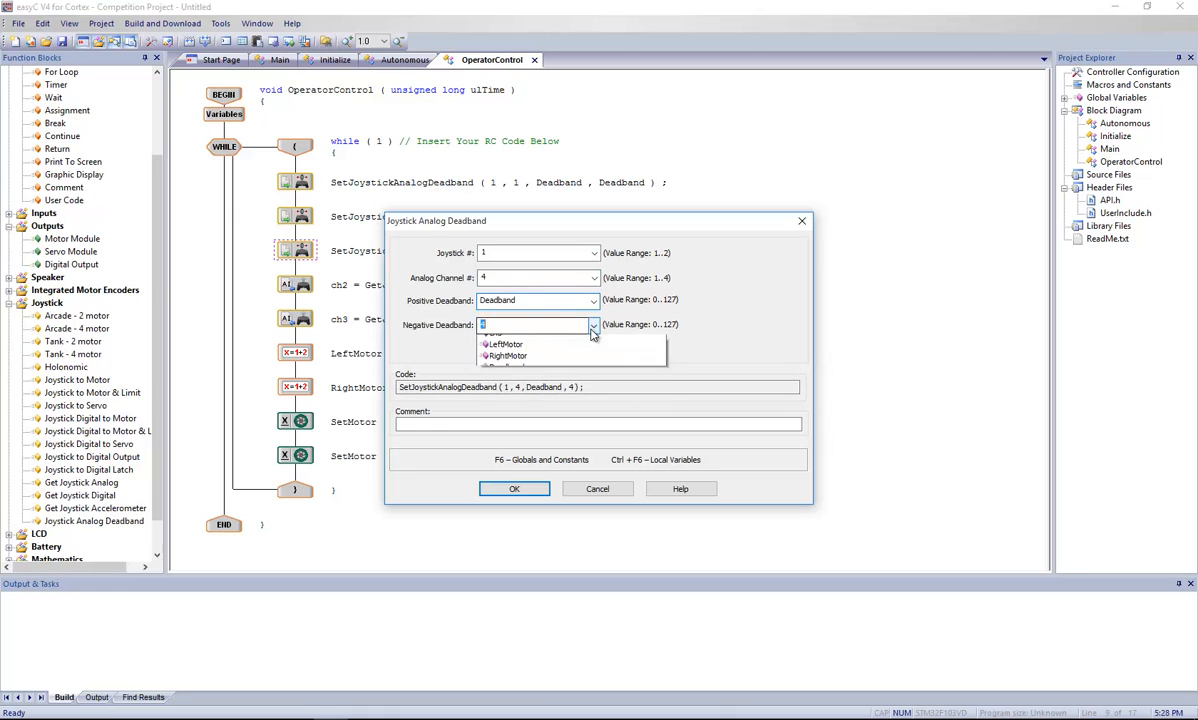
click(497, 324)
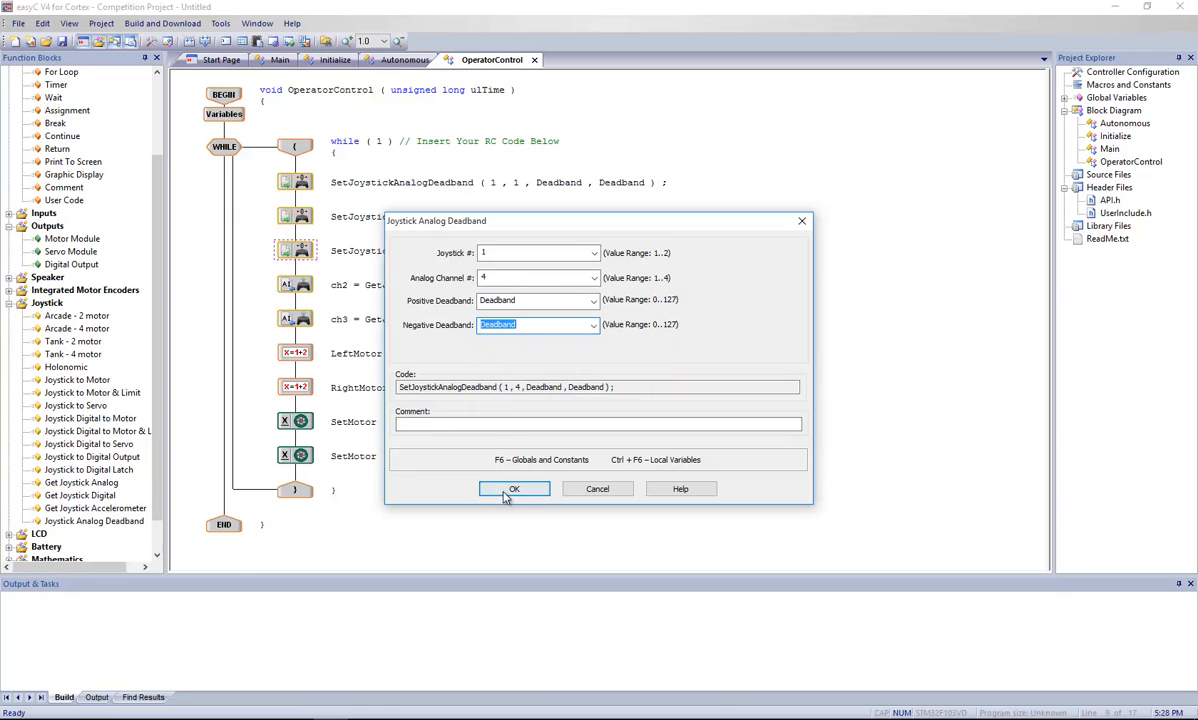
click(514, 488)
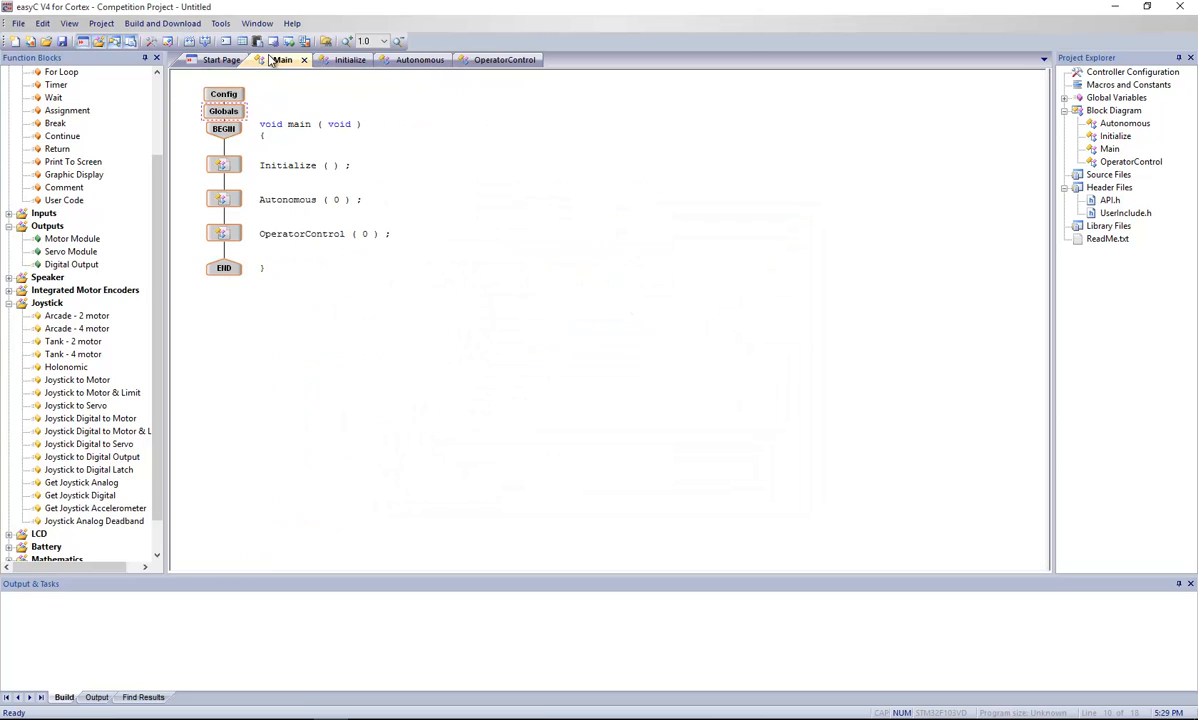
Step: Change the global Deadband variable from 10 to 12 in the Globals dialog and confirm
click(223, 111)
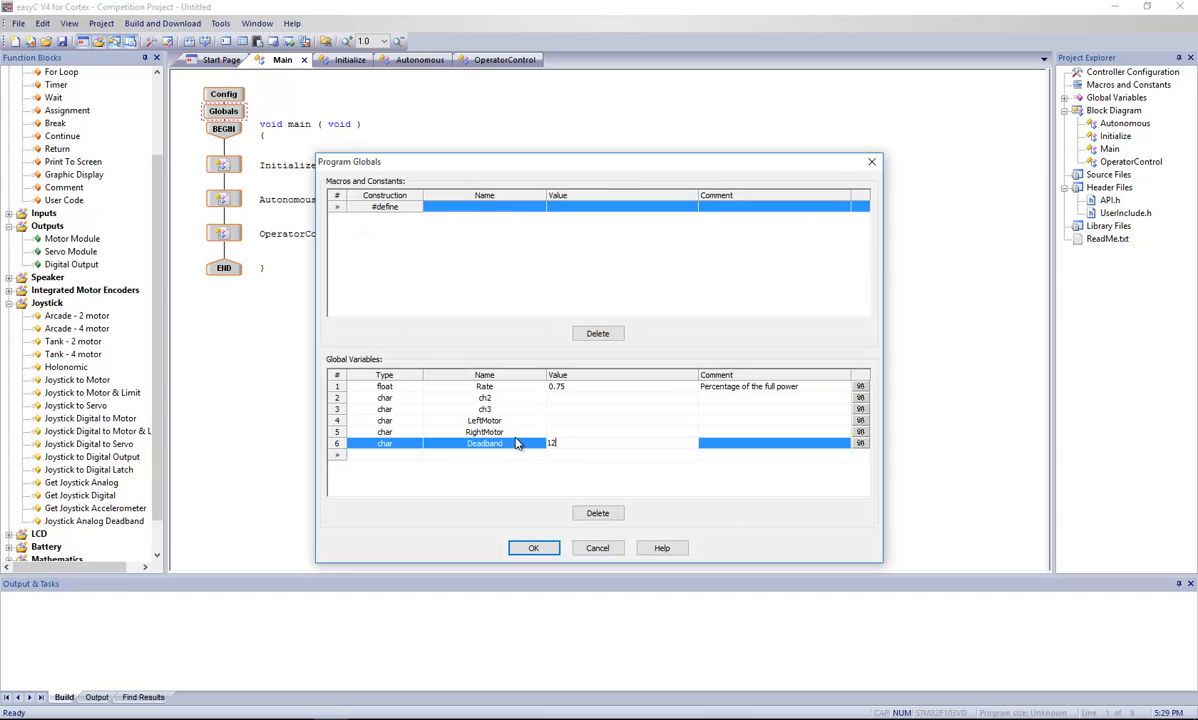
click(533, 547)
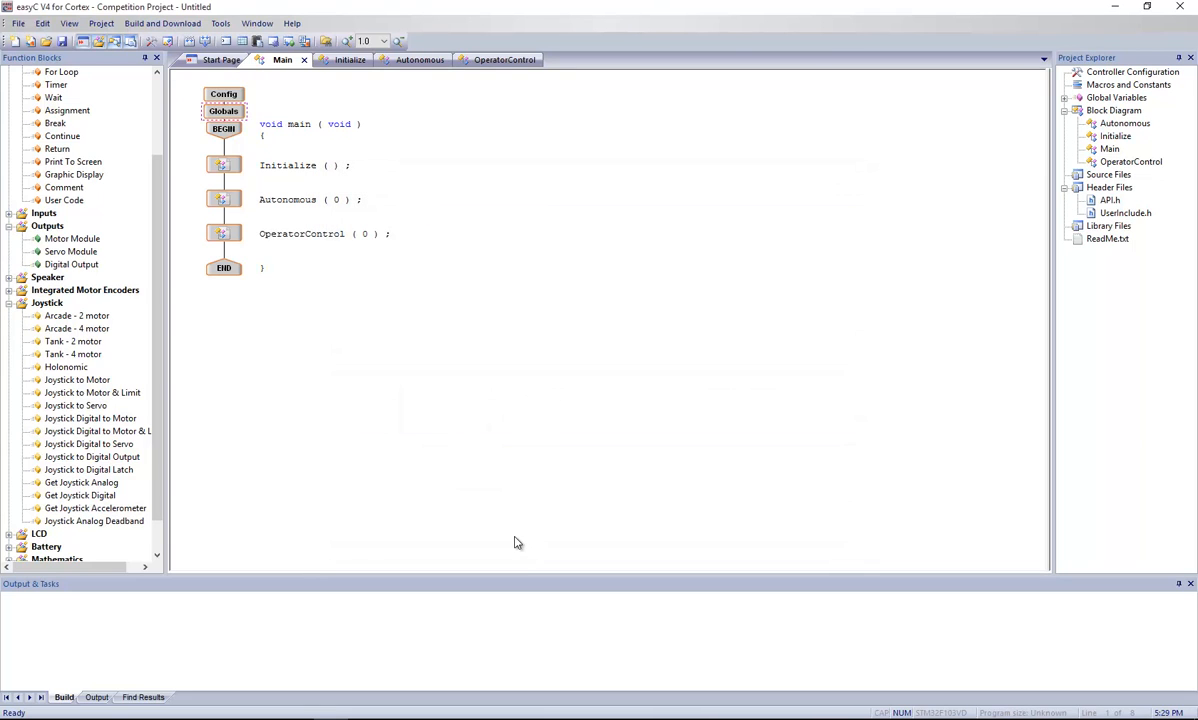
click(491, 59)
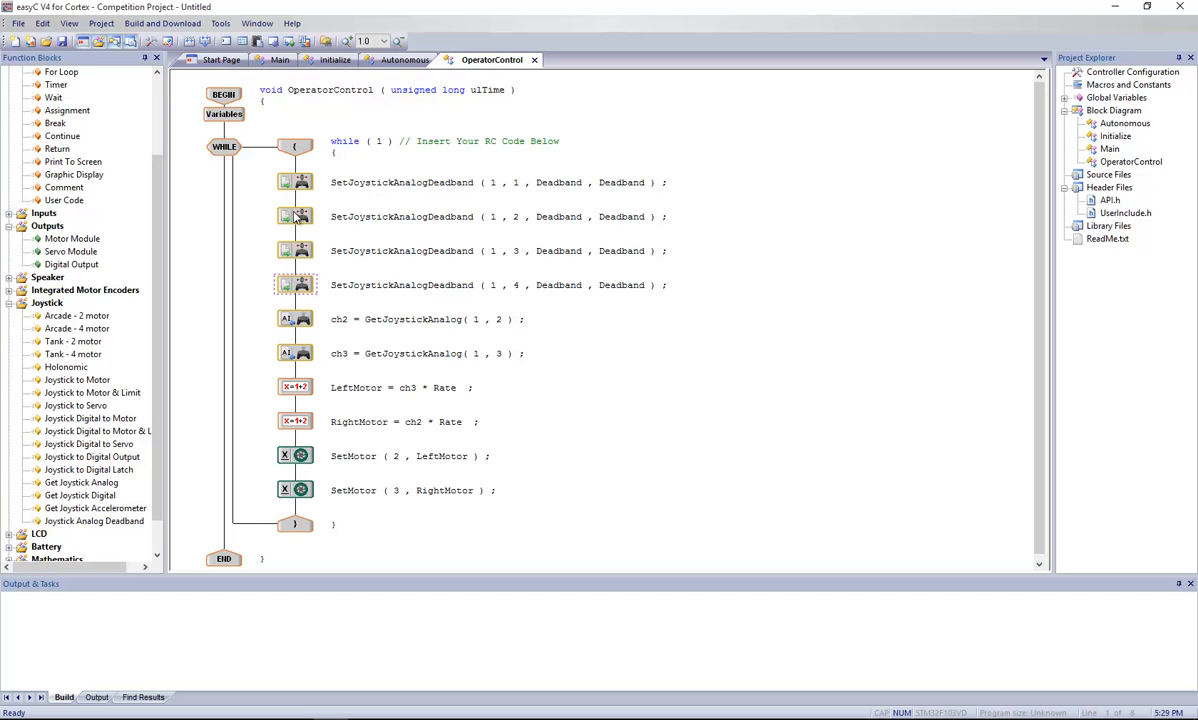
mouse_move(282, 200)
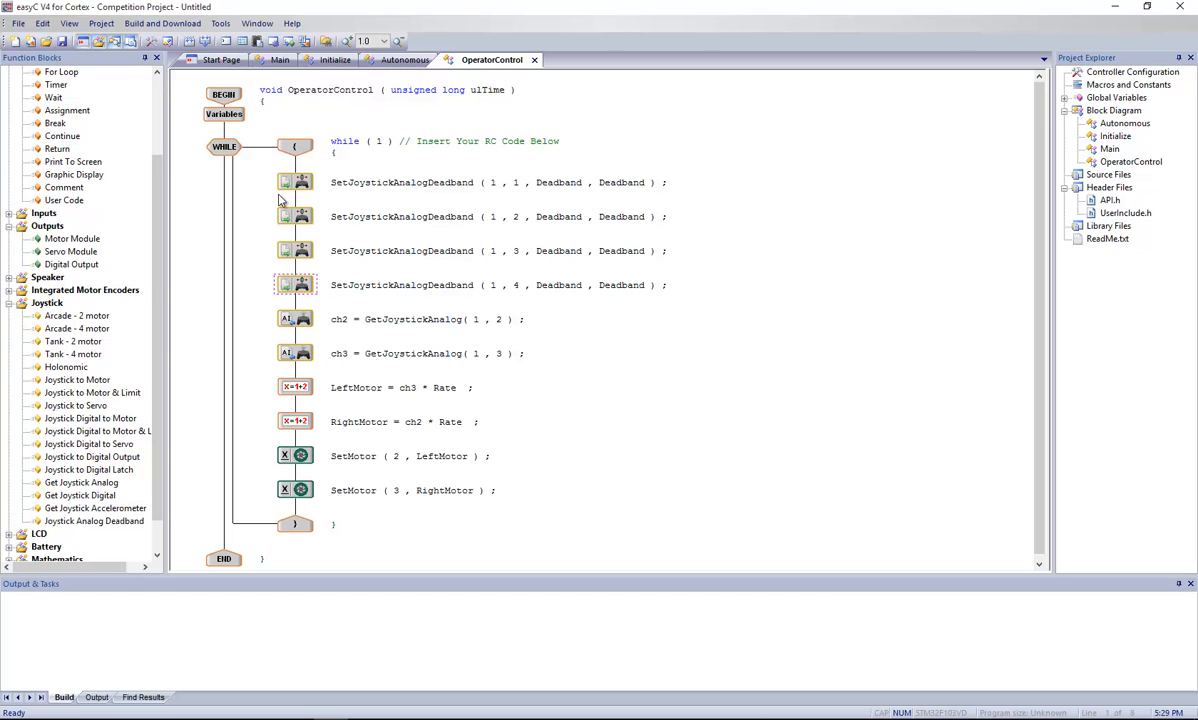
mouse_move(993, 327)
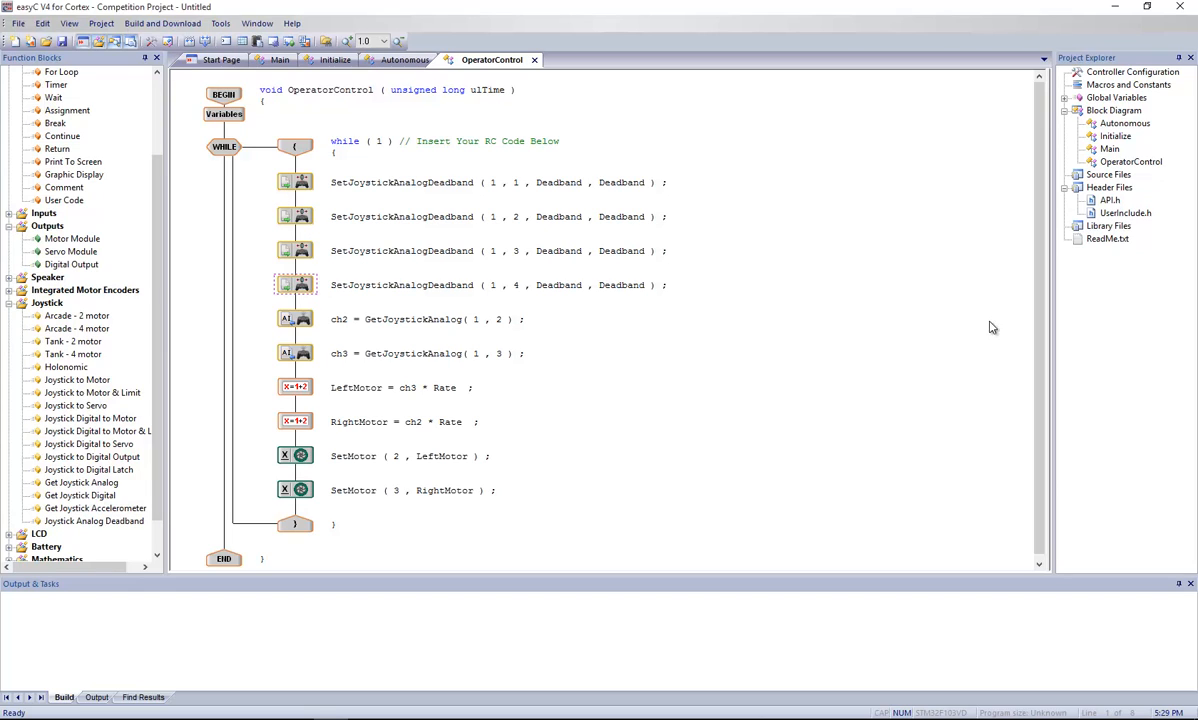